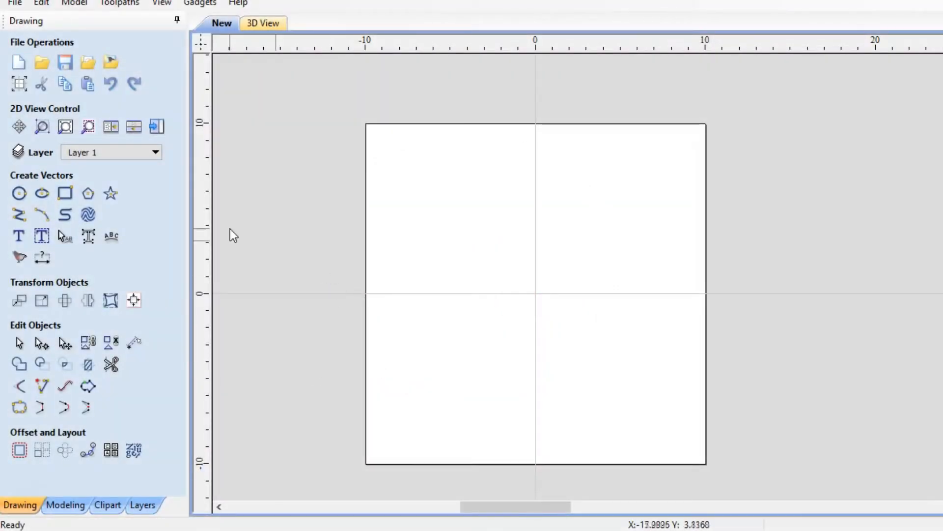
mouse_move(505, 349)
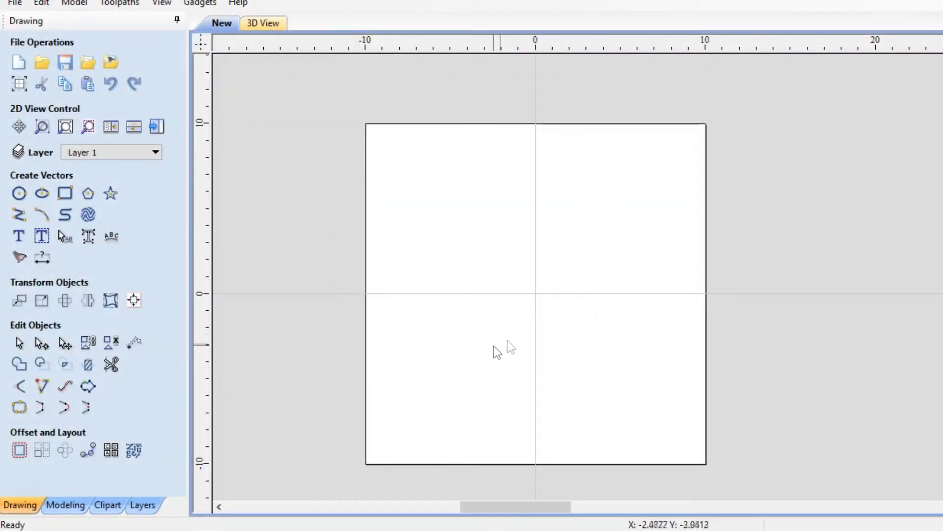
mouse_move(544, 304)
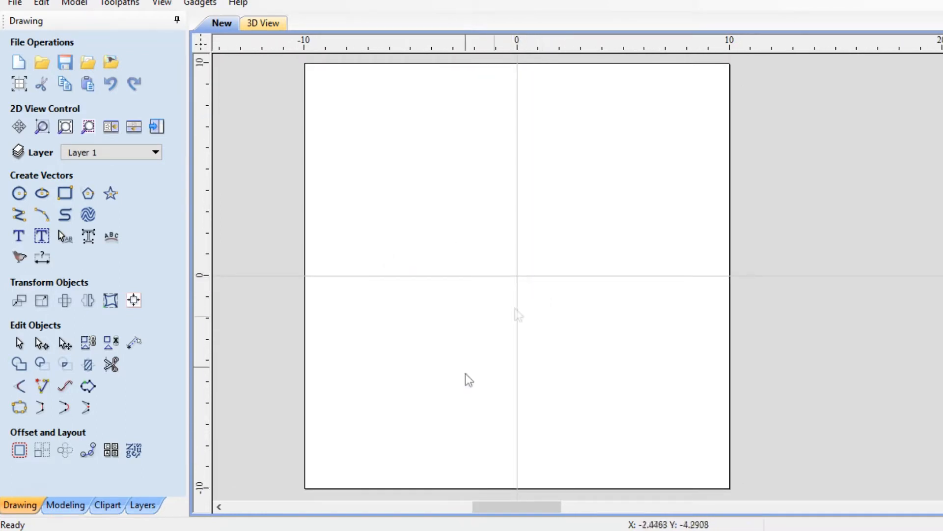
mouse_move(460, 383)
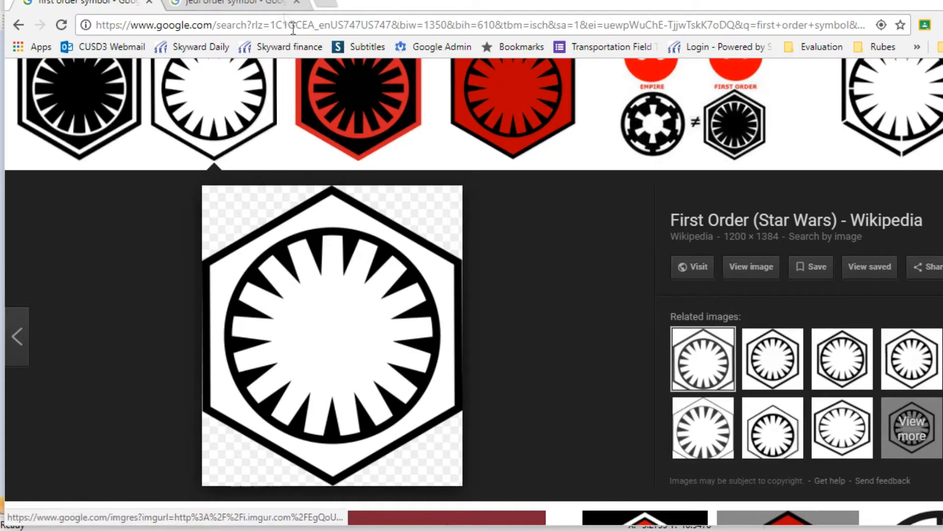
- View the First Order symbol result in Google Images in Chrome
click(229, 4)
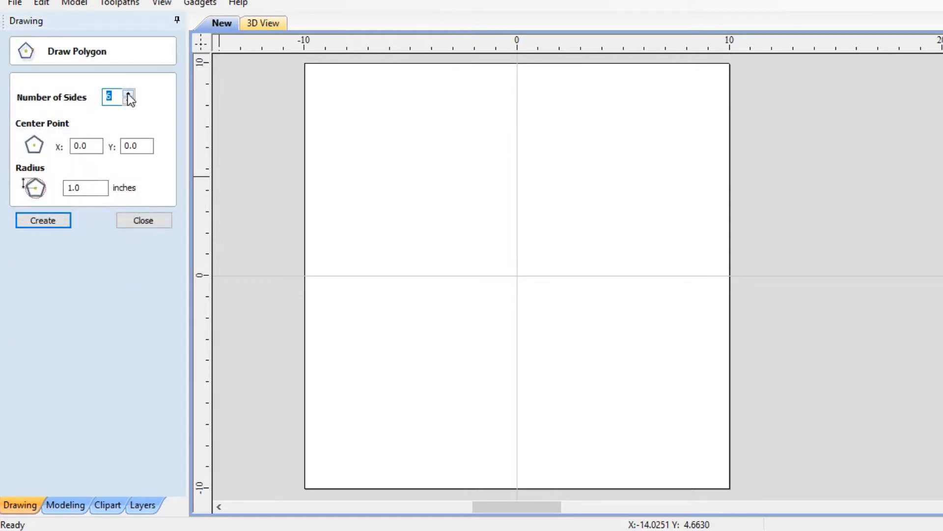
mouse_move(516, 278)
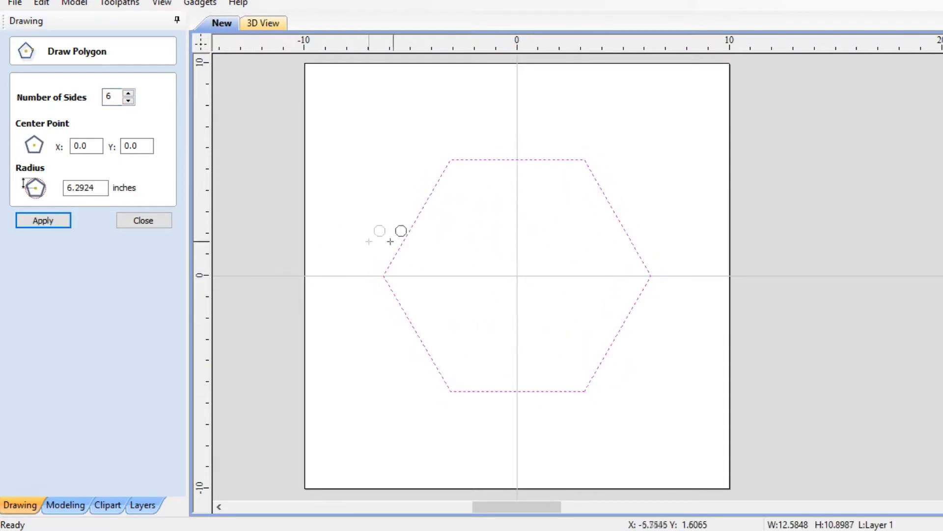
- Draw a six-sided polygon centred at 0,0 and rotate it 90° to stand point-up
click(143, 219)
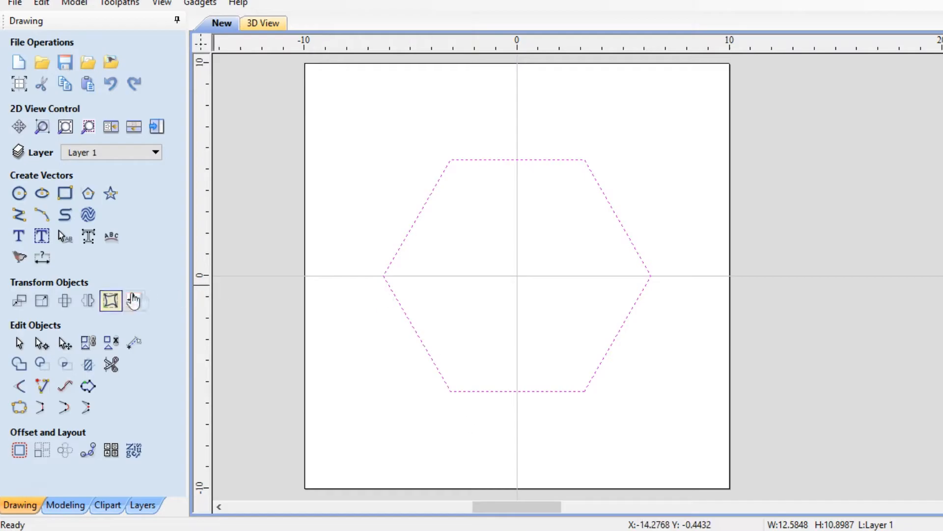
click(111, 301)
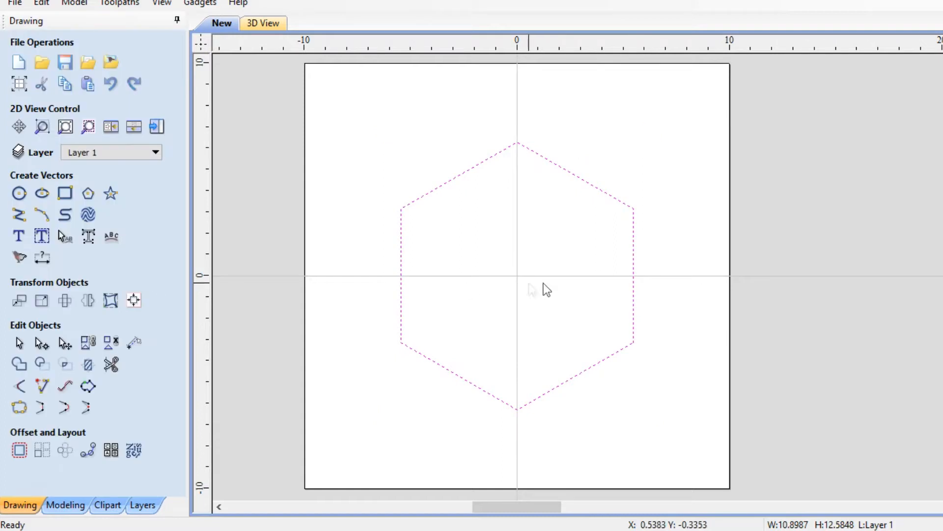
mouse_move(508, 283)
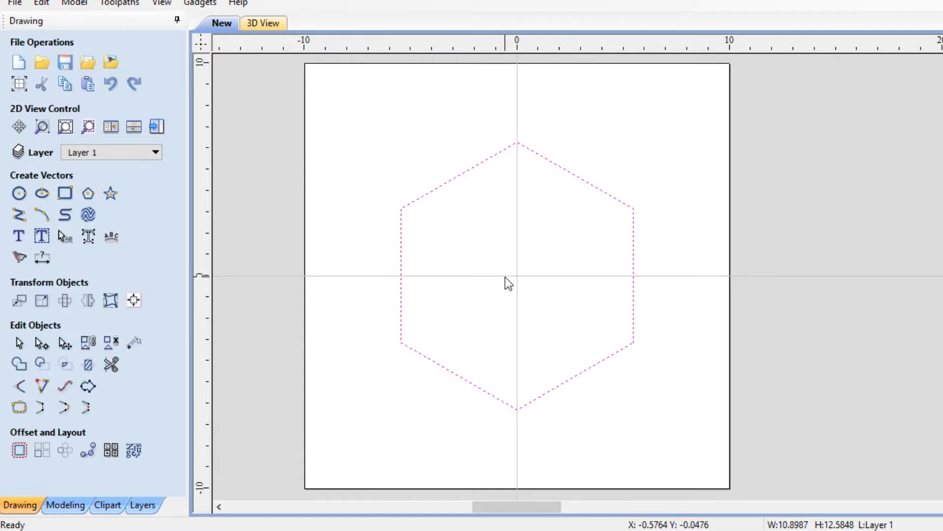
key(alt+tab)
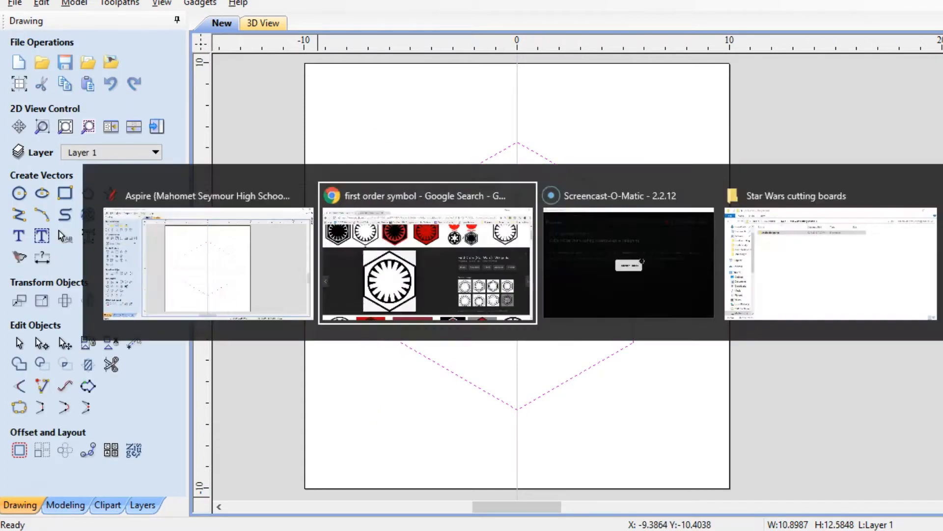
click(427, 195)
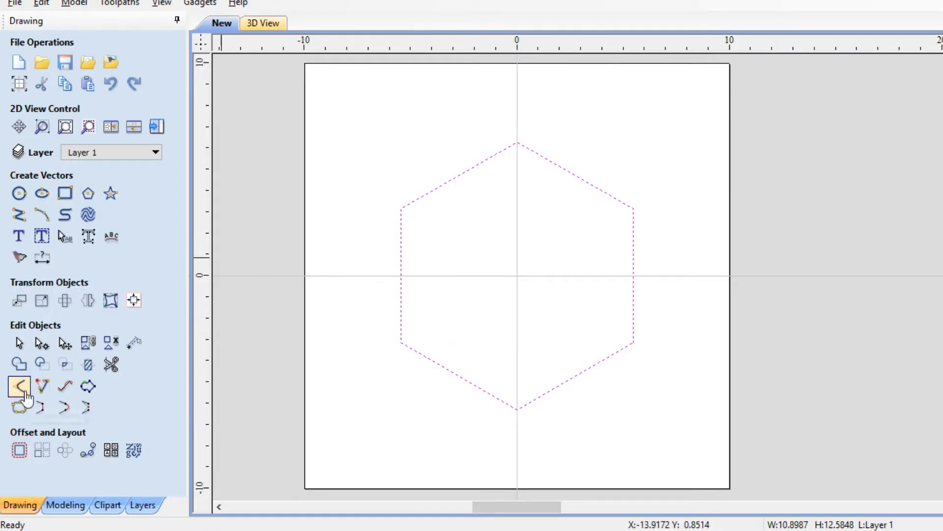
- Offset the hexagon 0.25 inches inwards to create an inner hexagon
click(18, 386)
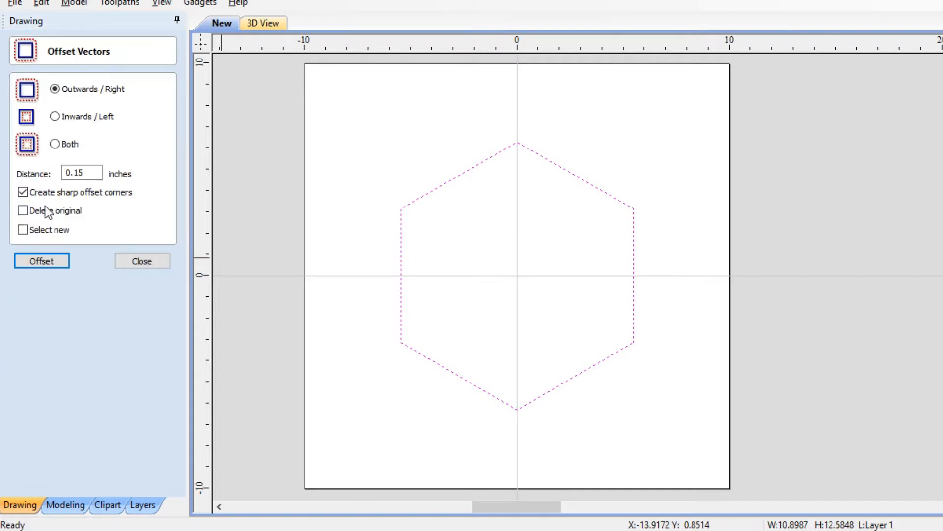
click(54, 116)
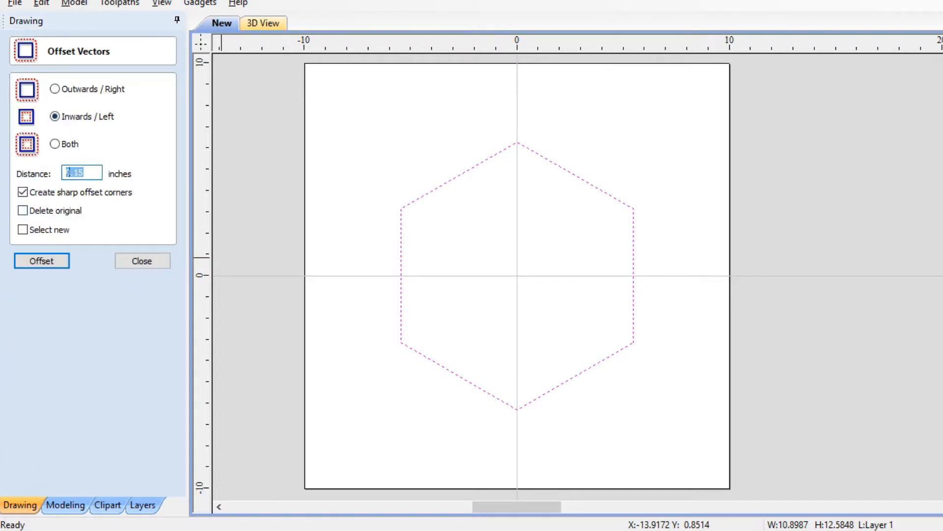
text(.25)
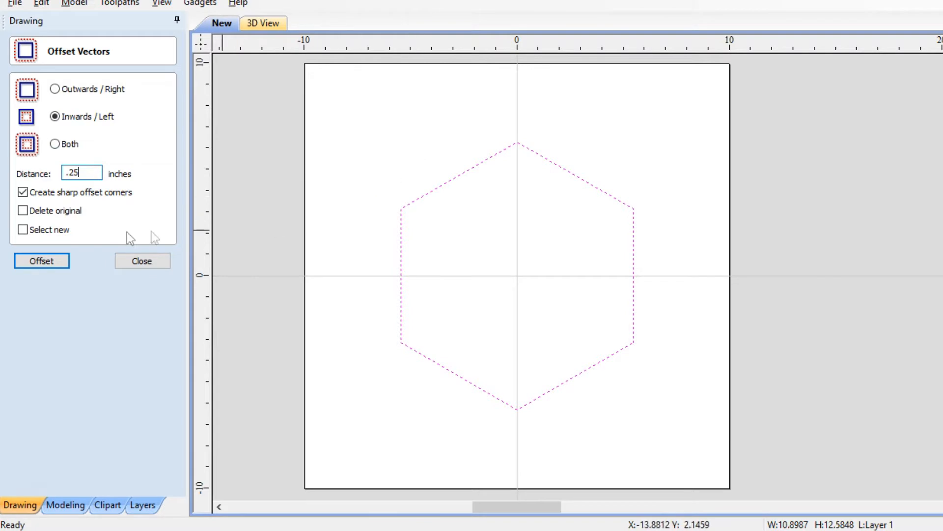
click(41, 260)
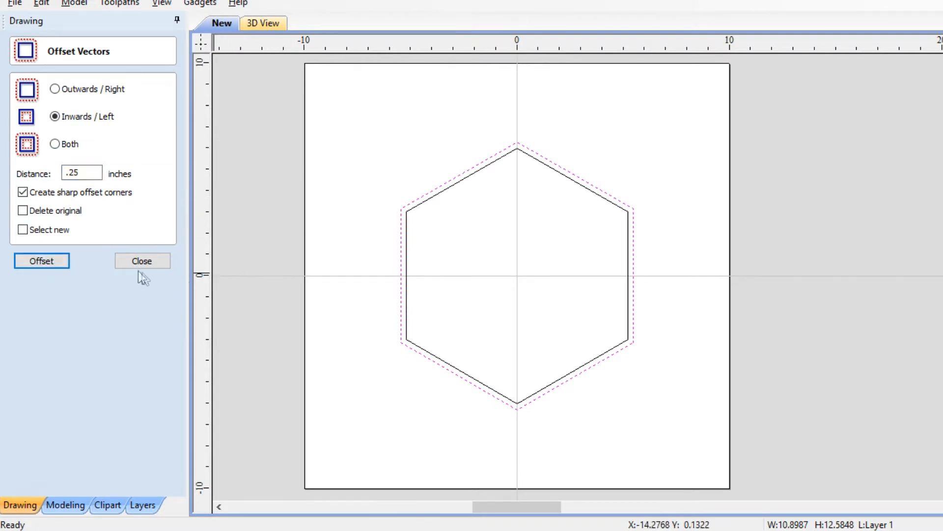
click(142, 260)
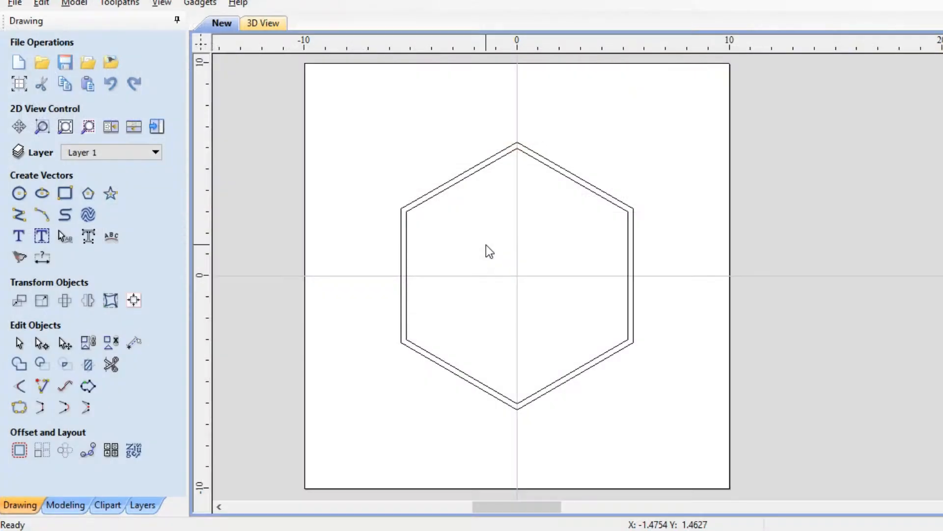
- Undo the inner hexagon and re-enter a 0.3125-inch inward offset distance
click(434, 202)
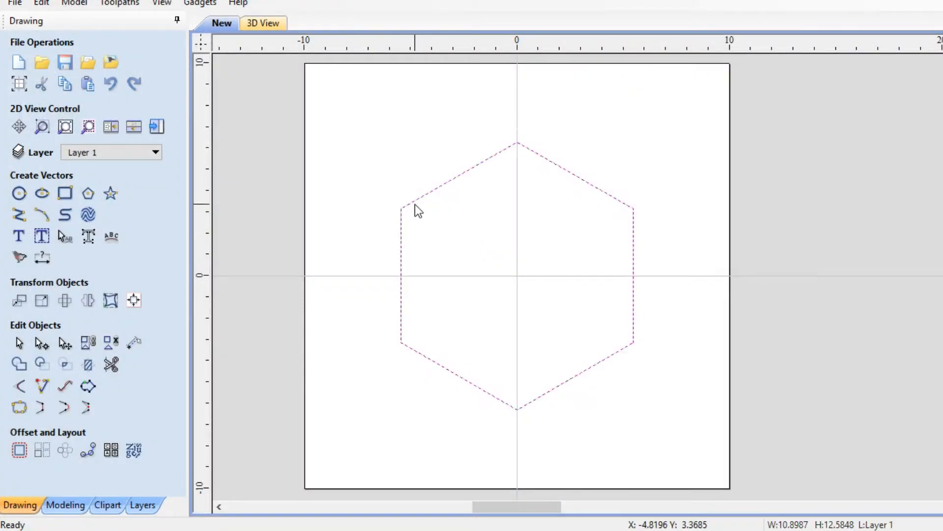
click(18, 449)
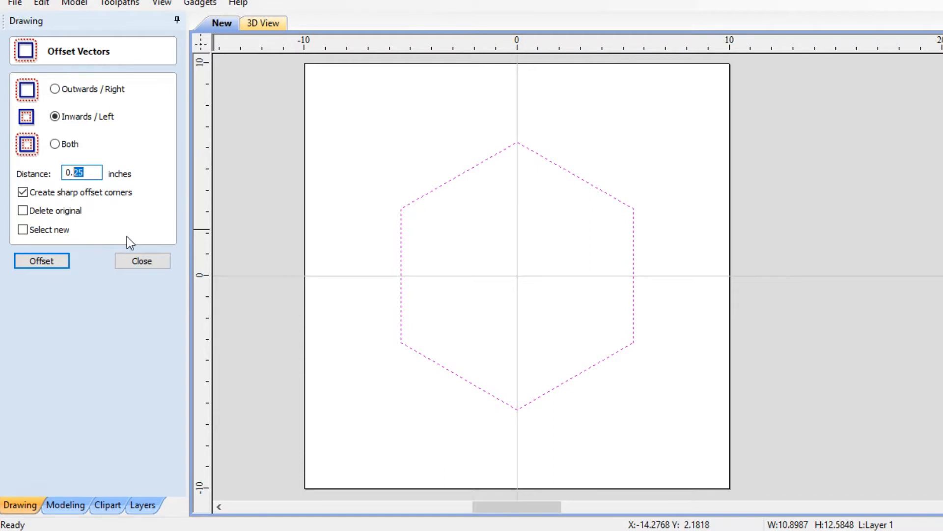
text(0.3125)
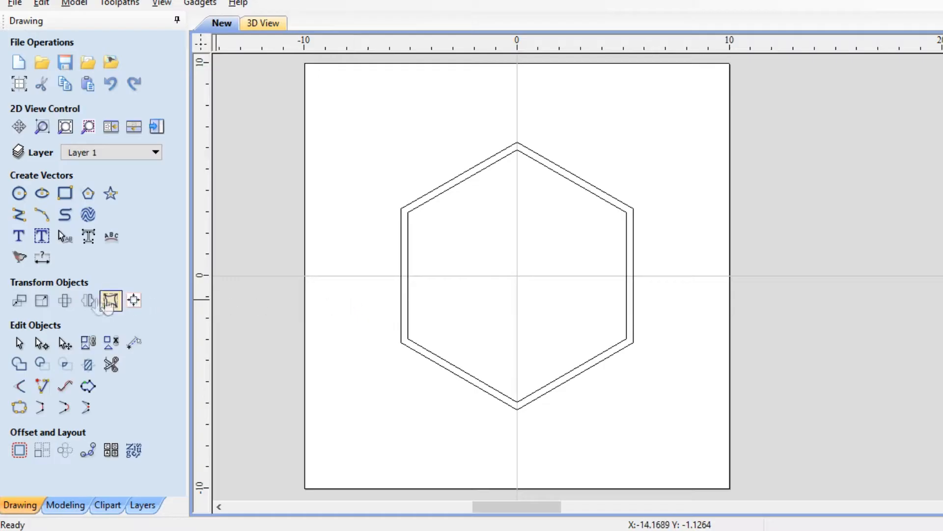
- Draw a circle centred at 0,0 and offset a second circle 0.3125 inches inside it
click(18, 193)
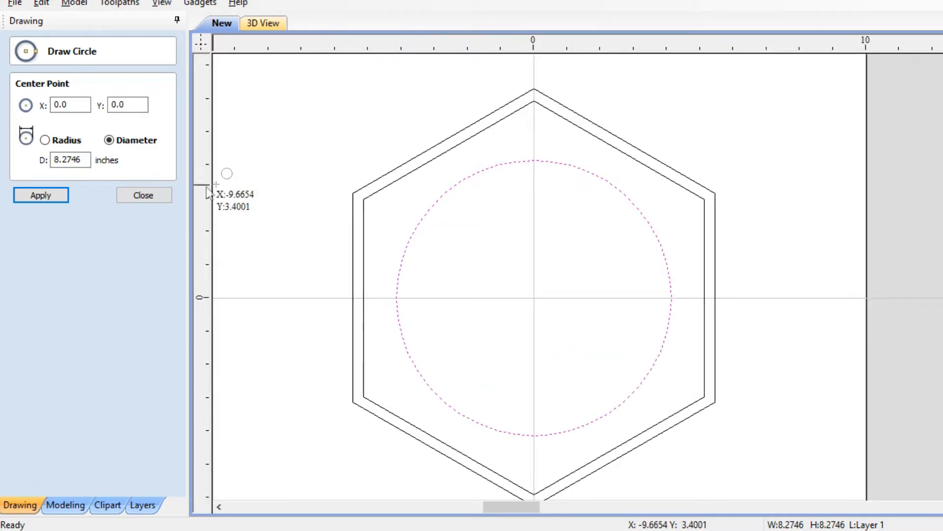
click(143, 194)
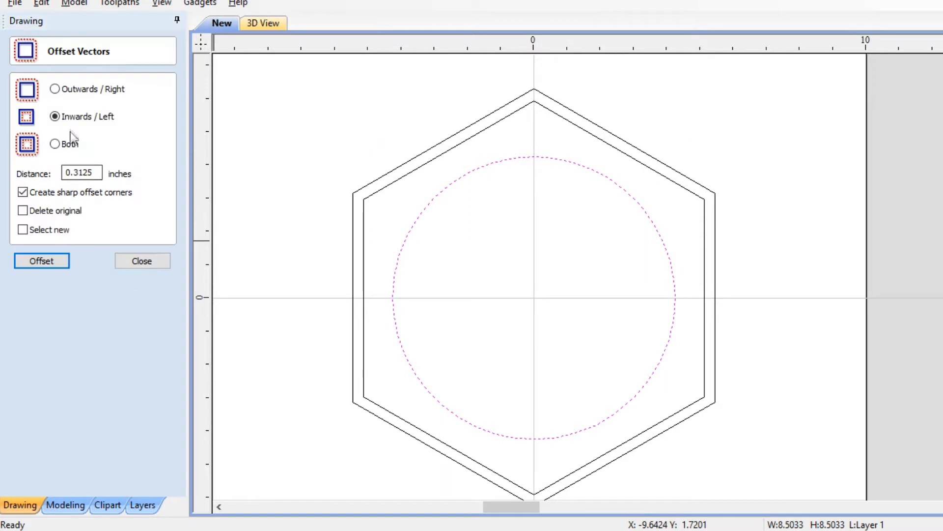
click(41, 260)
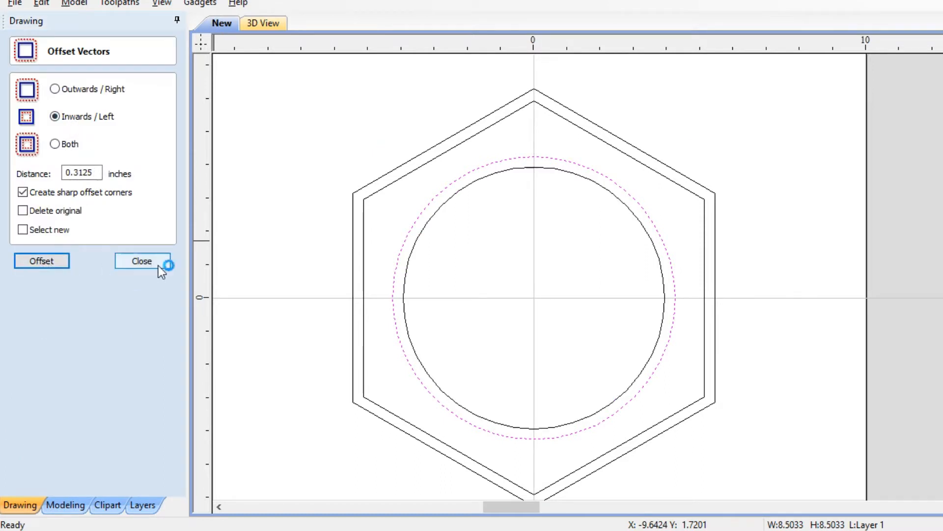
click(142, 261)
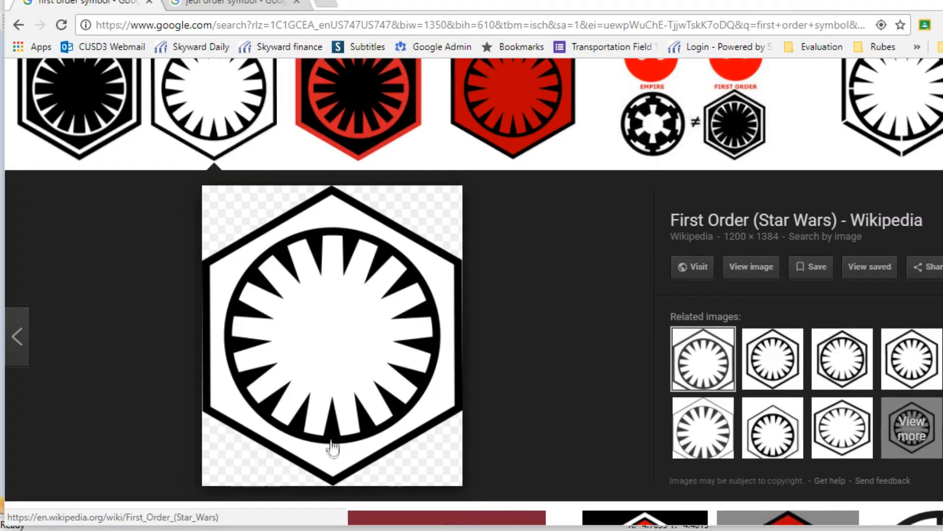
mouse_move(402, 397)
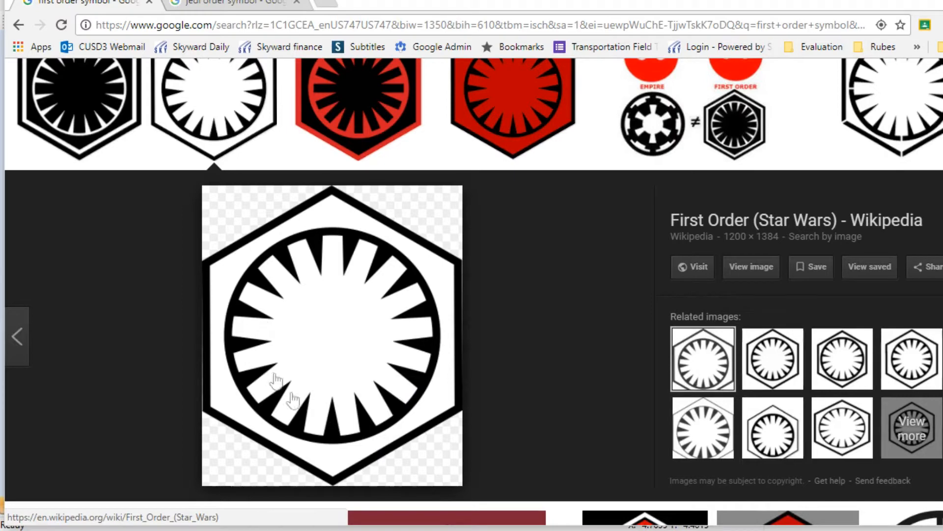
mouse_move(409, 368)
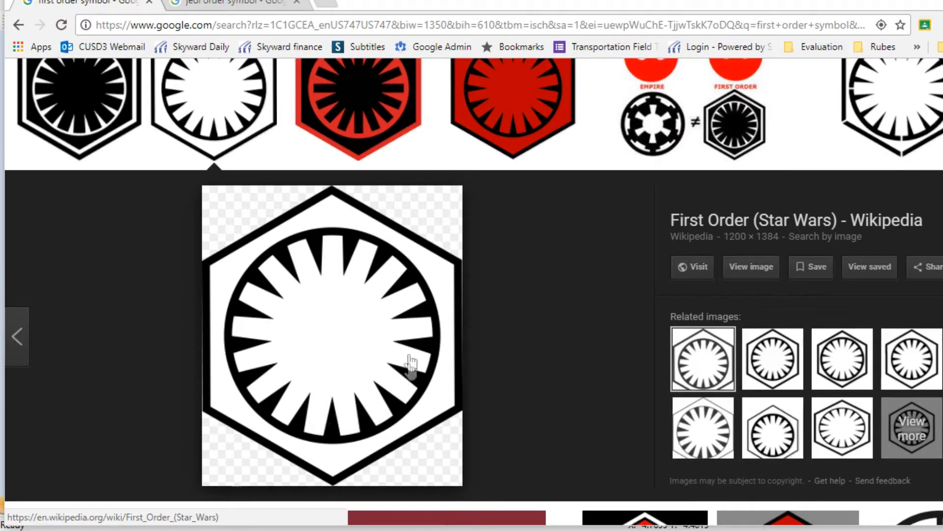
mouse_move(325, 265)
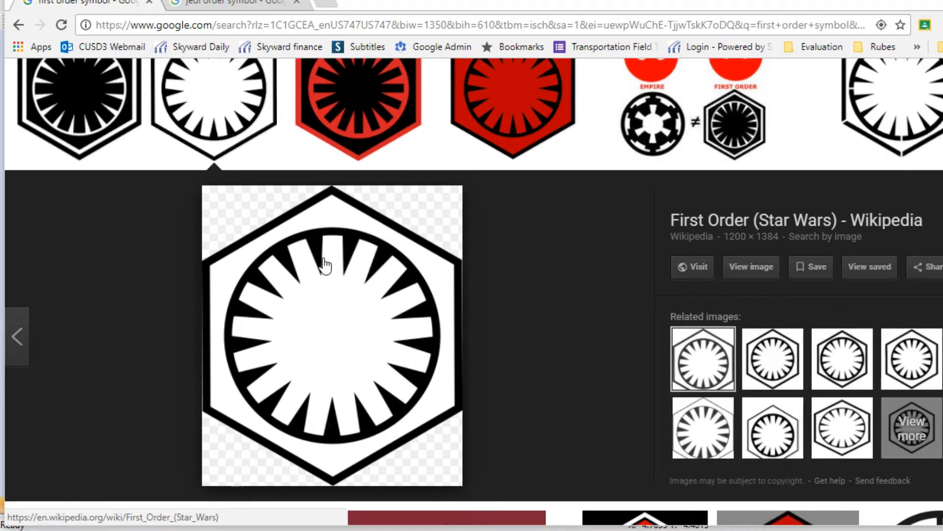
mouse_move(267, 388)
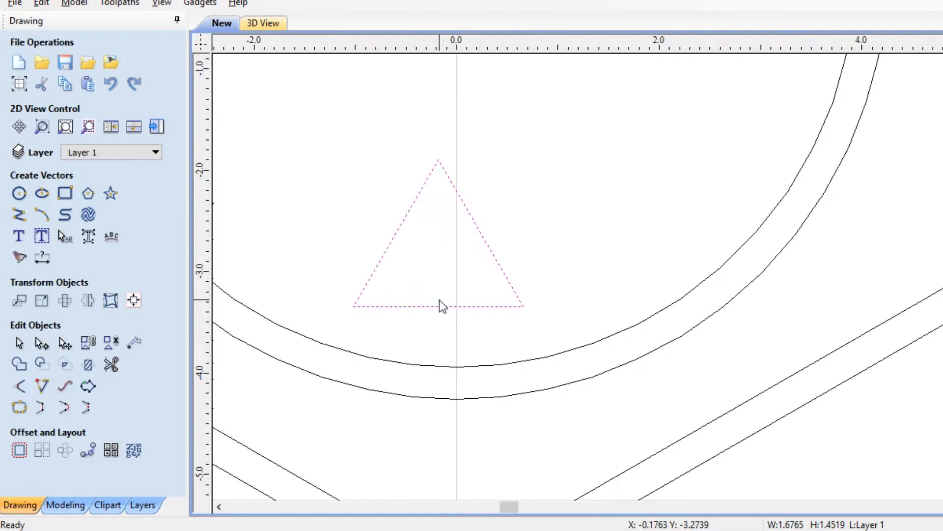
- Move and resize the triangle into a tall narrow spoke seated on the inner circle's bottom
click(438, 303)
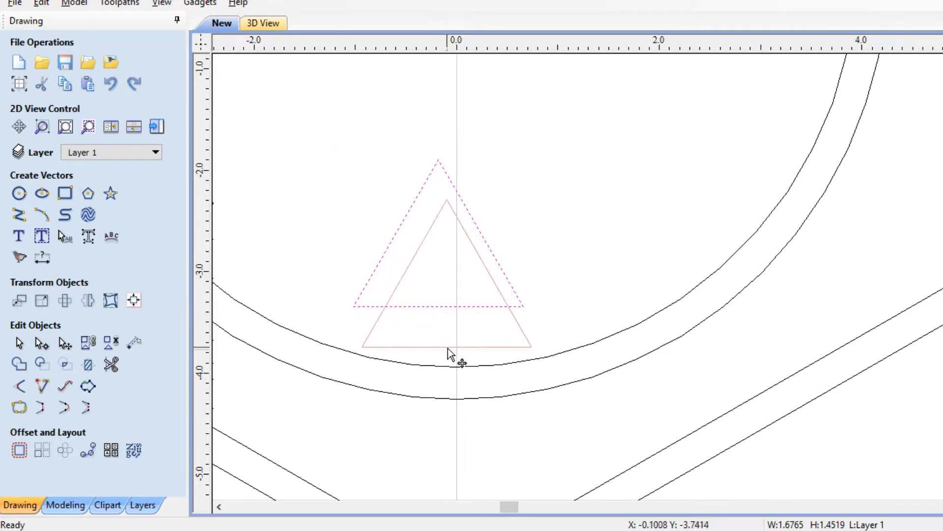
drag(451, 355, 456, 366)
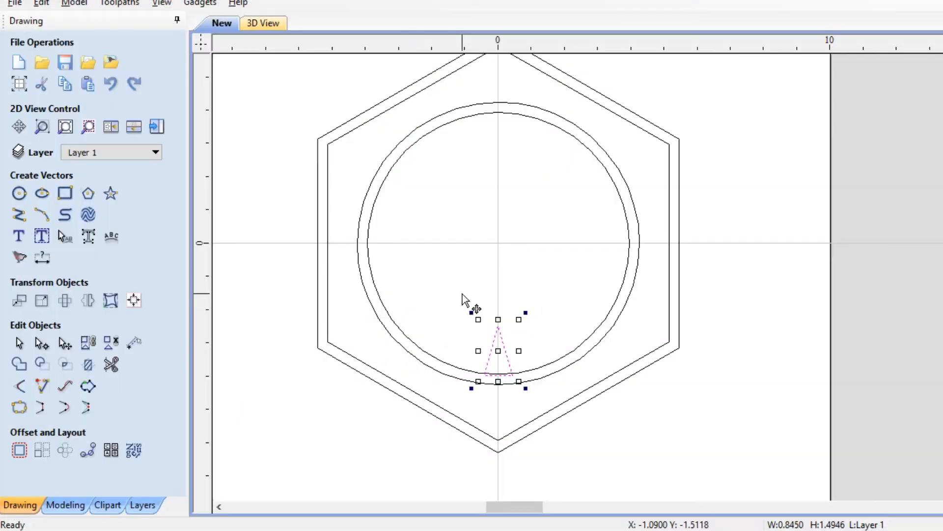
drag(467, 299, 394, 409)
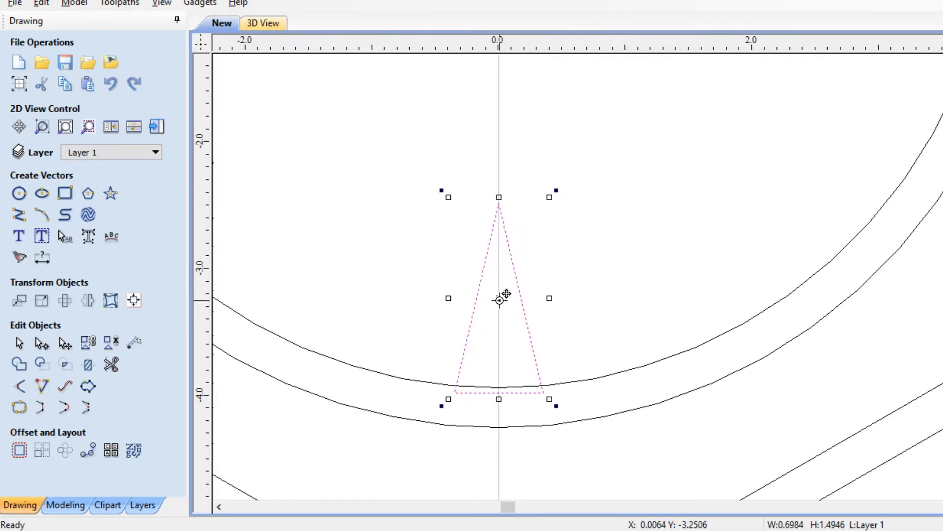
drag(498, 300, 498, 249)
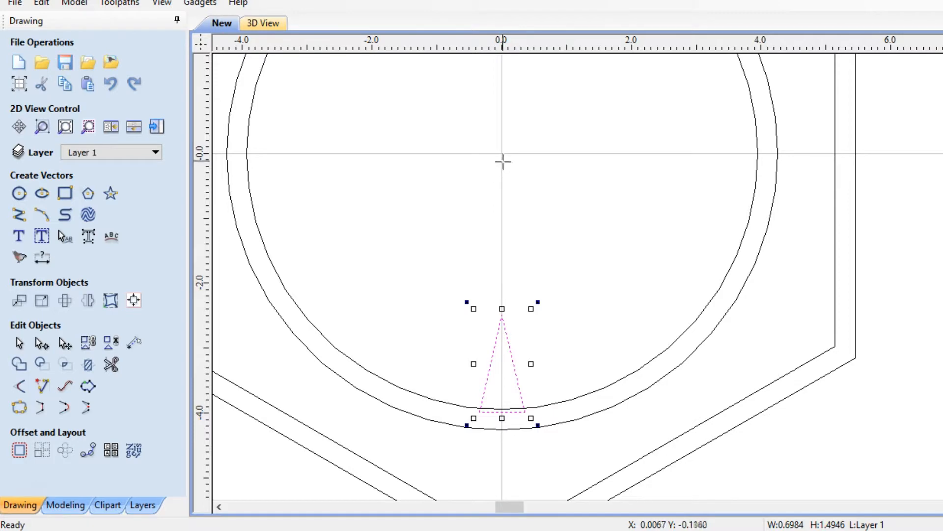
mouse_move(530, 181)
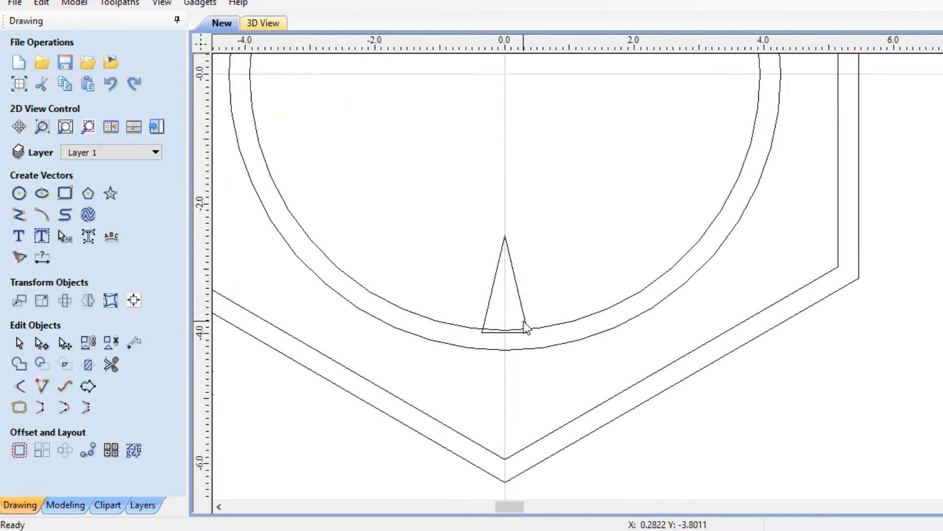
scroll(down, 3)
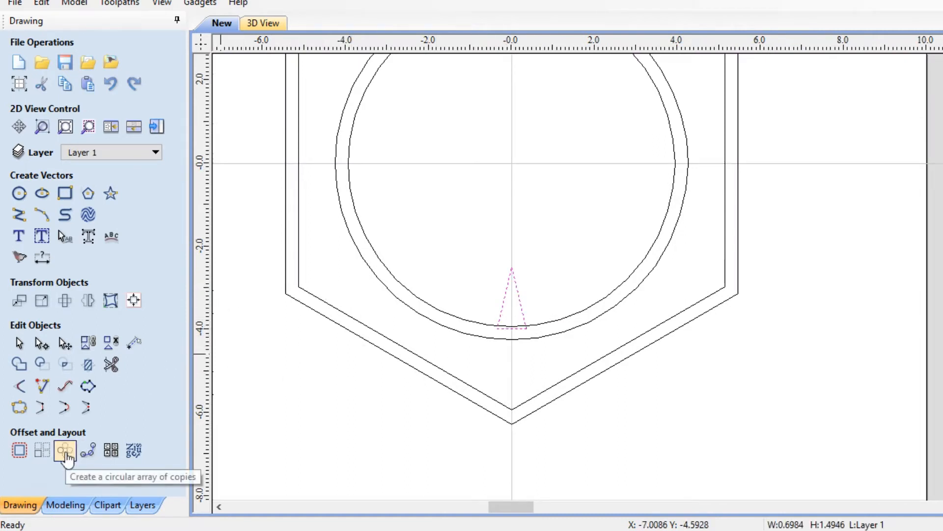
- Circular-copy the triangle into 17 items over 360° around the centre
click(64, 450)
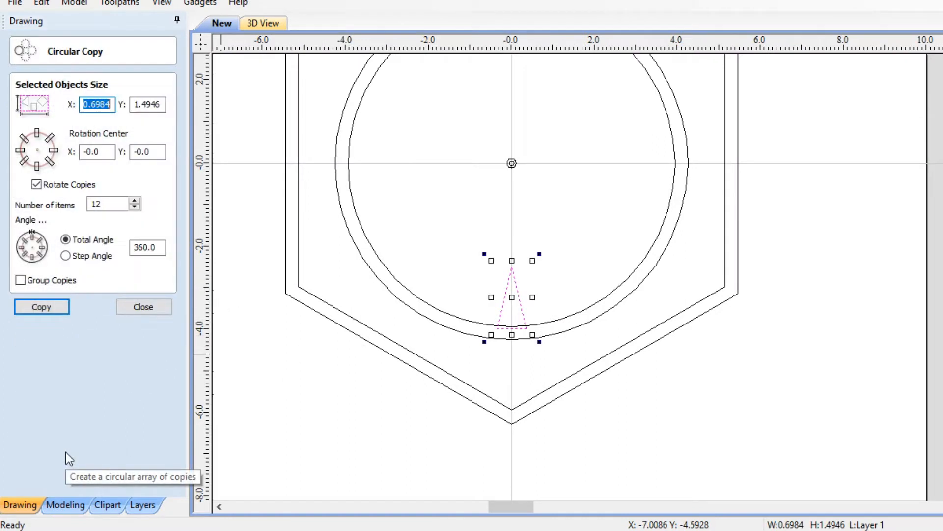
mouse_move(96, 334)
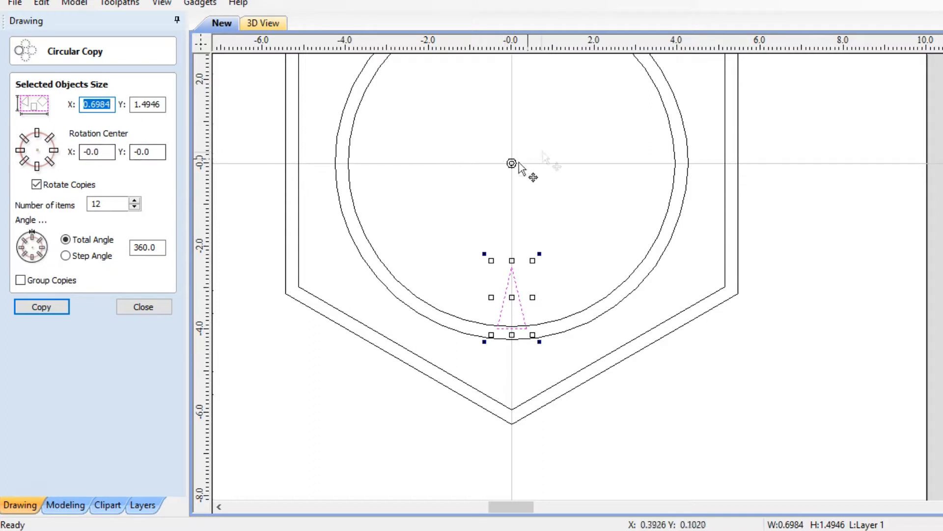
mouse_move(120, 186)
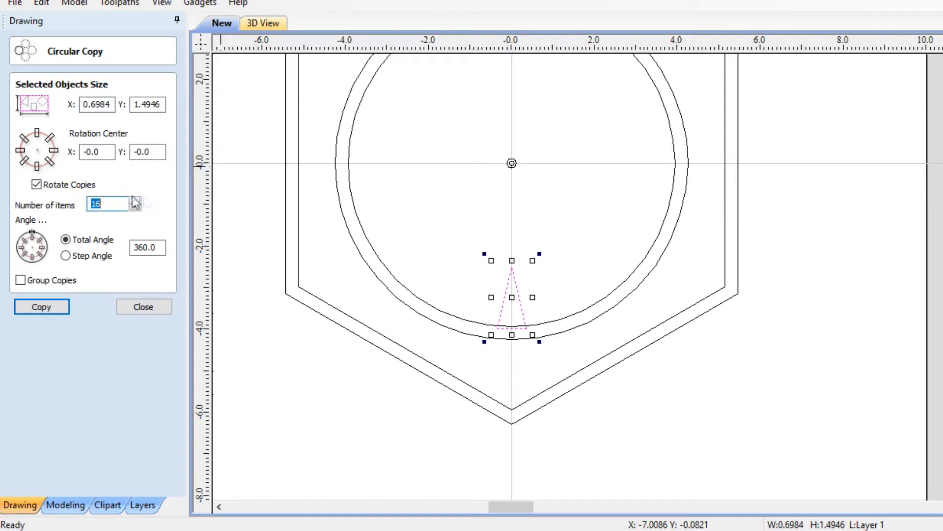
click(134, 200)
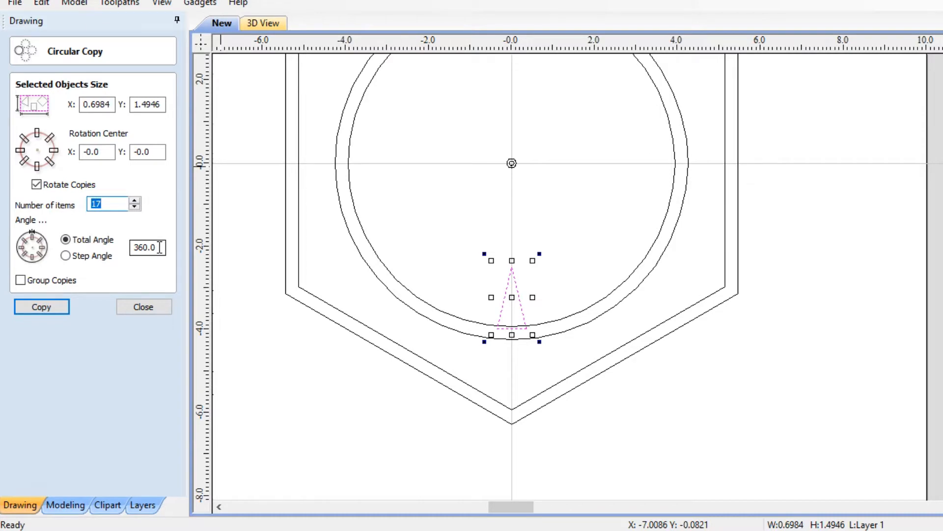
click(41, 307)
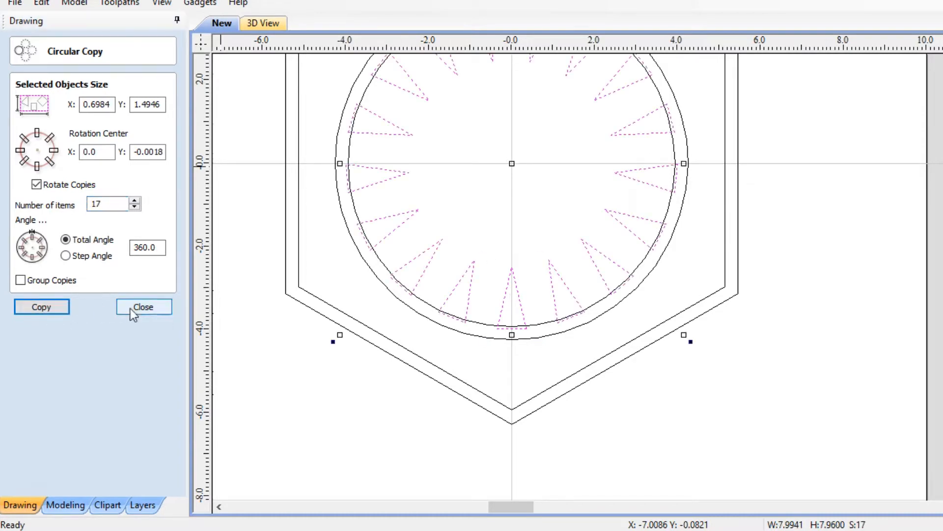
click(143, 307)
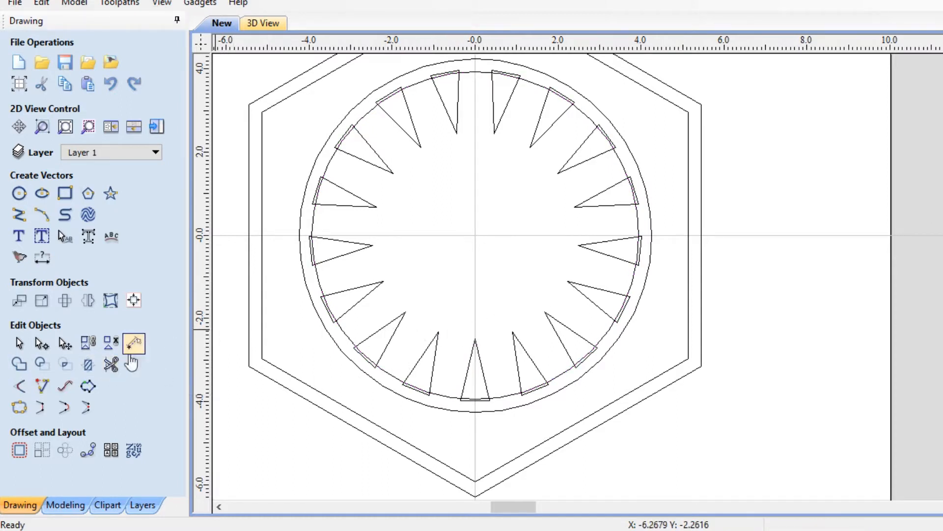
mouse_move(110, 366)
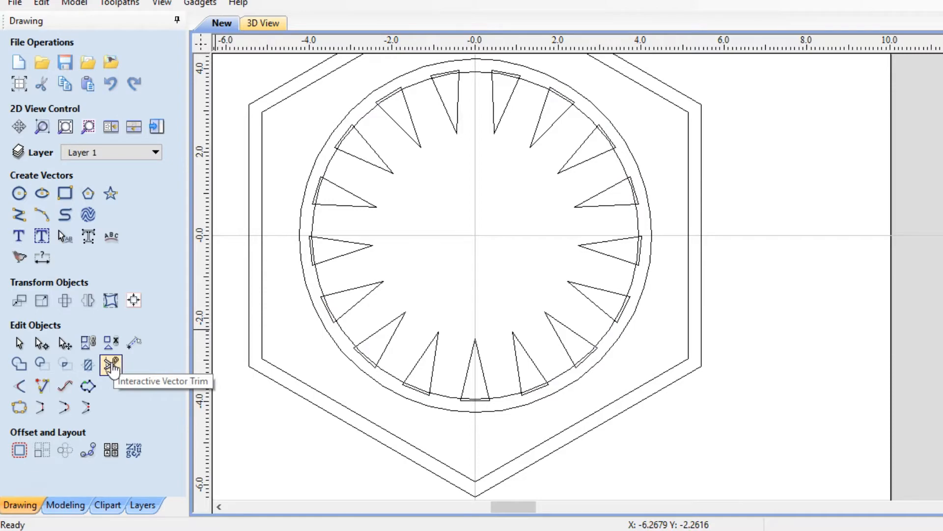
- Trim the 17 spokes into the inner ring as one toothed outline, then drag the logo off the board
click(111, 364)
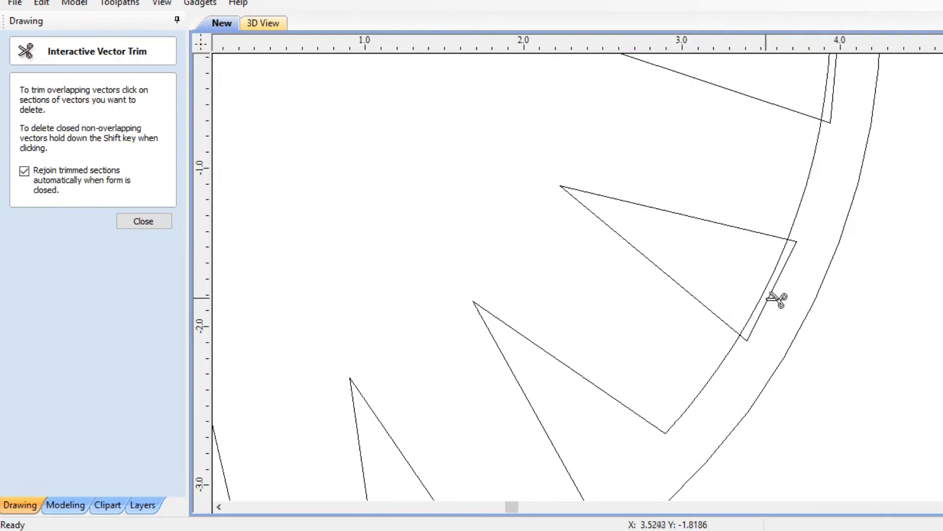
scroll(down, 3)
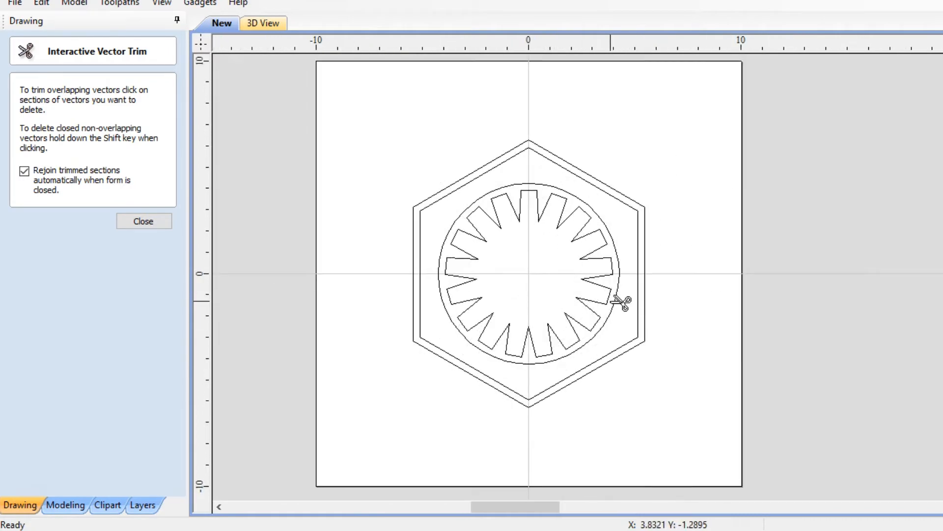
click(143, 220)
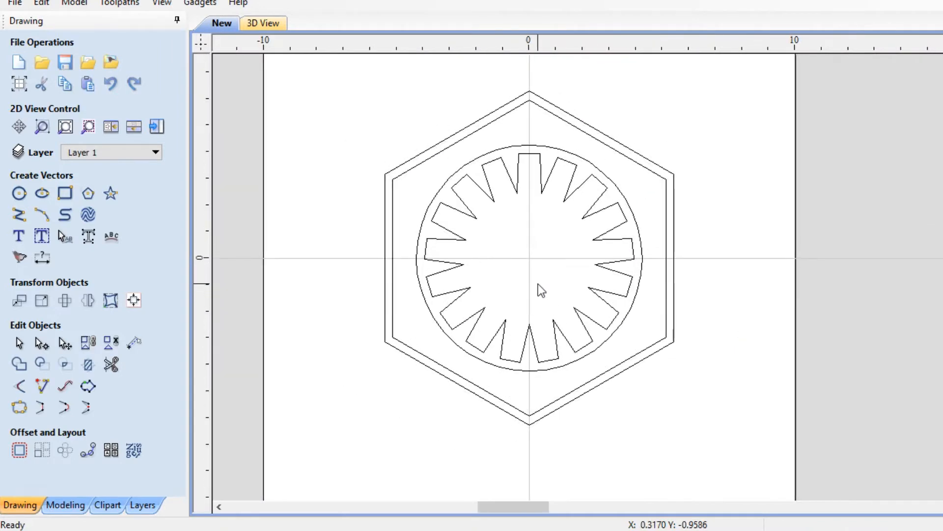
mouse_move(594, 351)
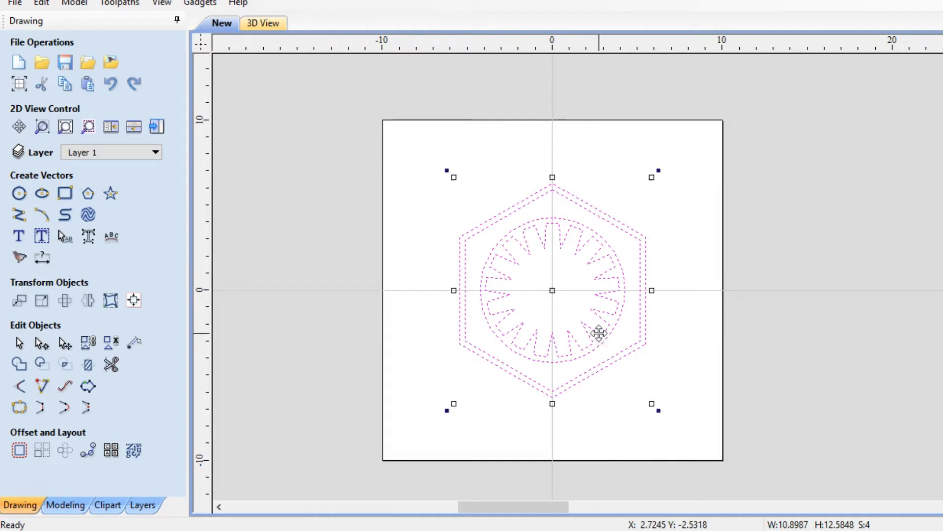
drag(600, 332, 773, 333)
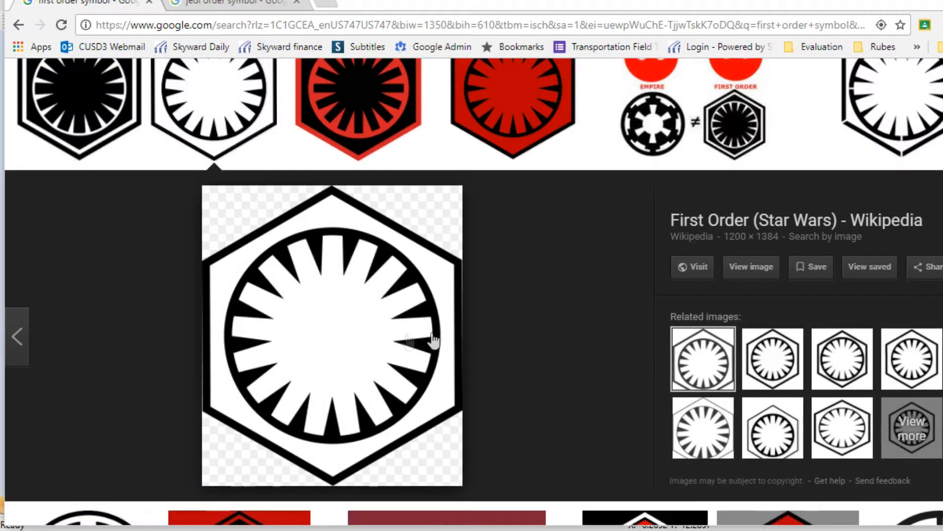
- Copy the black-and-white Jedi Order emblem image from Google Images
click(229, 3)
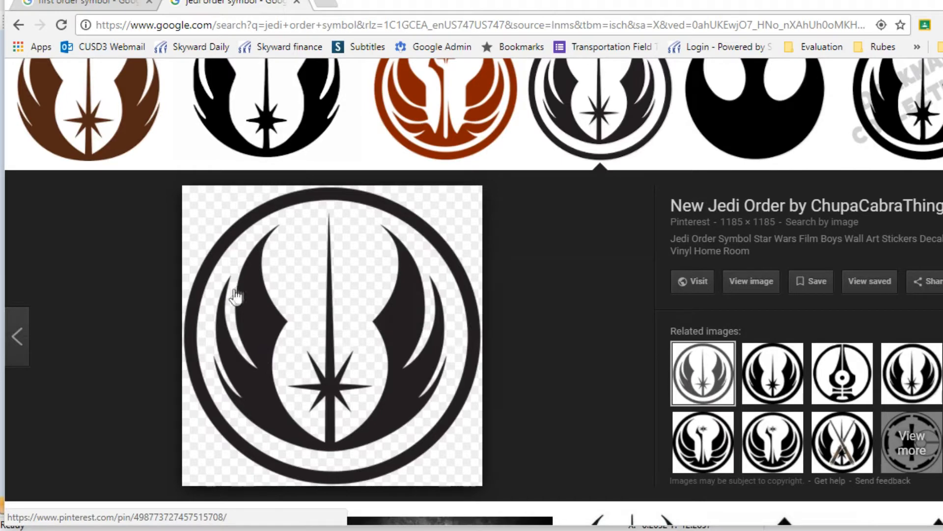
mouse_move(346, 367)
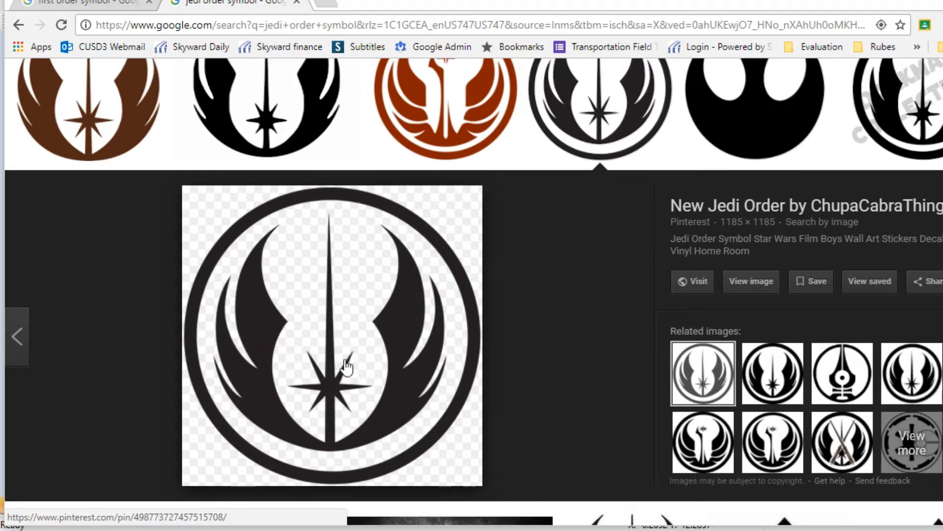
mouse_move(400, 373)
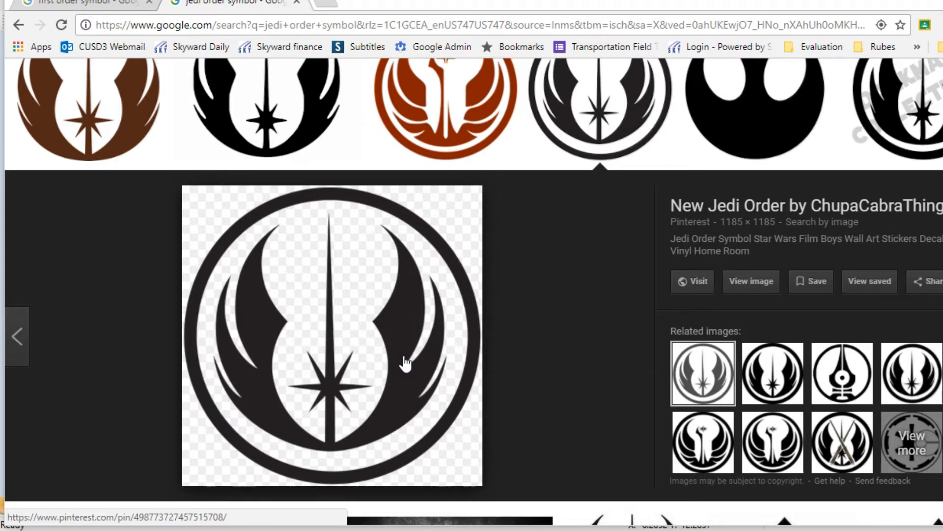
mouse_move(751, 281)
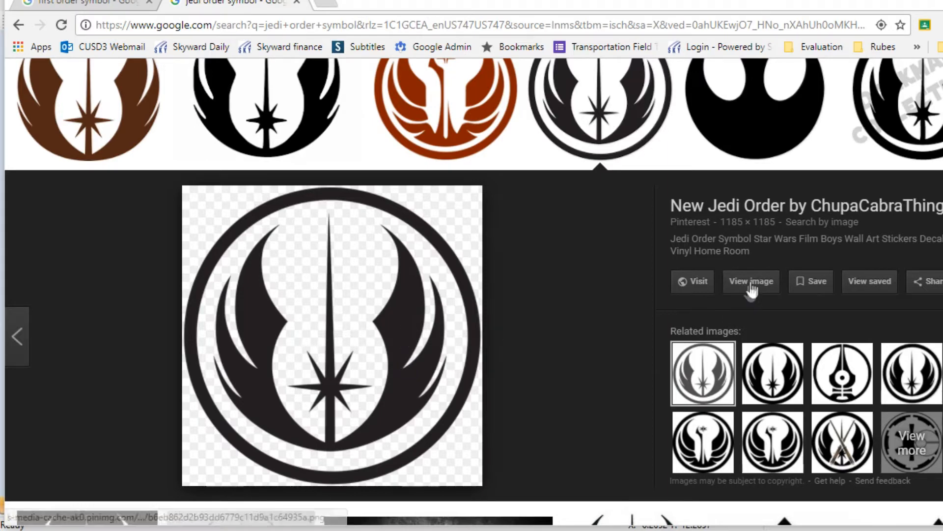
right_click(331, 335)
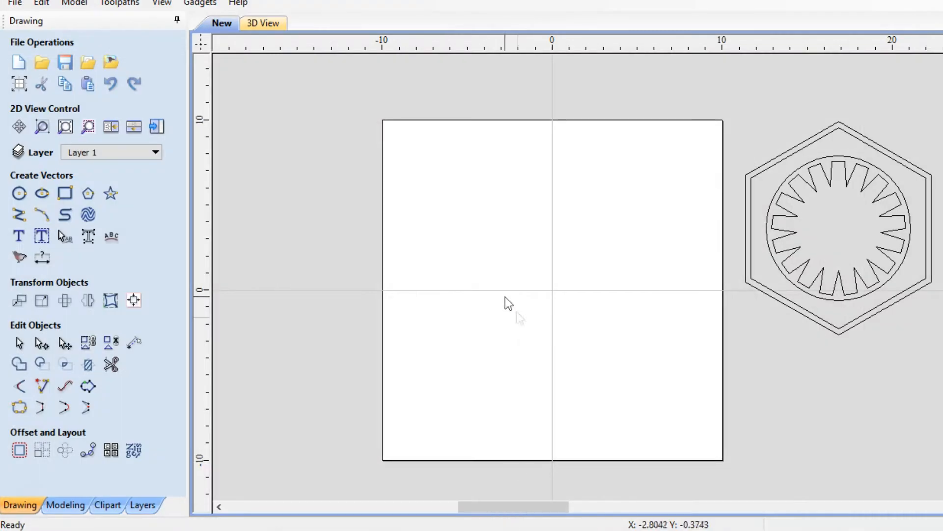
- Paste the copied Jedi Order emblem as a bitmap onto the empty board
right_click(508, 301)
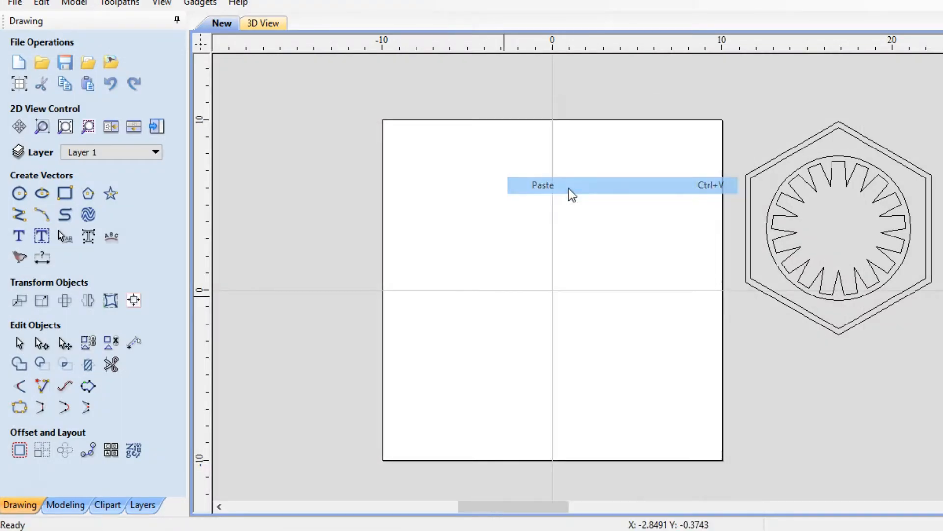
click(542, 185)
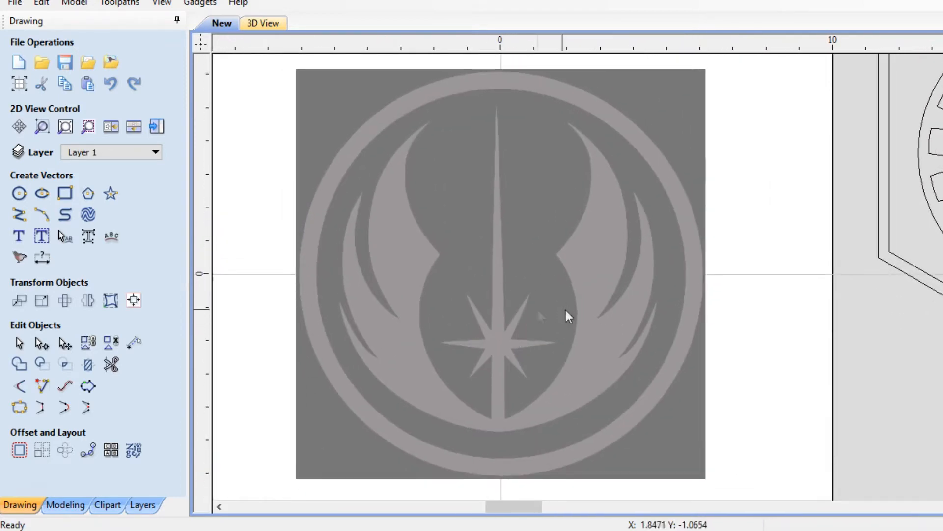
click(19, 193)
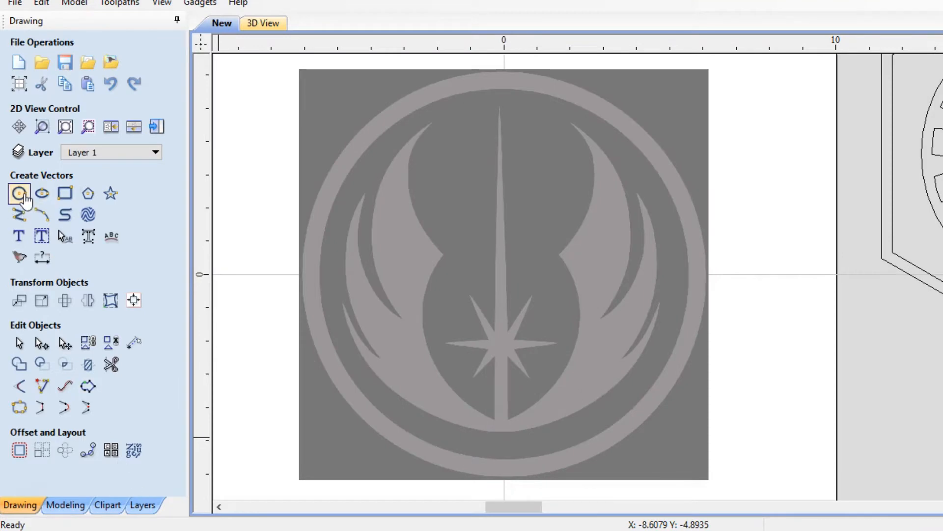
- Draw centred circles tracing the Jedi emblem rings, sizing one about 9.59 inches to the wing curve
click(19, 194)
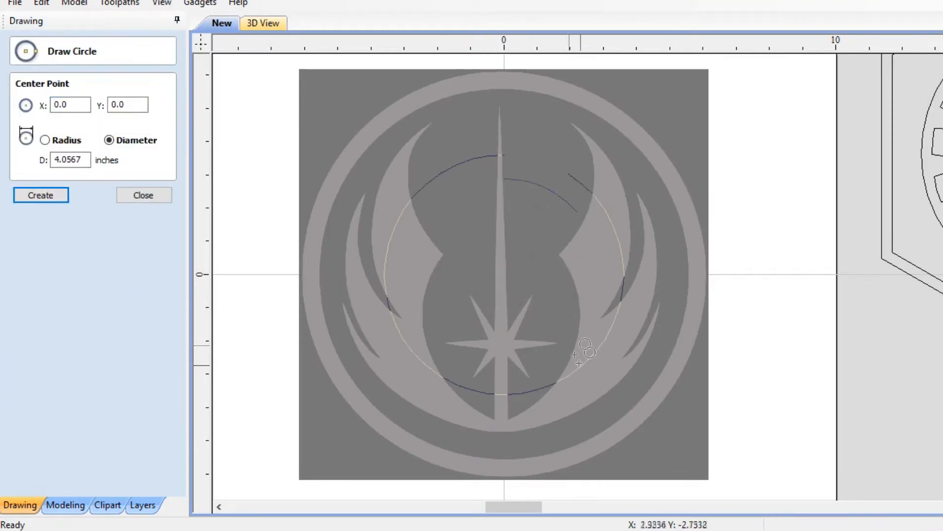
drag(583, 352, 650, 415)
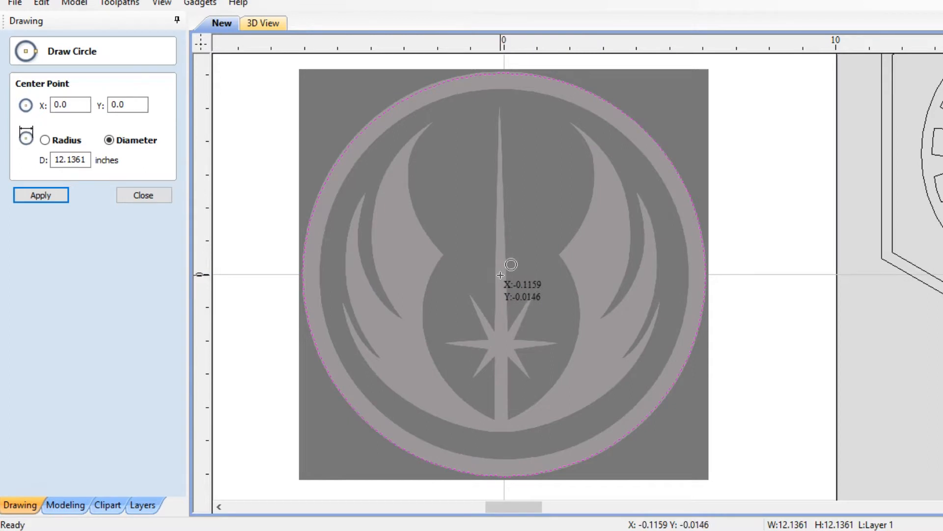
mouse_move(511, 271)
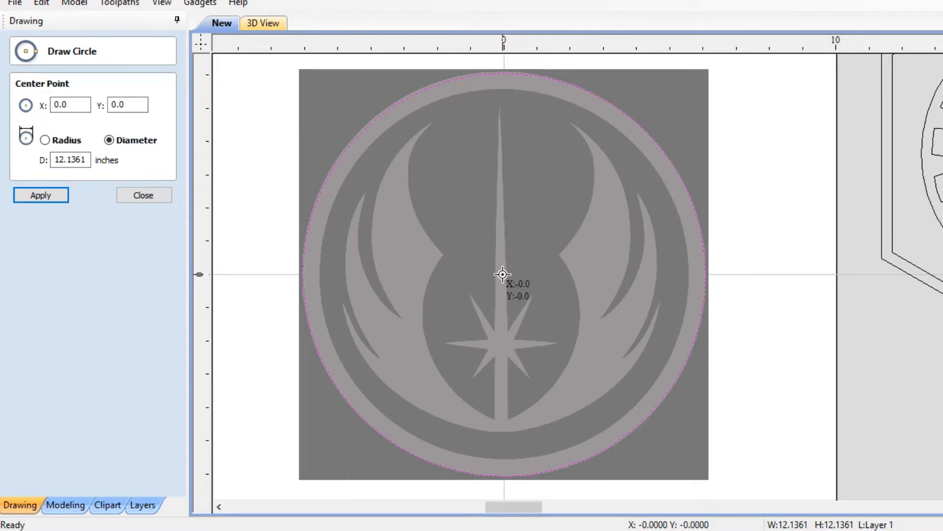
drag(503, 274, 635, 383)
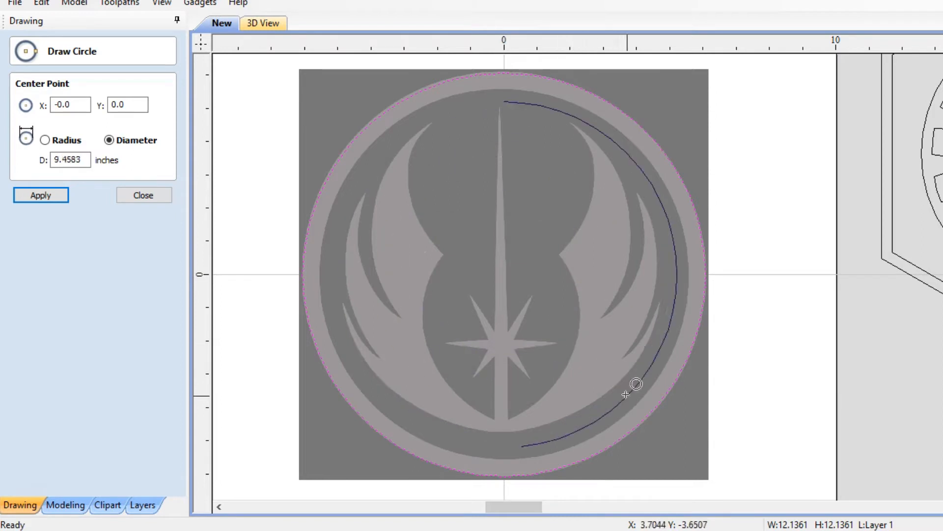
drag(636, 384, 644, 396)
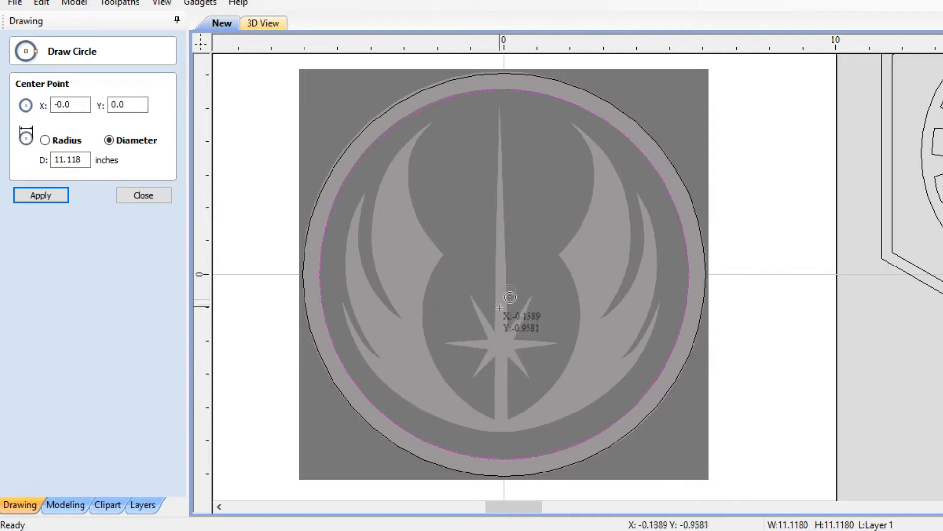
mouse_move(617, 299)
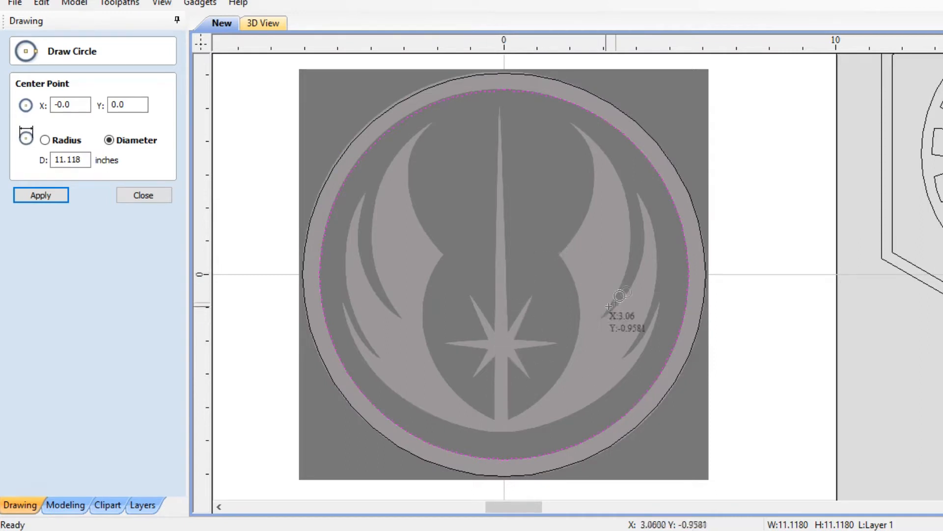
mouse_move(436, 270)
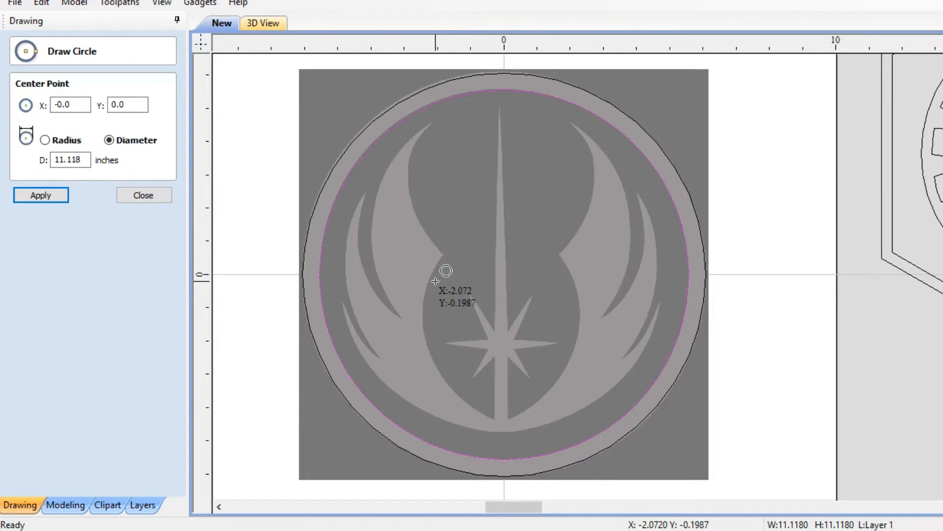
mouse_move(655, 252)
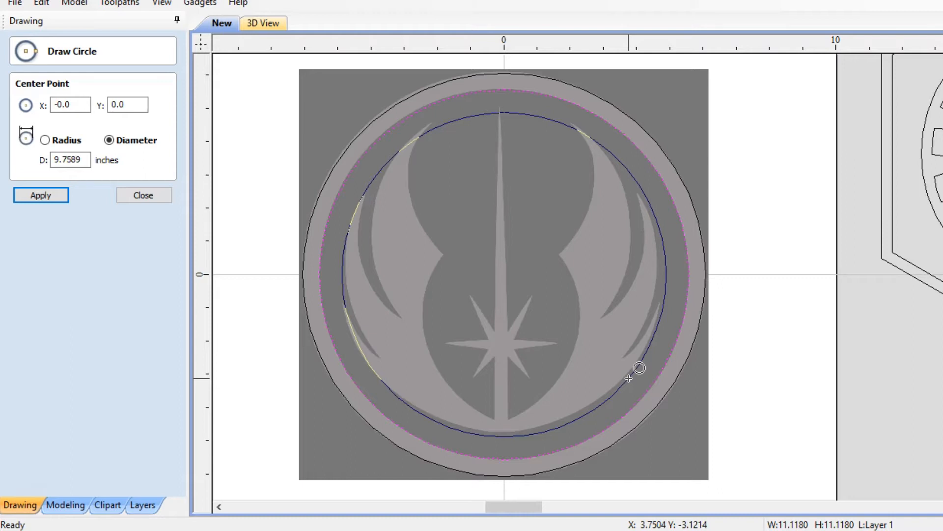
drag(640, 368, 635, 367)
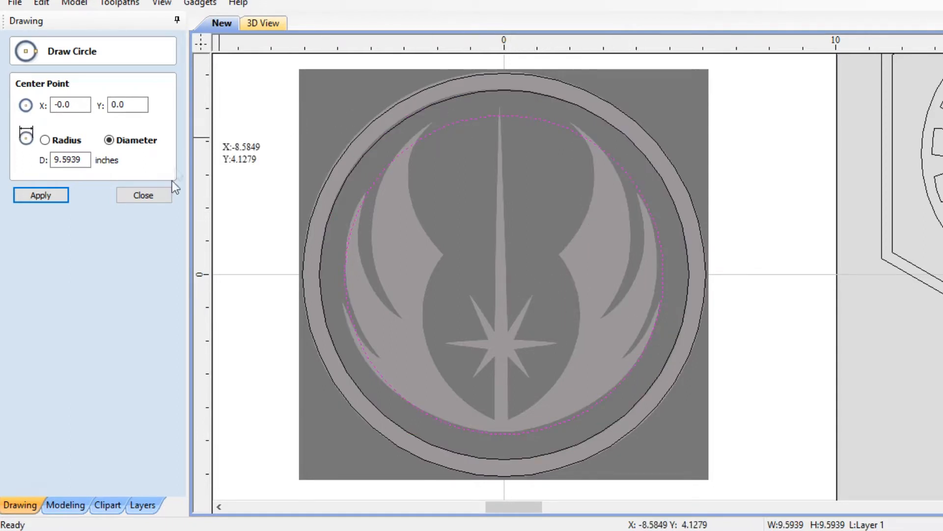
click(143, 195)
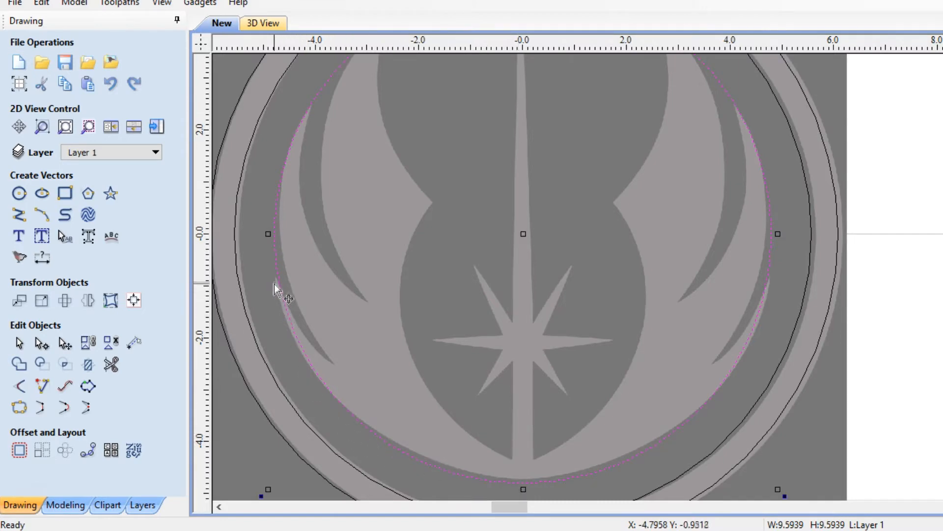
mouse_move(719, 373)
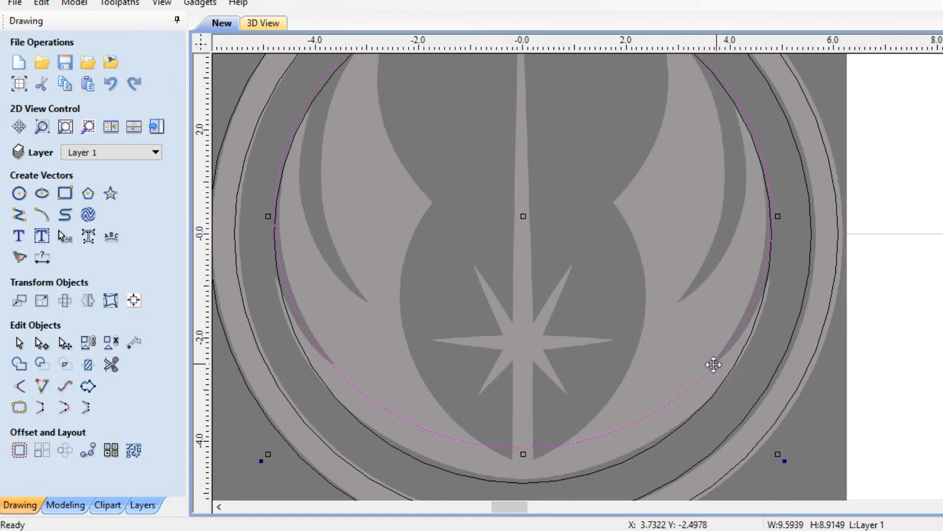
mouse_move(714, 366)
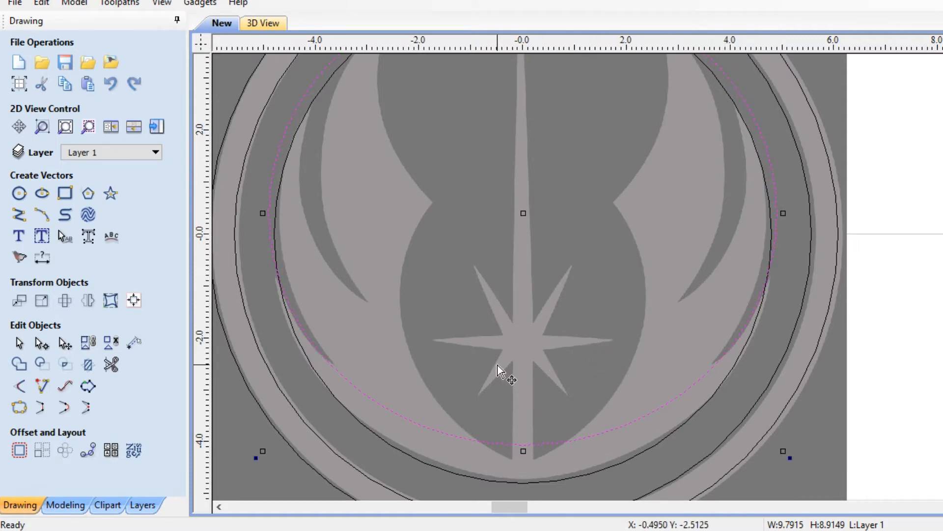
mouse_move(674, 370)
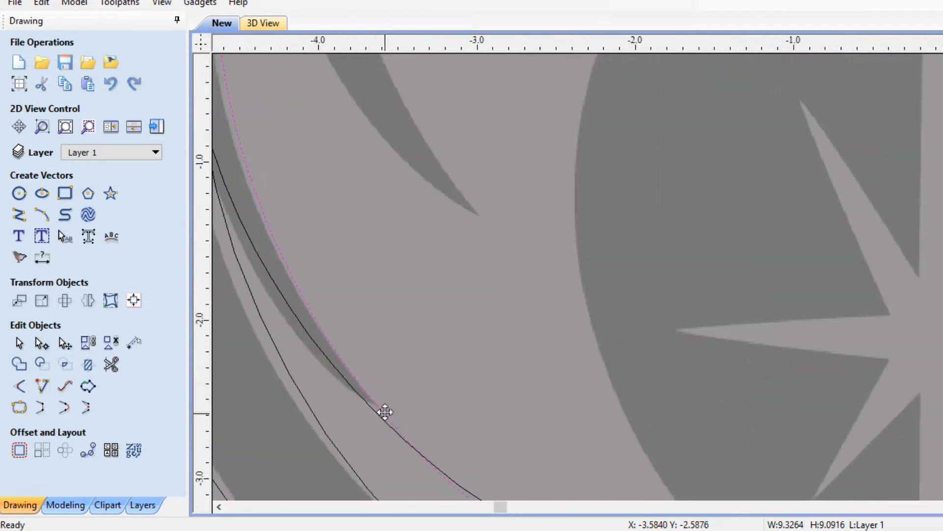
- Stretch a circle copy into an ellipse about 9.44 by 7 inches along the inner wing curve
drag(385, 412, 427, 348)
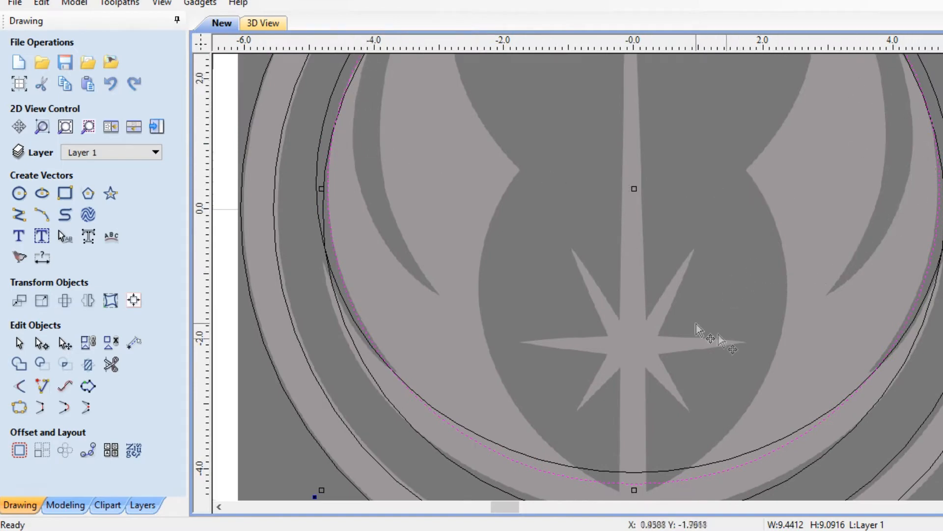
scroll(down, 3)
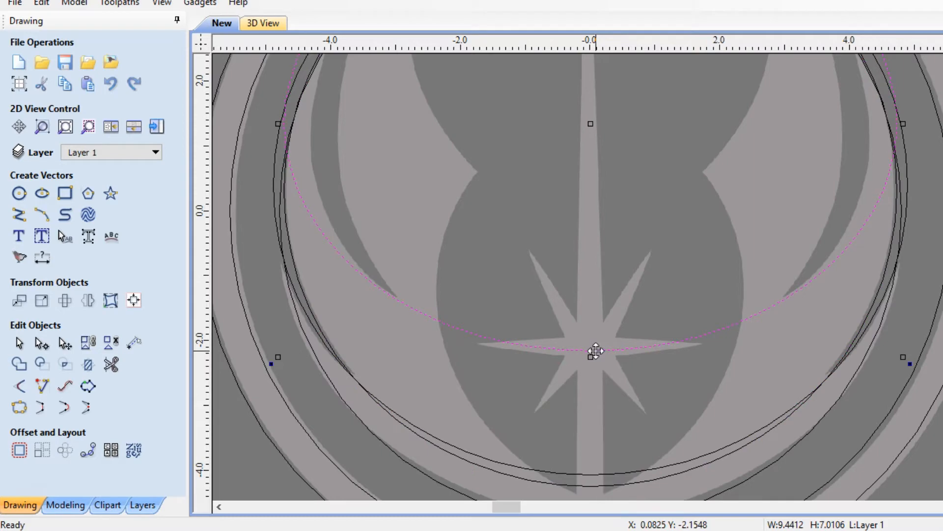
mouse_move(912, 135)
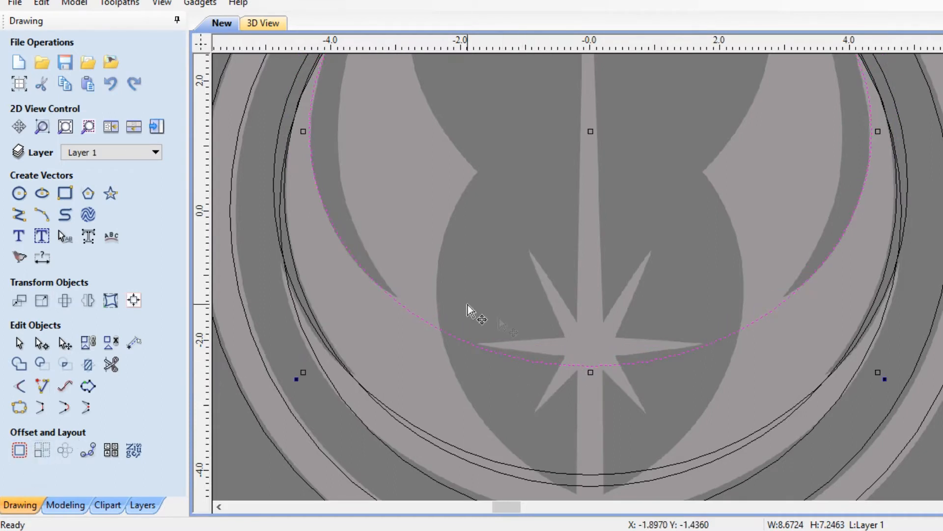
mouse_move(761, 126)
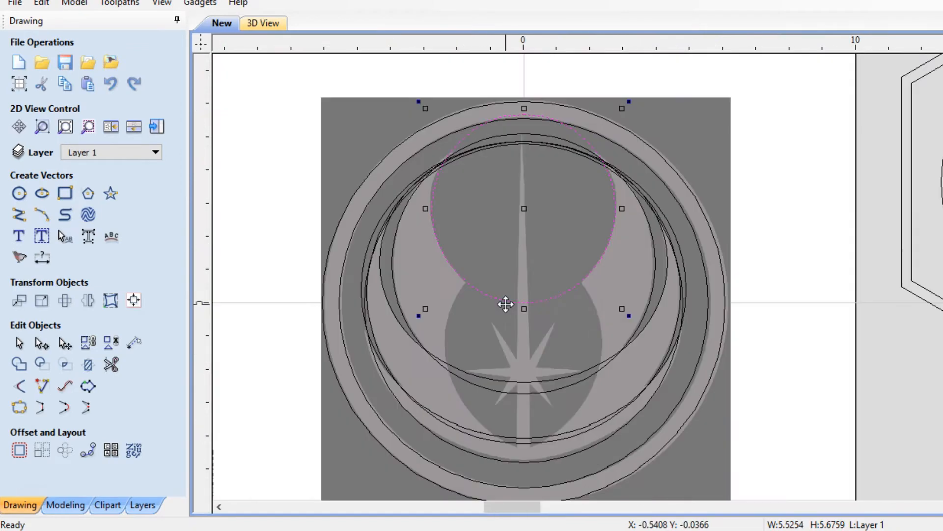
mouse_move(514, 367)
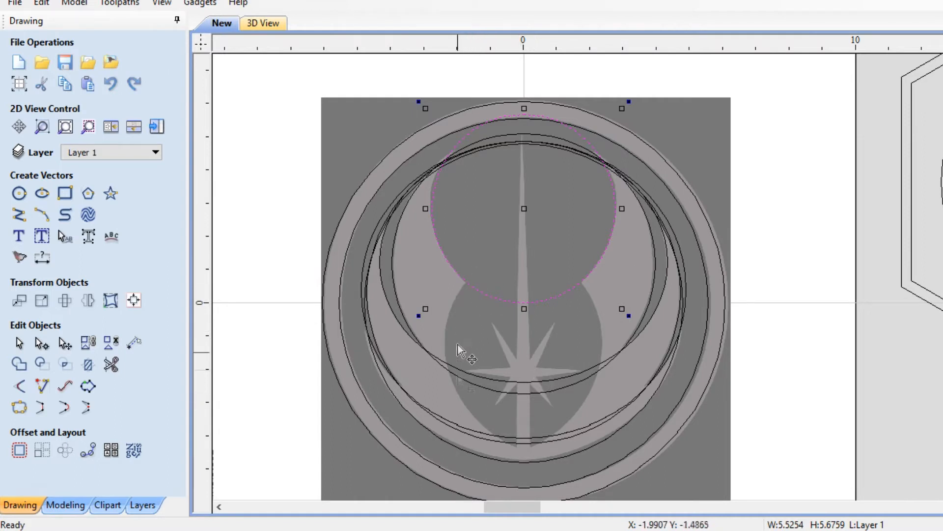
mouse_move(551, 283)
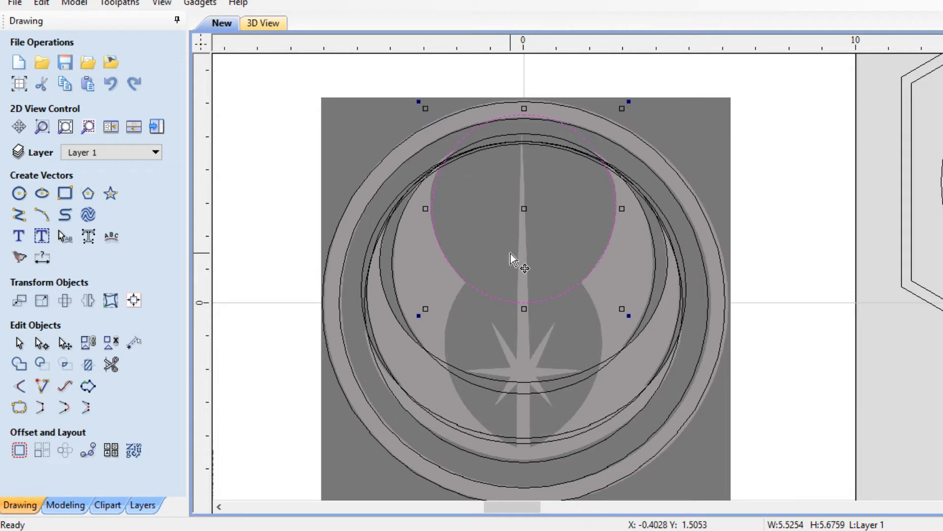
mouse_move(439, 388)
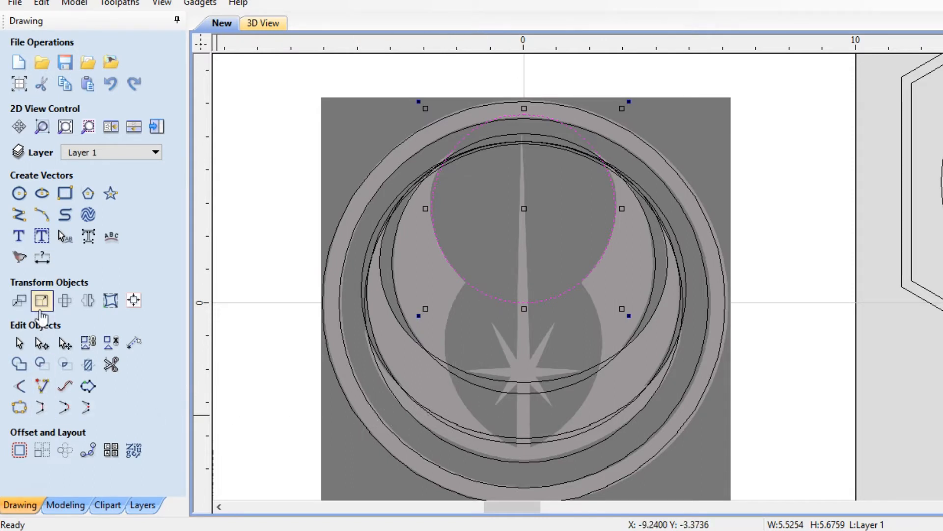
mouse_move(64, 193)
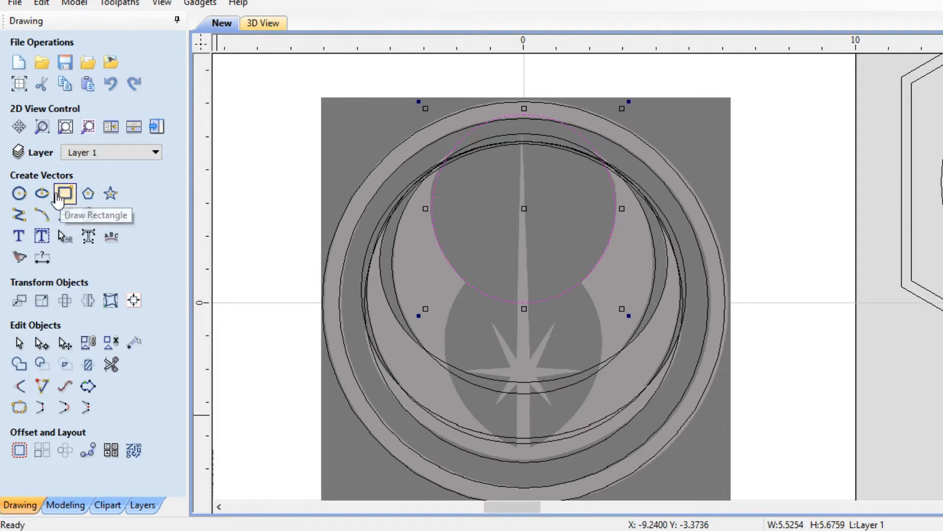
- Draw a three-point arc along the left edge of the lower oval behind the star
click(43, 216)
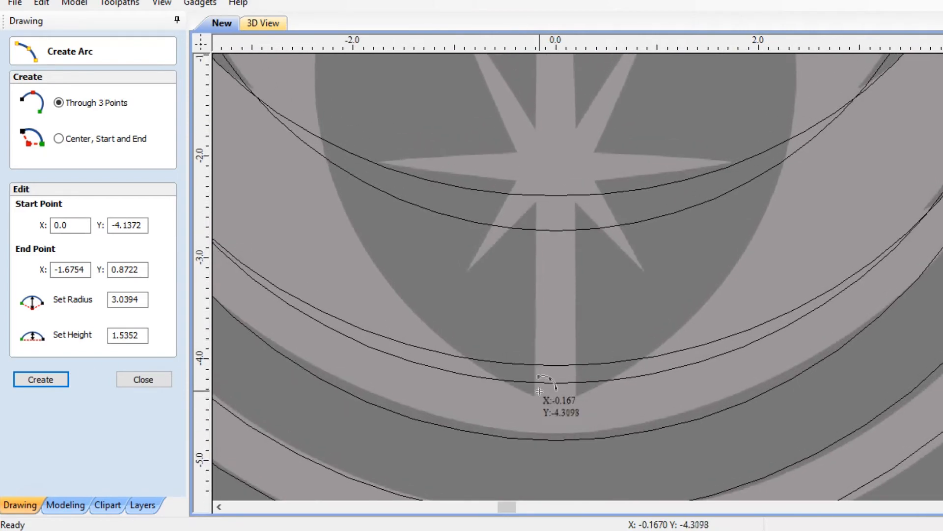
scroll(down, 3)
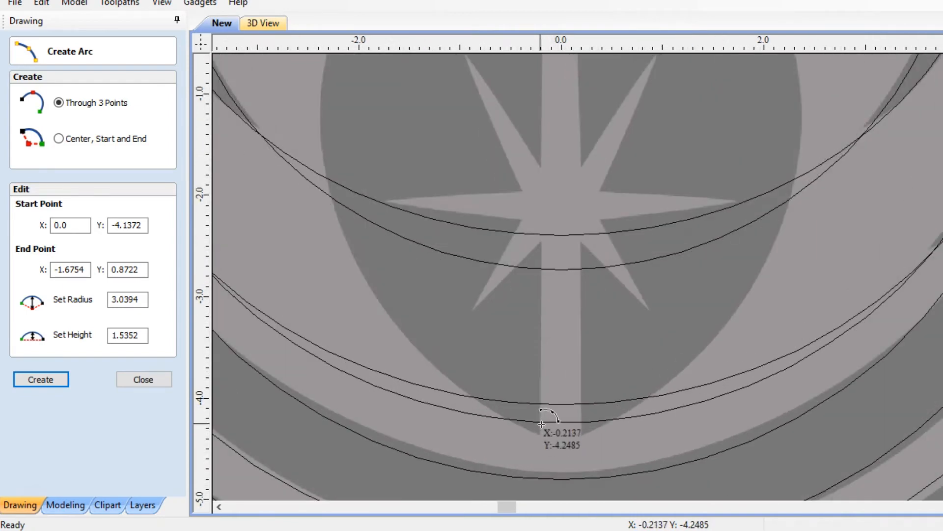
mouse_move(541, 427)
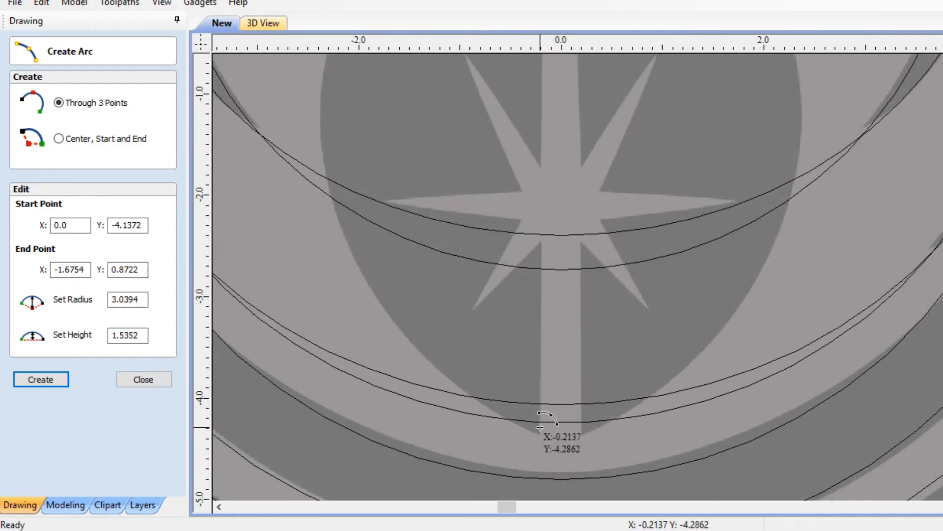
scroll(down, 3)
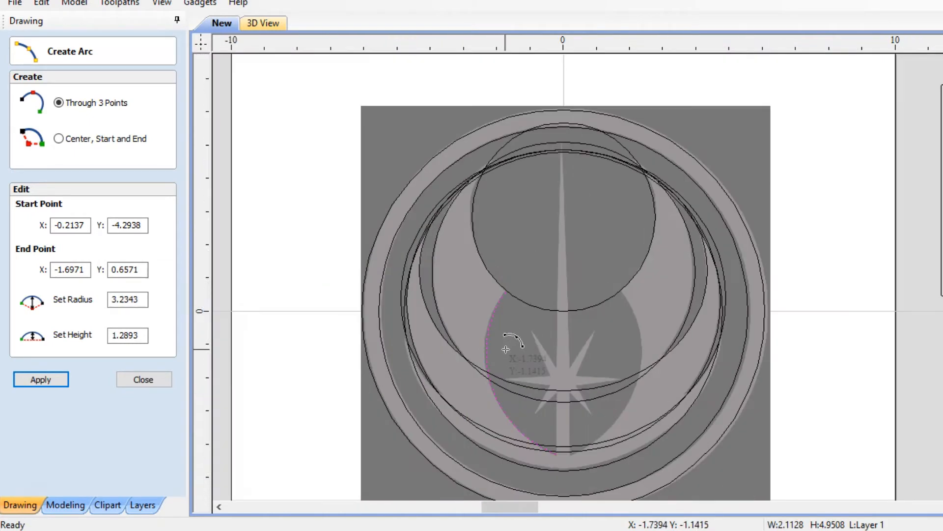
click(143, 379)
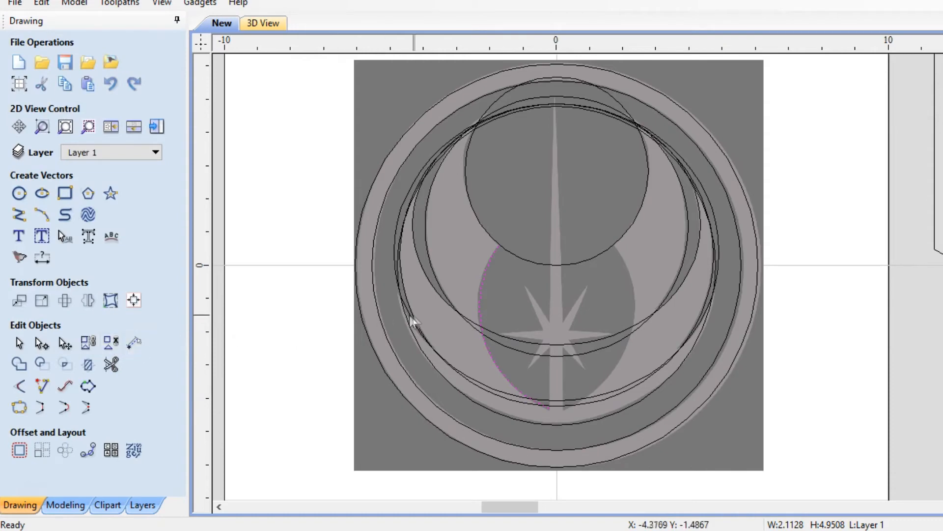
mouse_move(133, 201)
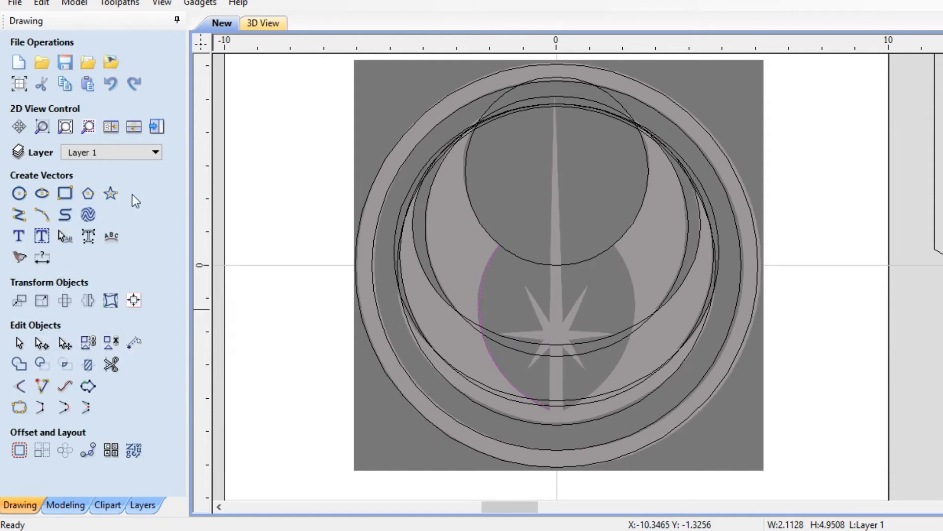
- Mirror the arc horizontally as a copy onto the lower oval's right edge
click(87, 301)
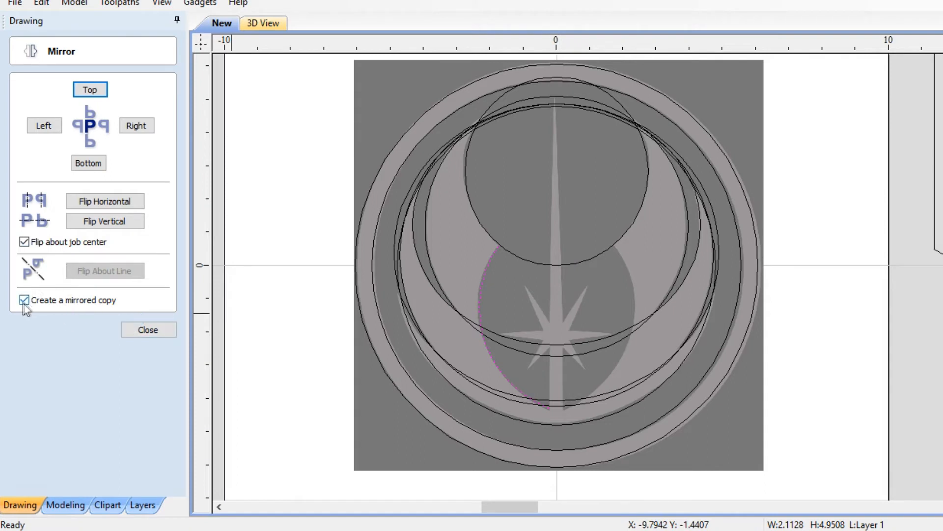
click(104, 200)
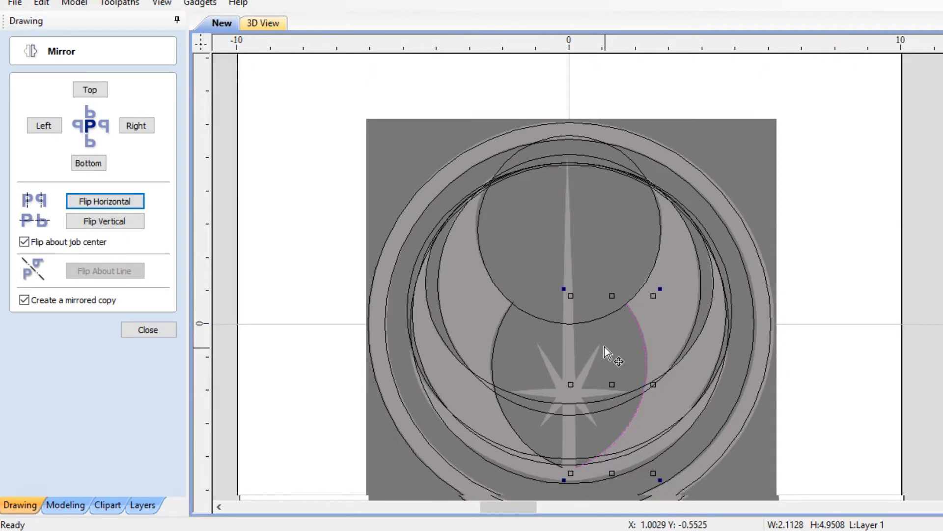
click(148, 330)
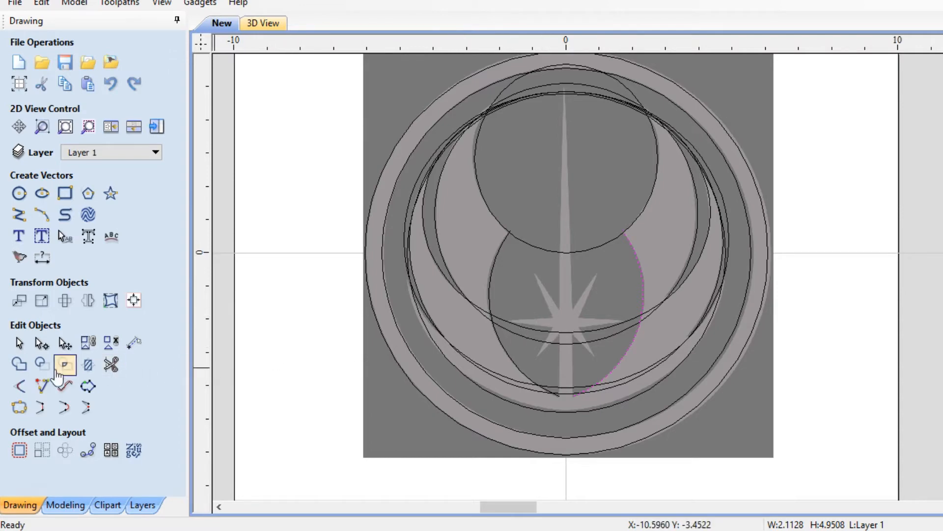
mouse_move(18, 215)
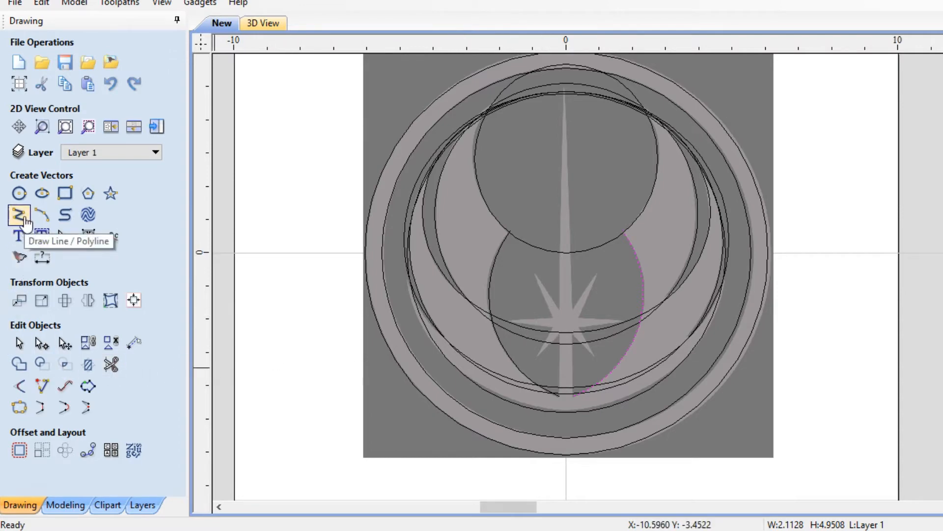
- Begin a straight line at the left arc's lower endpoint near the blade bottom
click(19, 215)
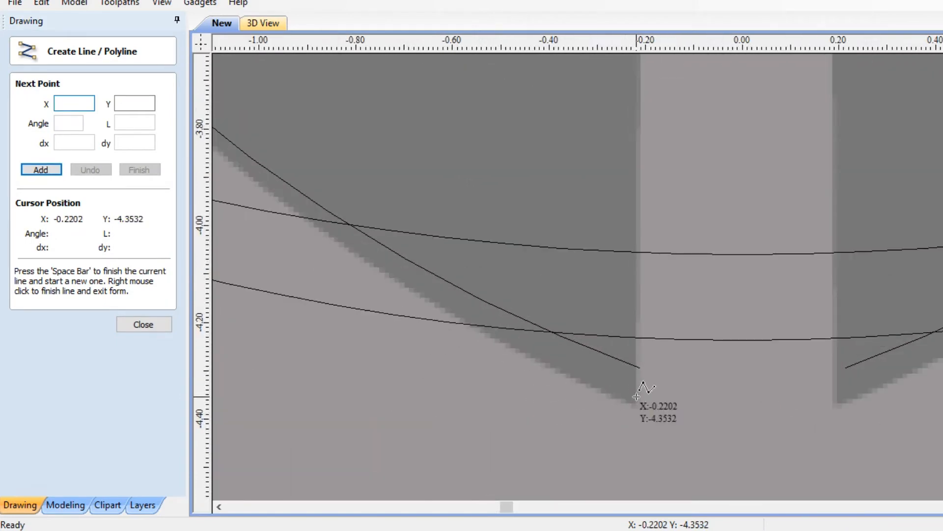
mouse_move(640, 365)
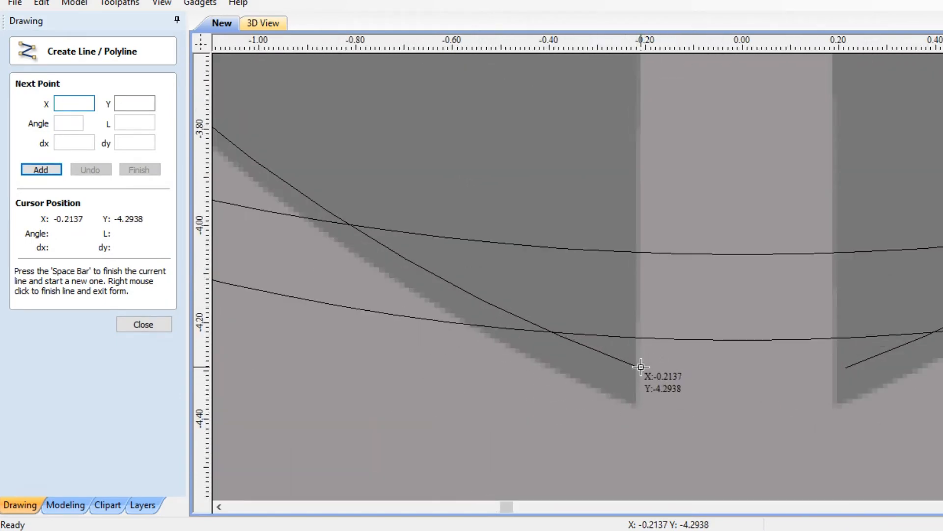
click(74, 103)
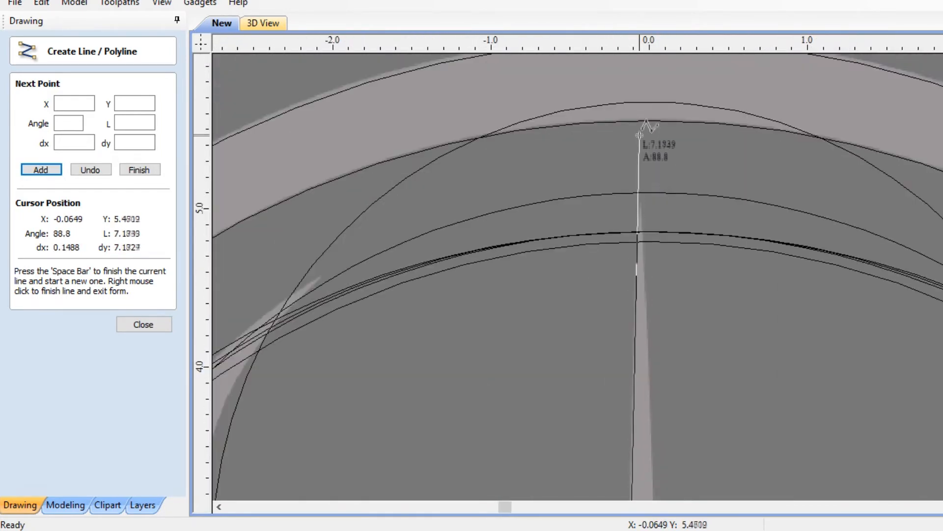
- Mirror the half blade-and-star outline horizontally as a copy about the job center
click(143, 324)
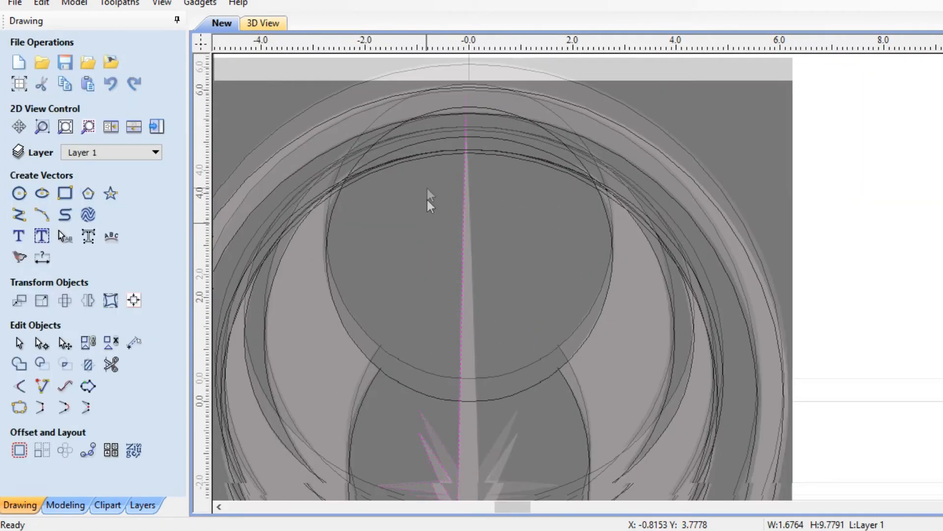
click(88, 300)
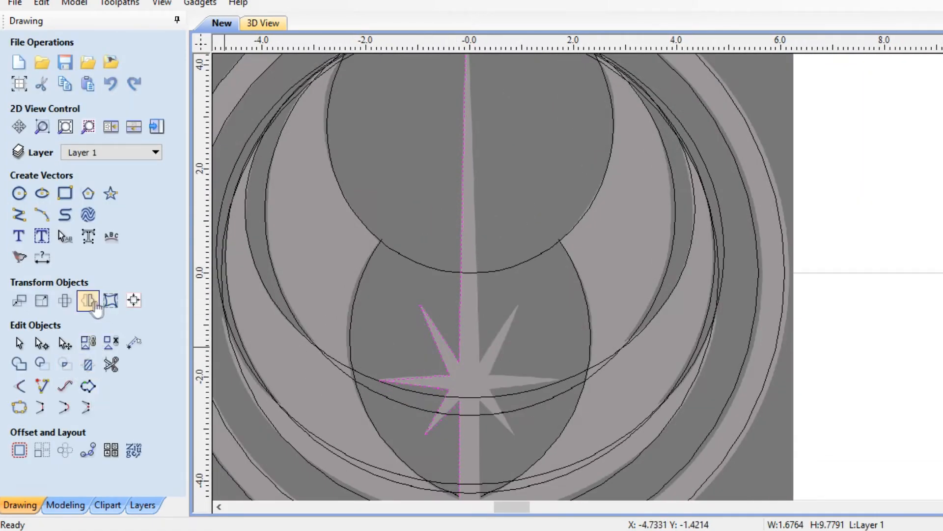
click(87, 300)
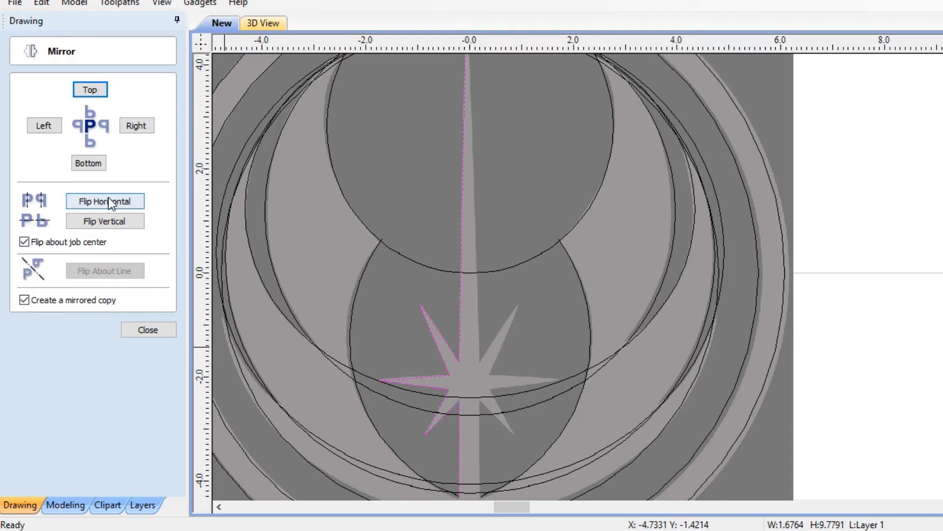
click(105, 201)
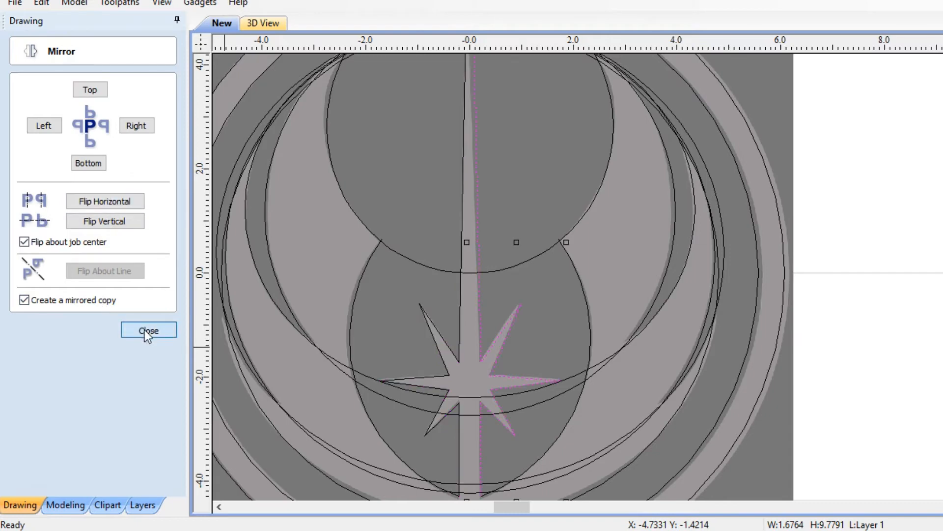
click(148, 330)
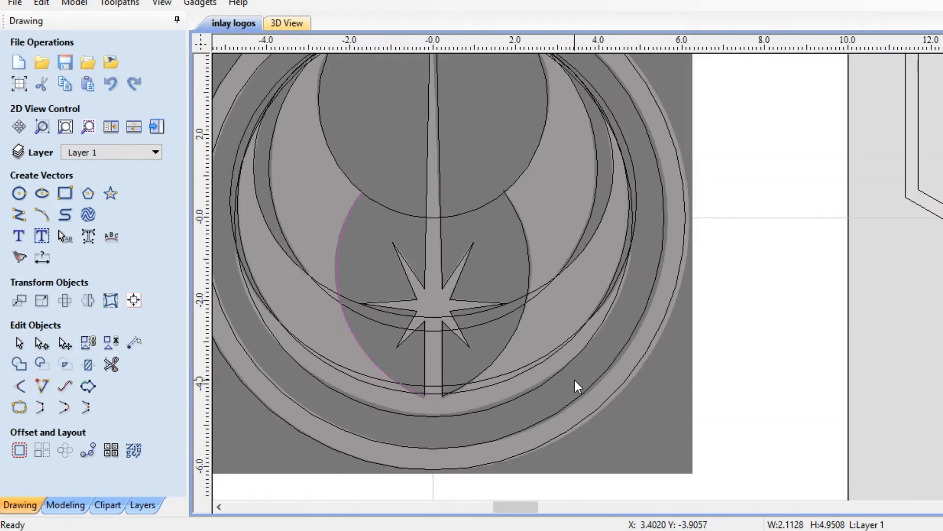
mouse_move(640, 282)
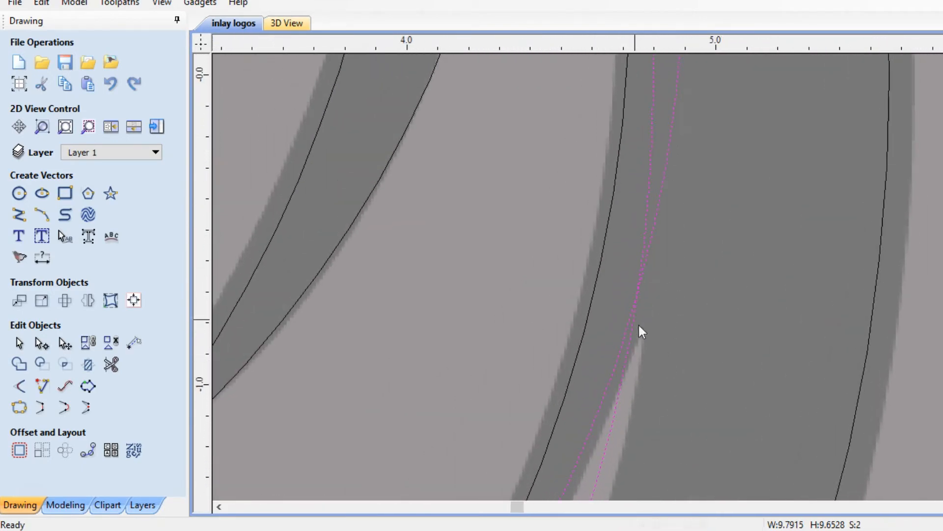
mouse_move(656, 212)
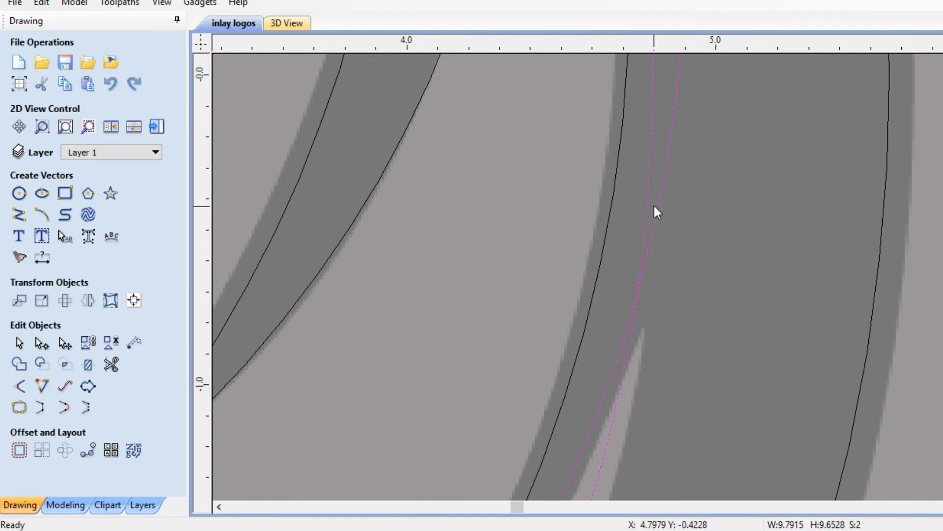
- Trim the overlapping curve sections near the wings, blade and crescent tip
click(111, 364)
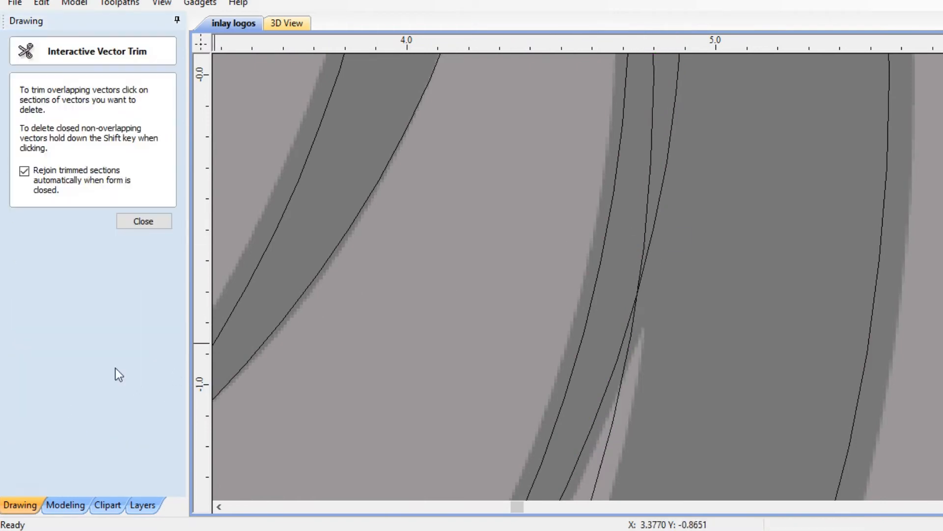
click(658, 235)
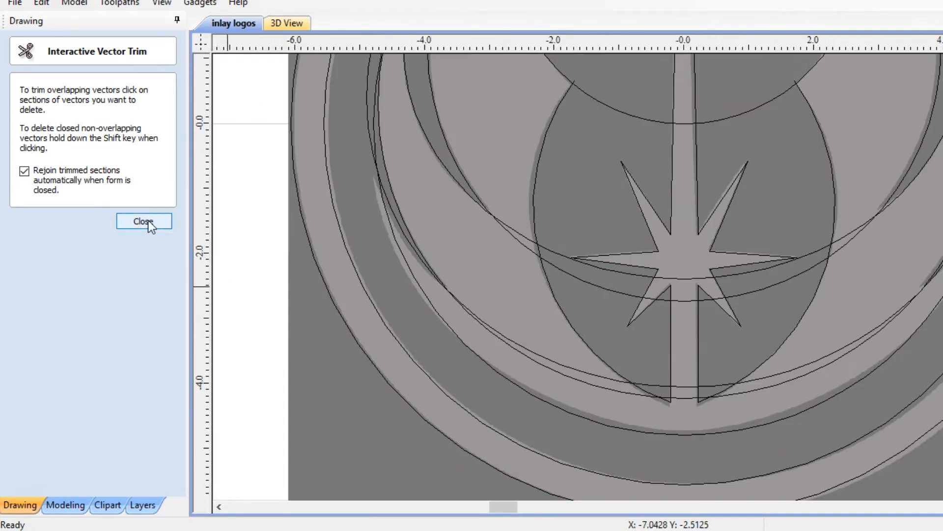
click(144, 220)
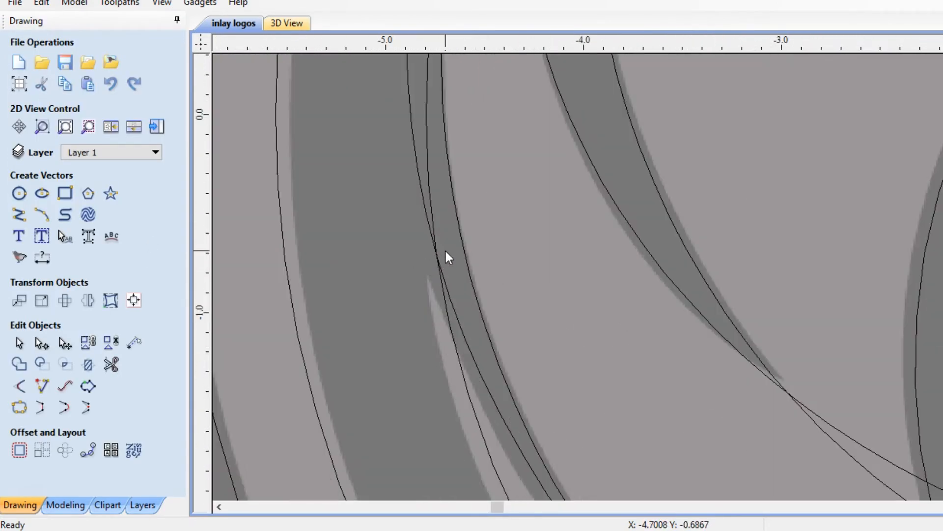
click(111, 364)
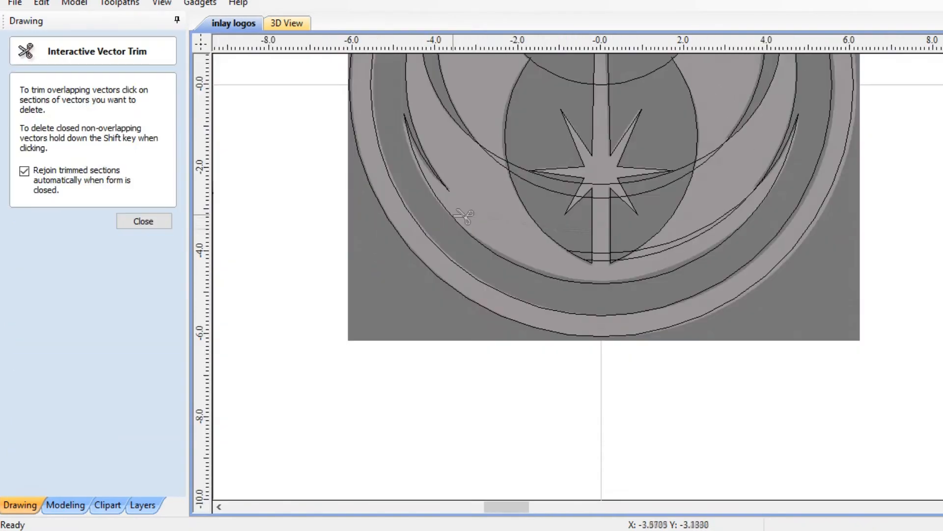
click(143, 221)
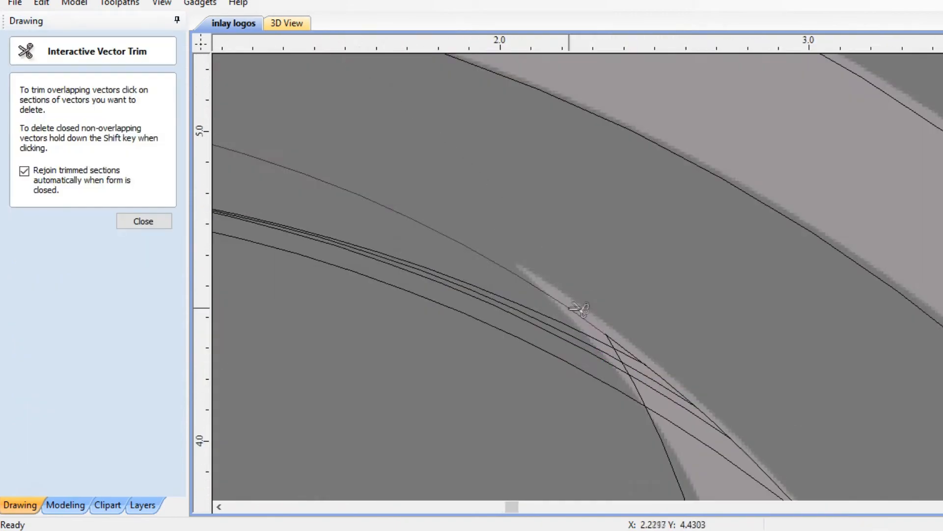
click(143, 220)
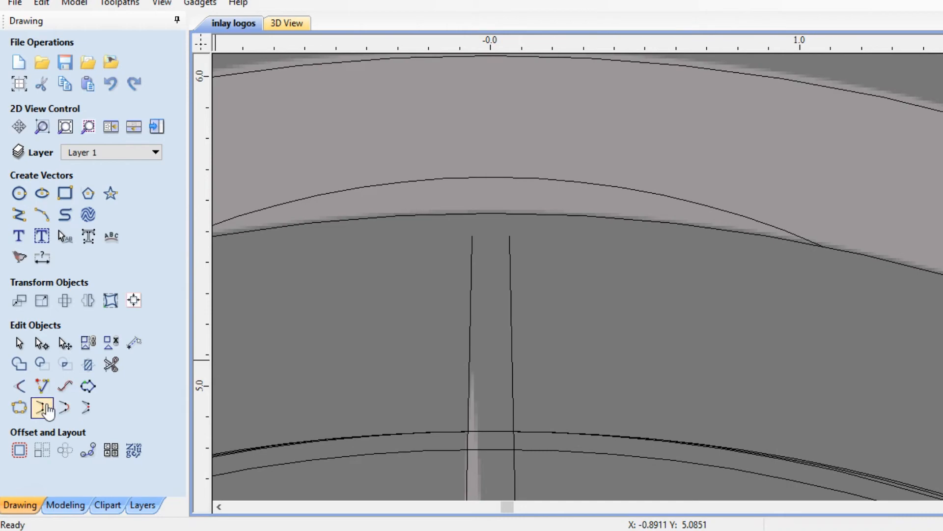
mouse_move(41, 386)
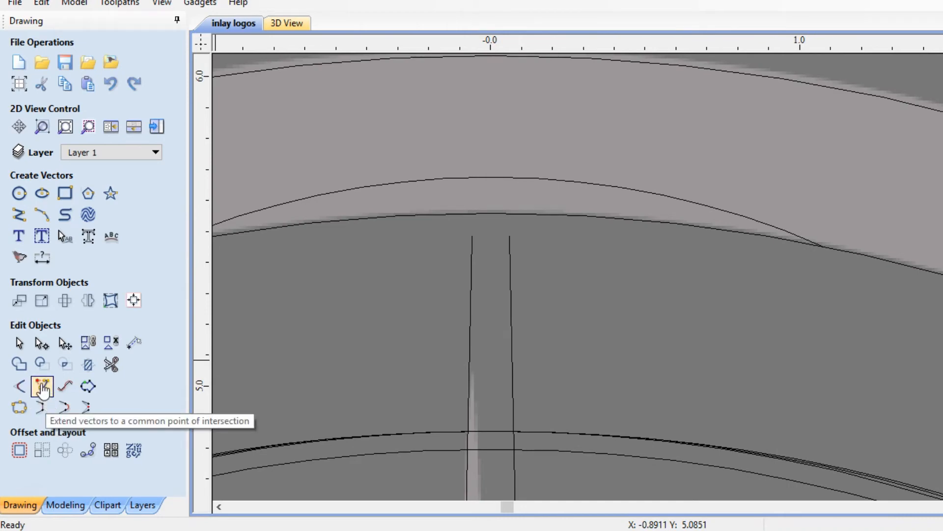
- Extend the left and right blade edges to a sharp intersecting tip, then select it
click(42, 387)
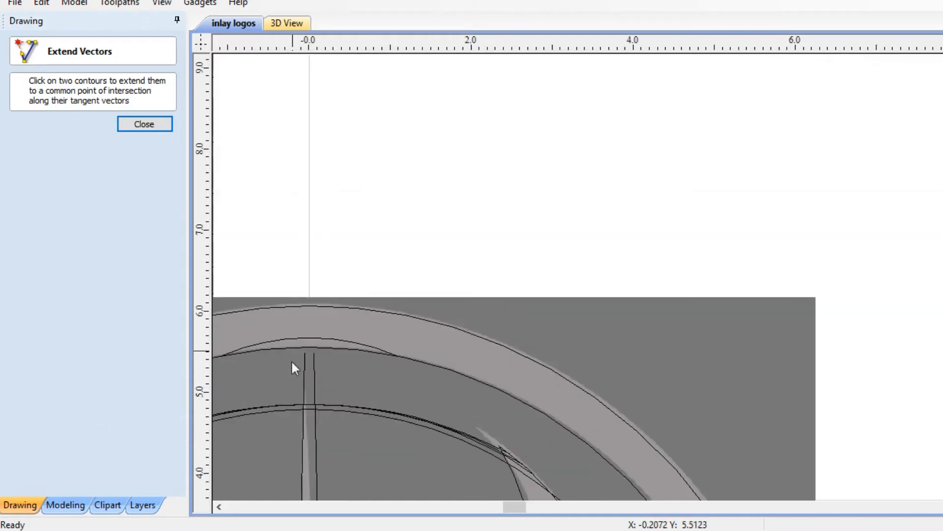
click(307, 367)
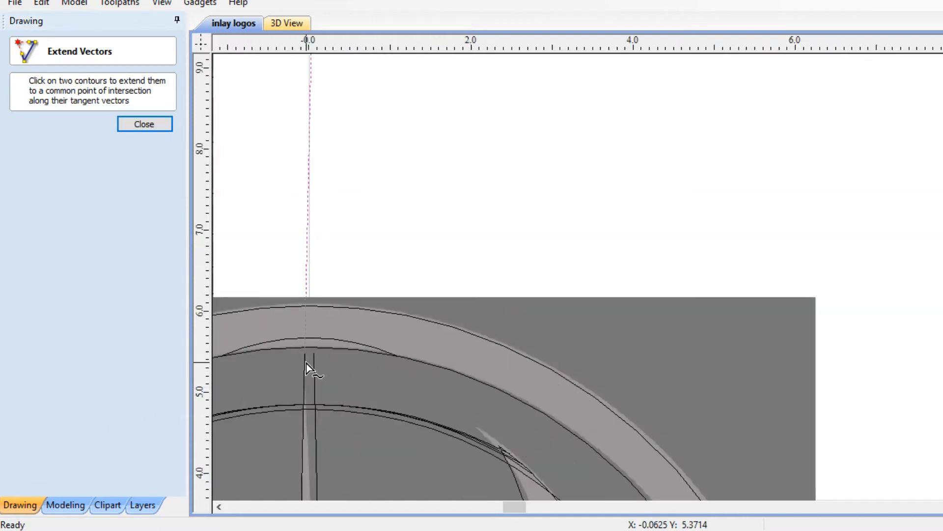
click(307, 367)
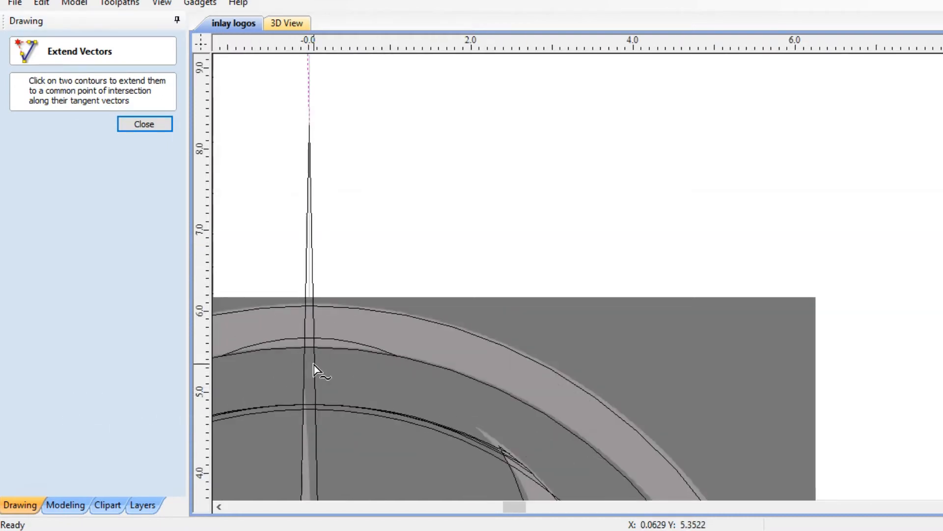
click(144, 124)
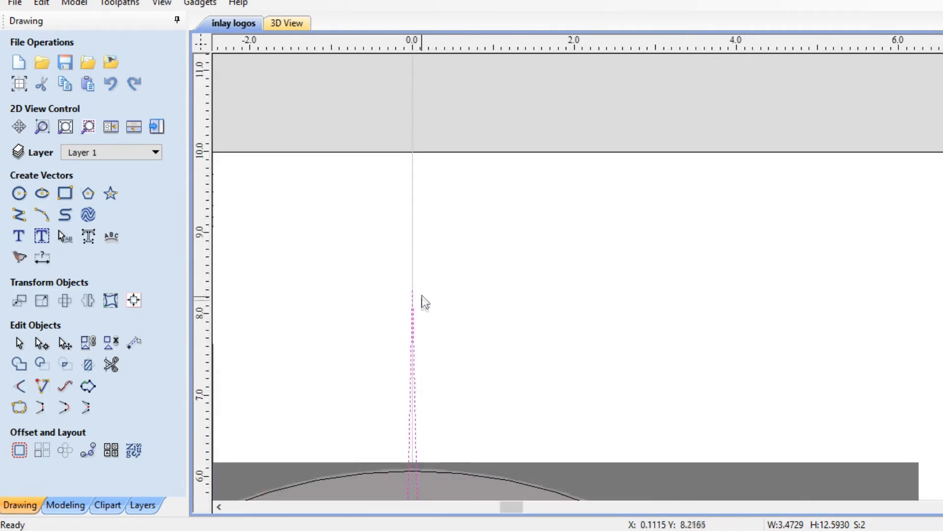
right_click(421, 301)
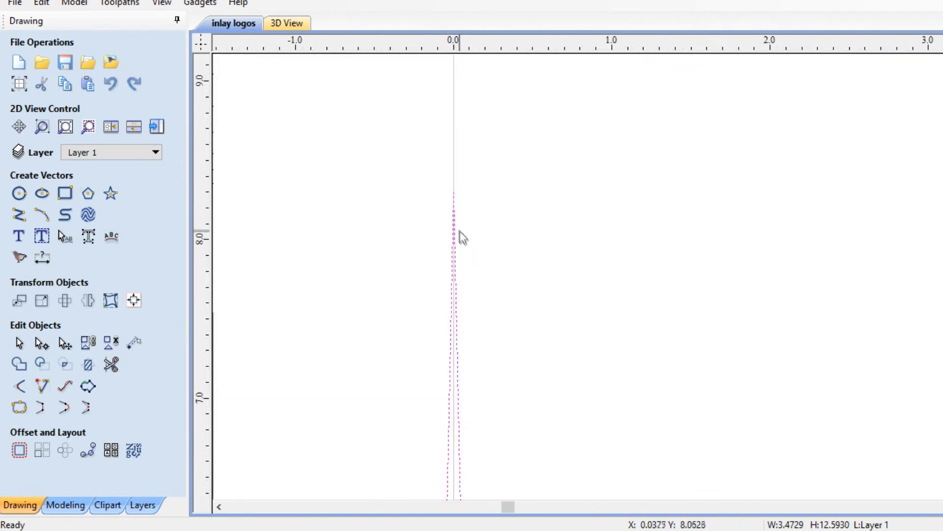
click(41, 407)
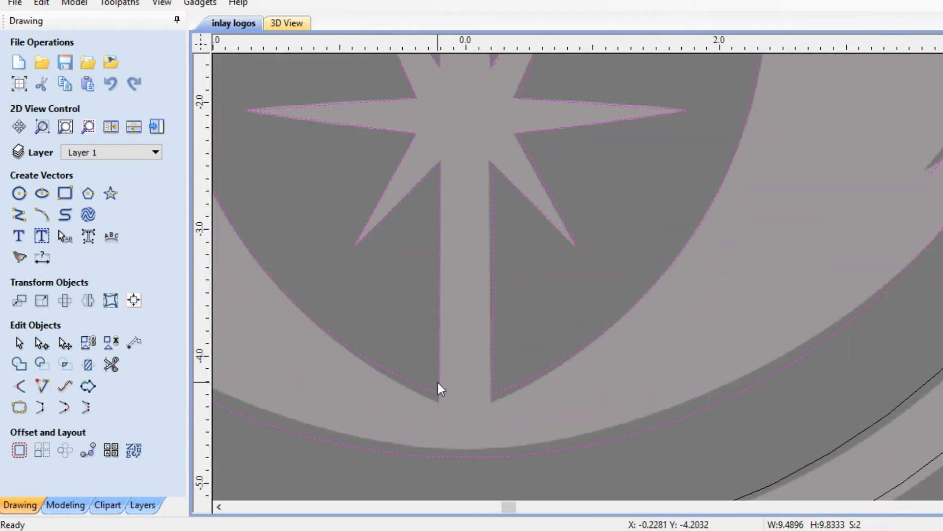
- Inspect the star and blade vectors through their right-click menu
right_click(439, 388)
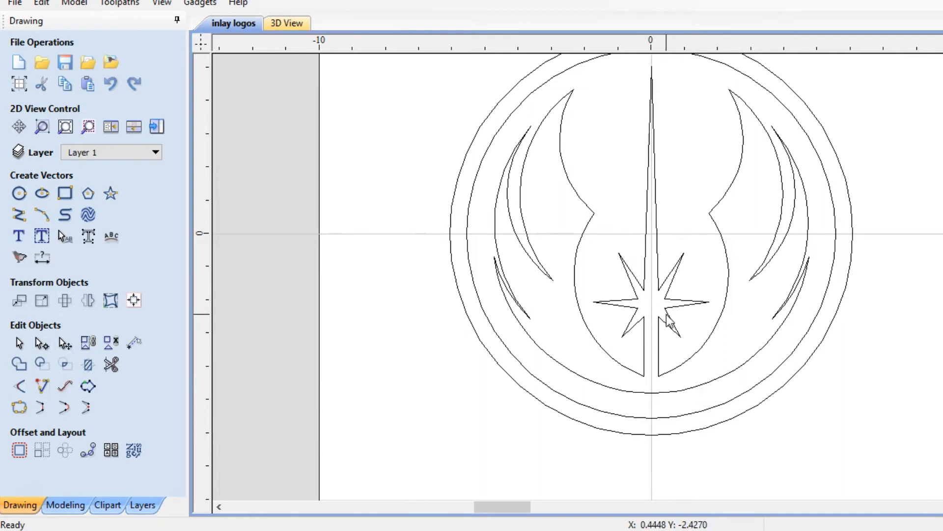
mouse_move(674, 288)
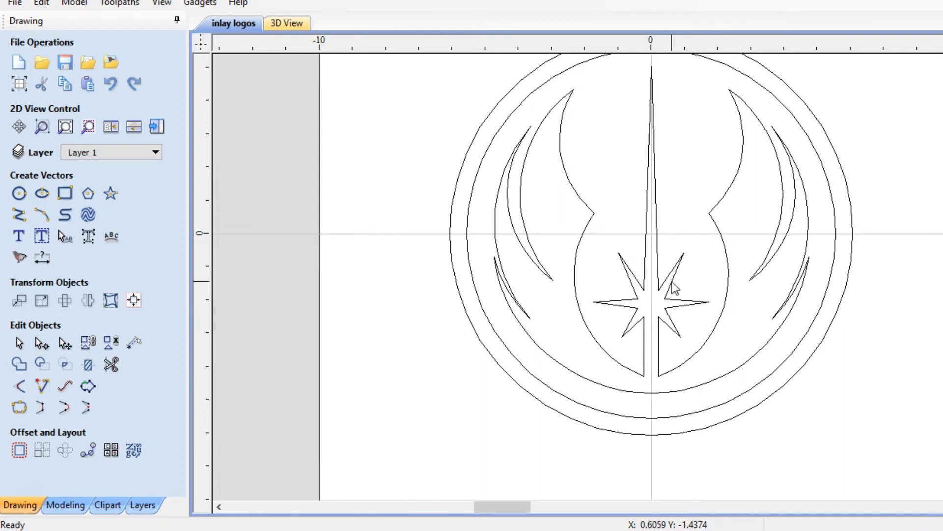
mouse_move(136, 415)
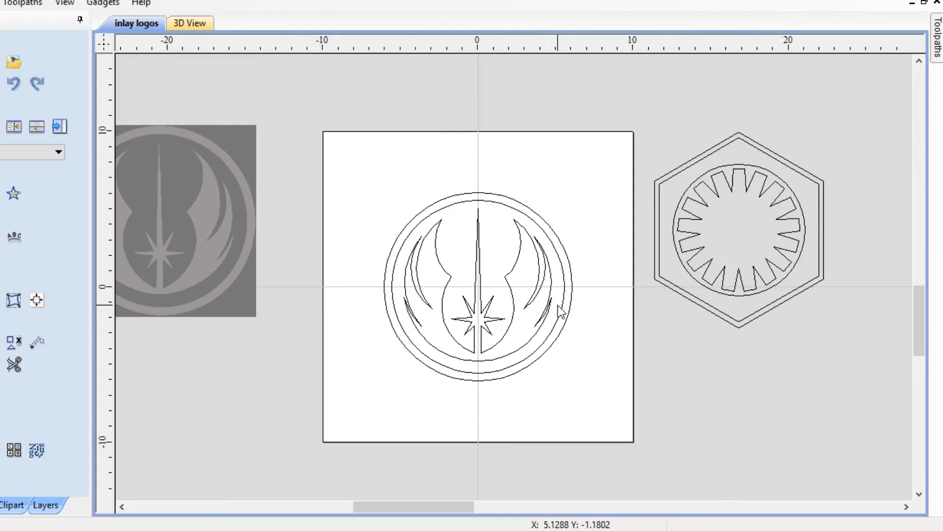
mouse_move(496, 235)
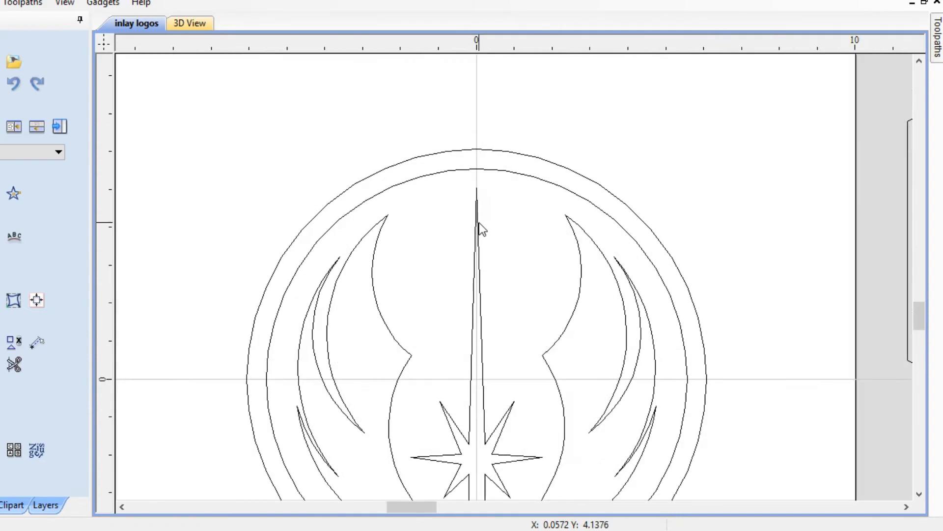
- Adjust the view while setting the job to 40 by 20 inches
scroll(down, 3)
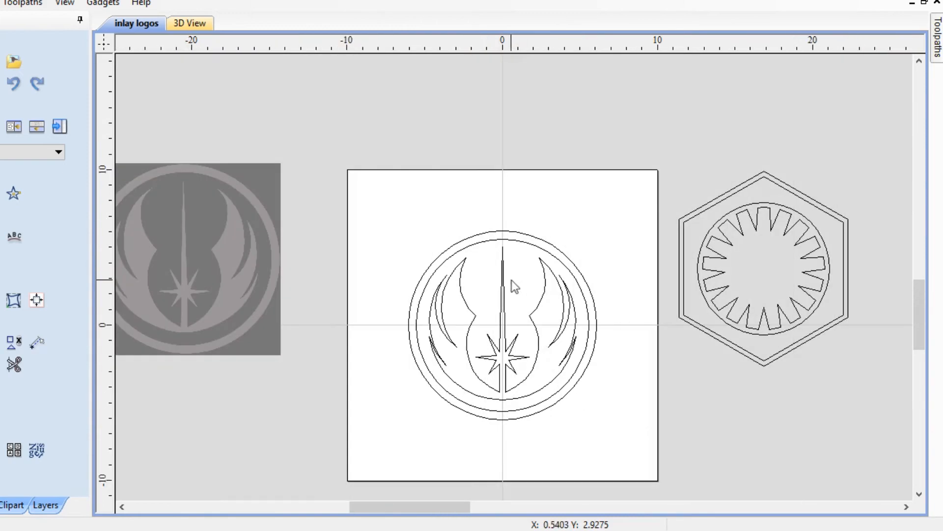
mouse_move(539, 329)
text(40)
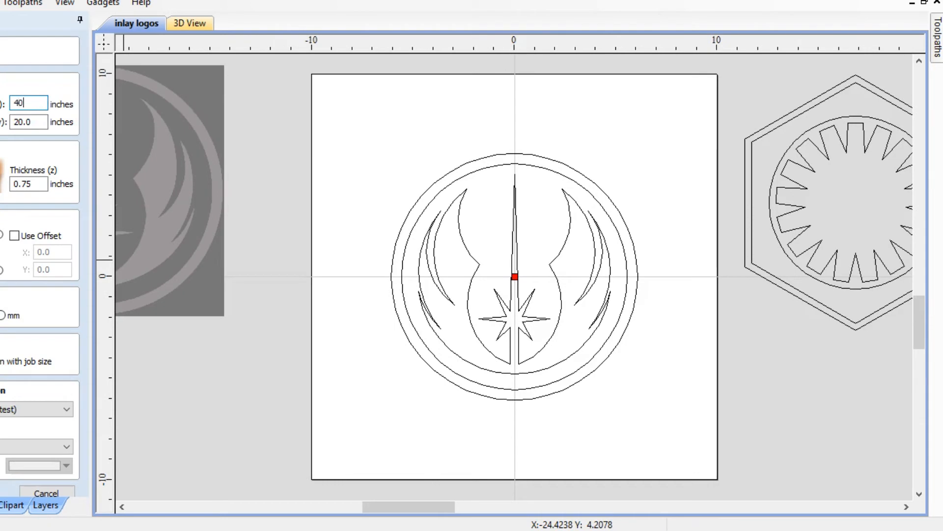
scroll(down, 3)
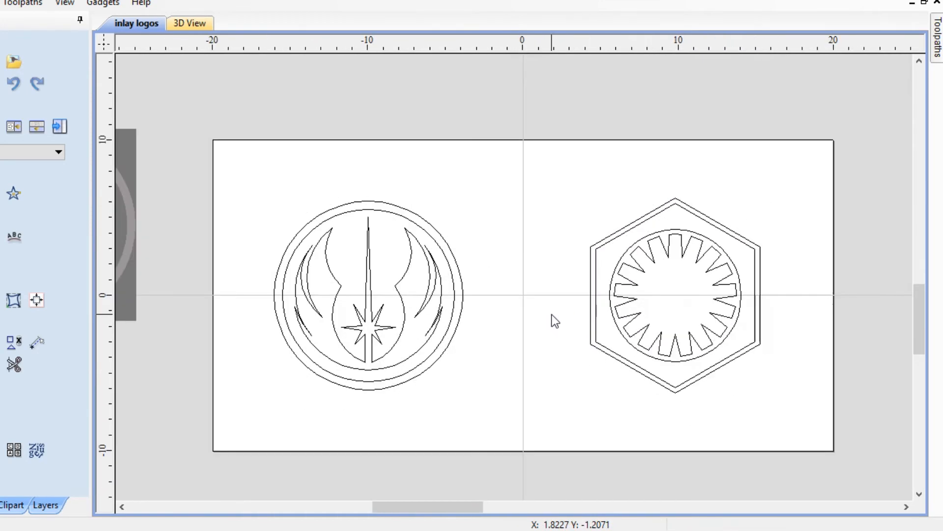
mouse_move(770, 365)
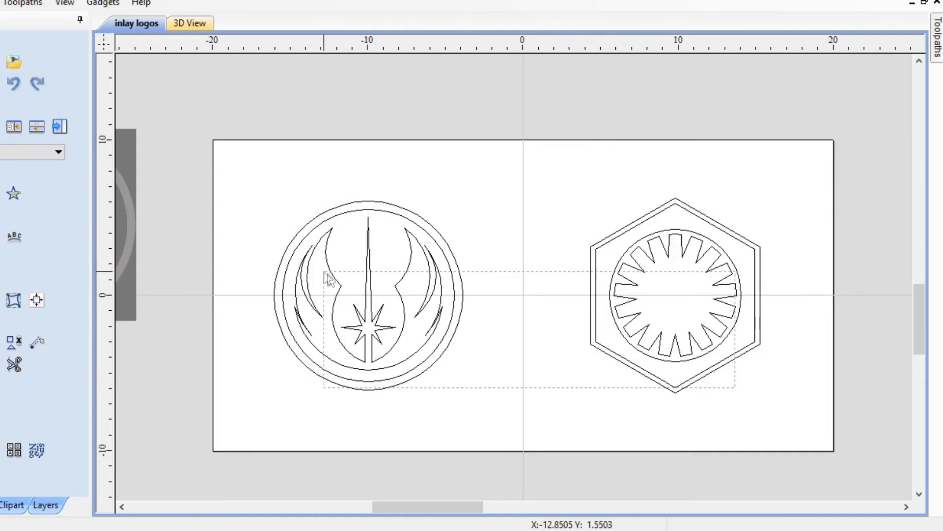
- Name the layer 'female pocket' and copy both logos onto the male inlay layer
click(57, 152)
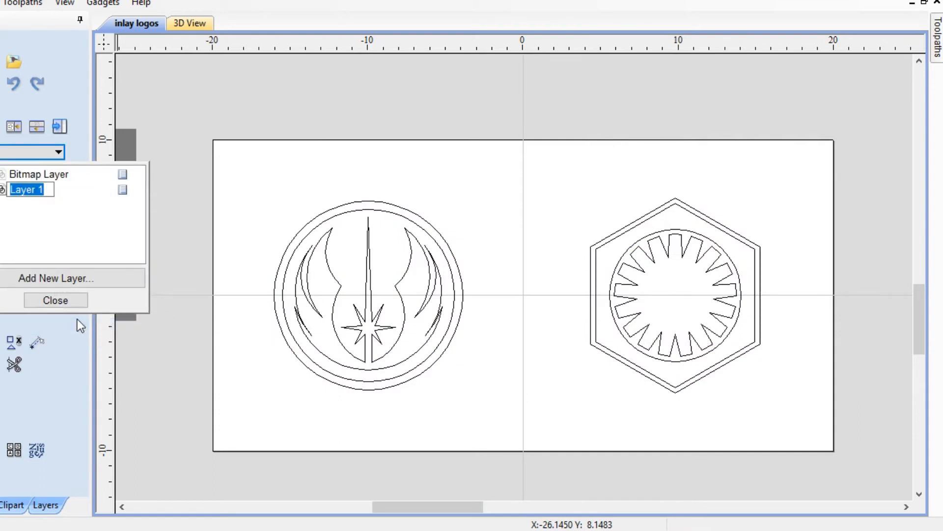
text(female pocket)
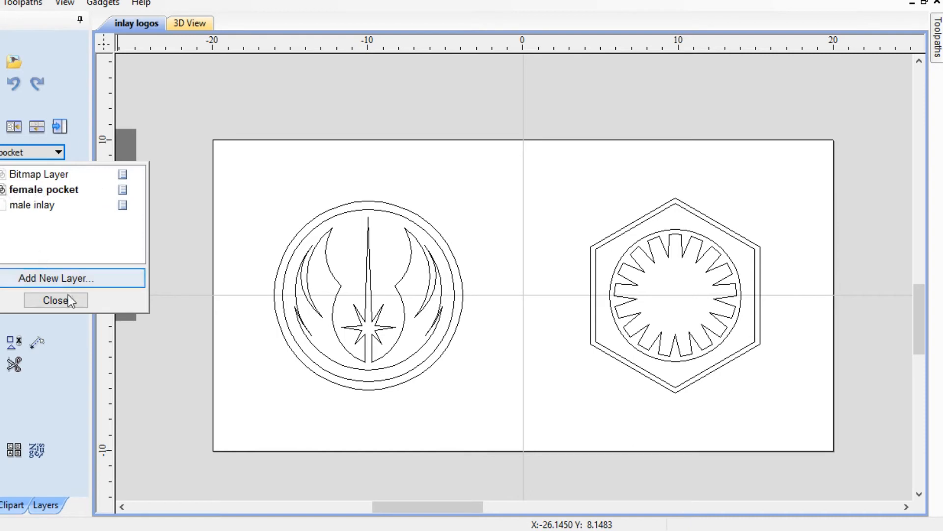
click(55, 301)
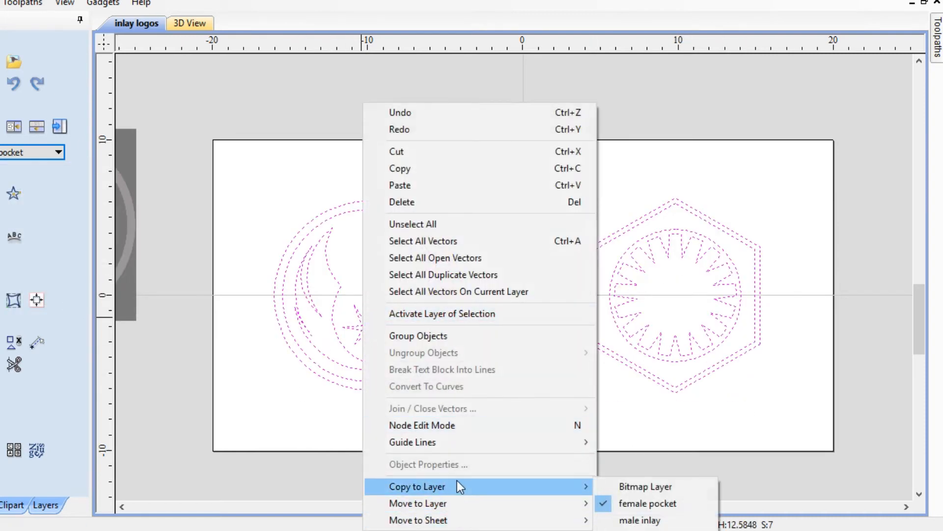
mouse_move(640, 520)
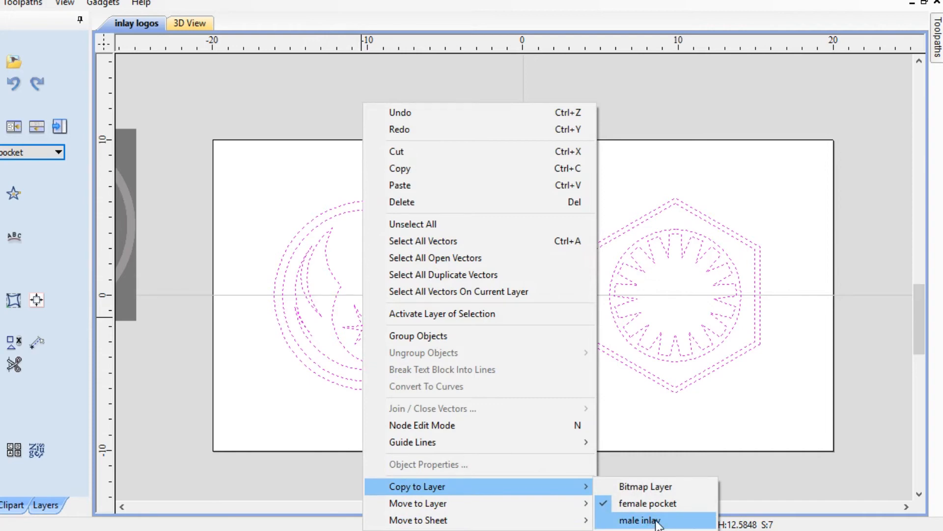
click(638, 520)
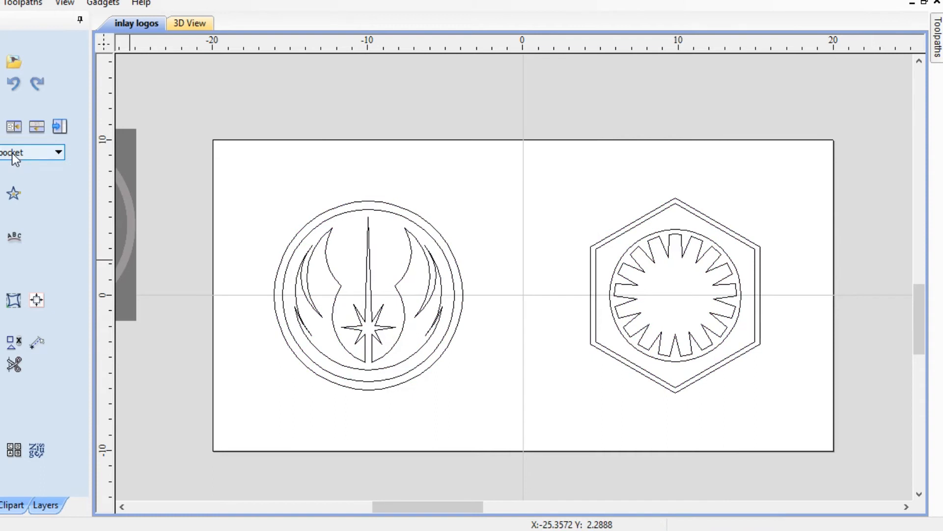
- Set the female pocket layer's colour to red
click(32, 152)
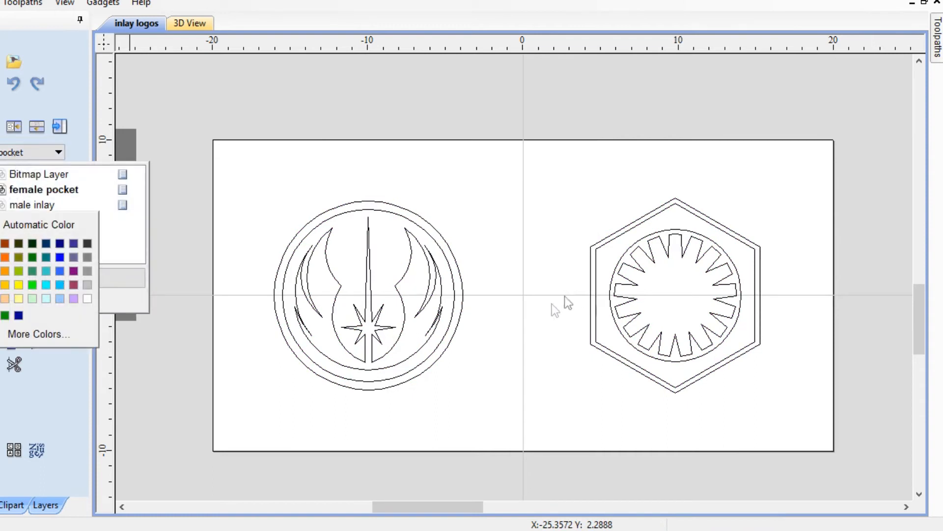
mouse_move(6, 284)
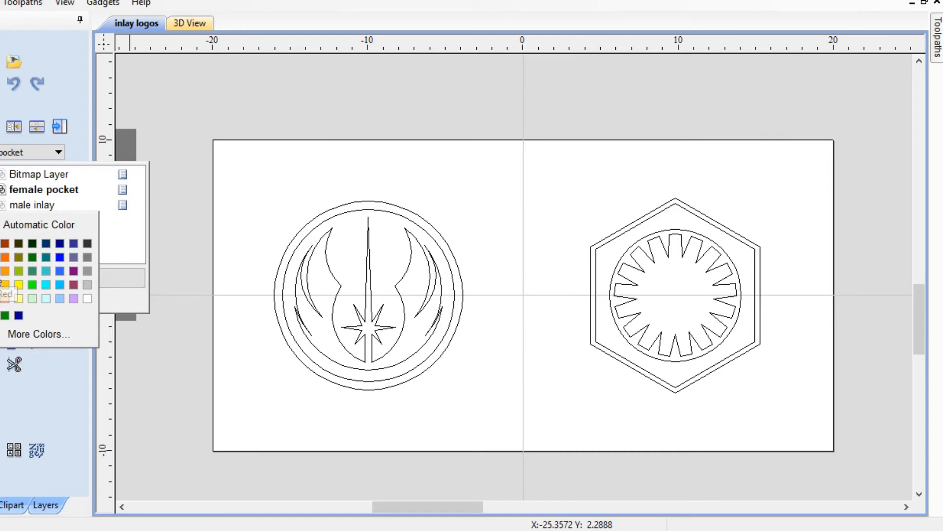
click(7, 294)
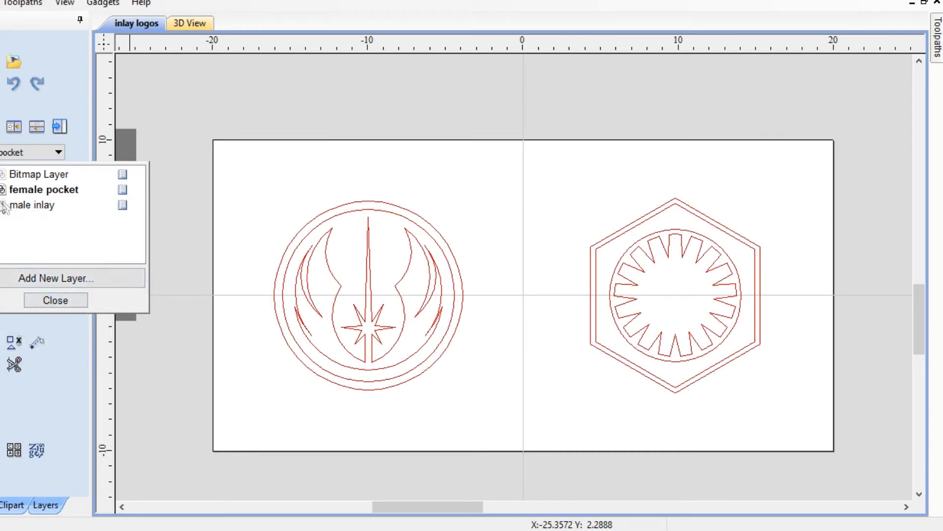
click(45, 205)
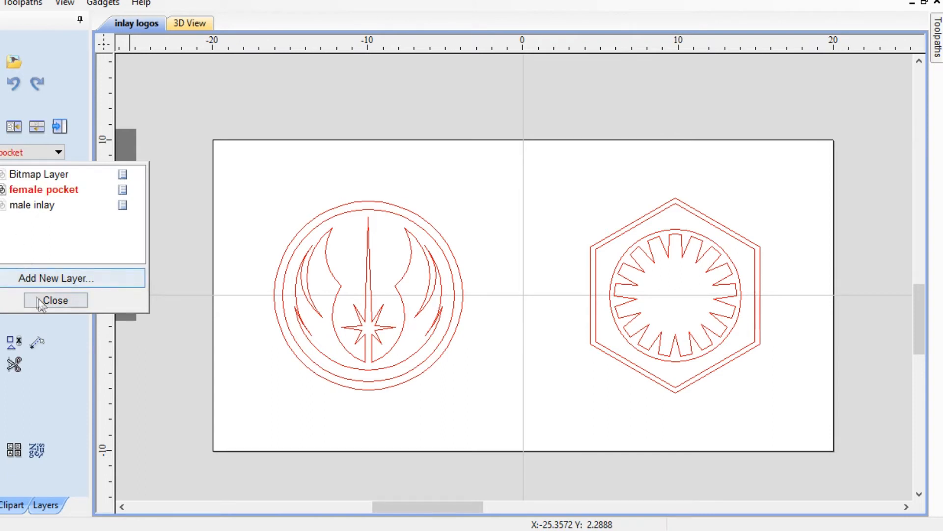
click(54, 300)
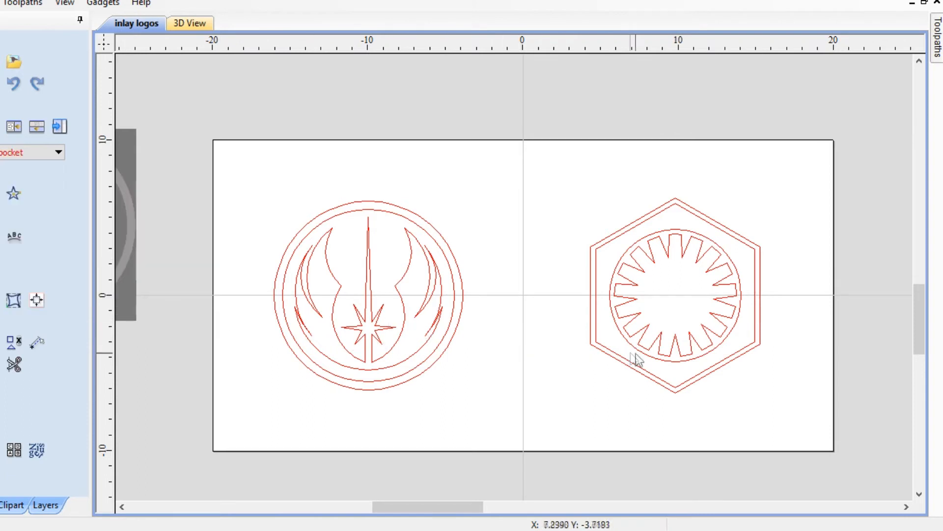
mouse_move(475, 359)
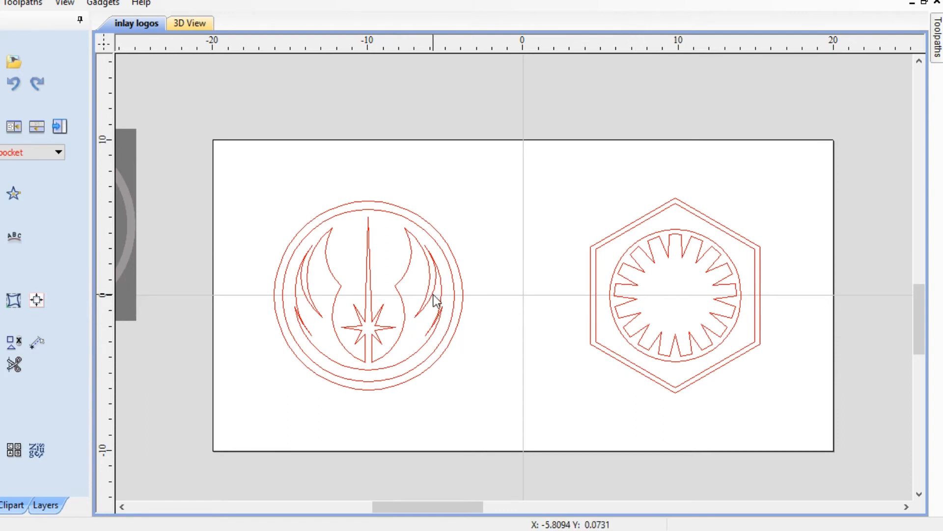
- Select the Jedi and First Order logos and flip each horizontally with the Mirror tool
click(367, 295)
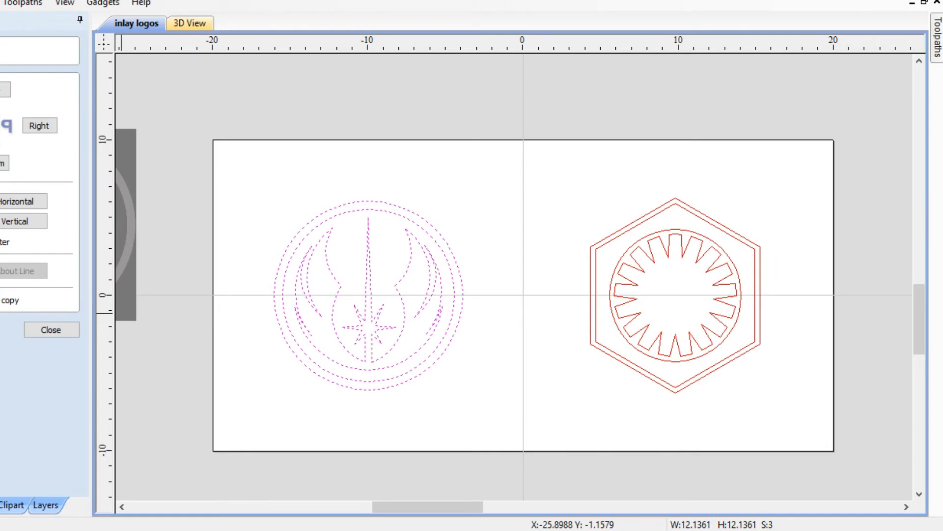
mouse_move(229, 309)
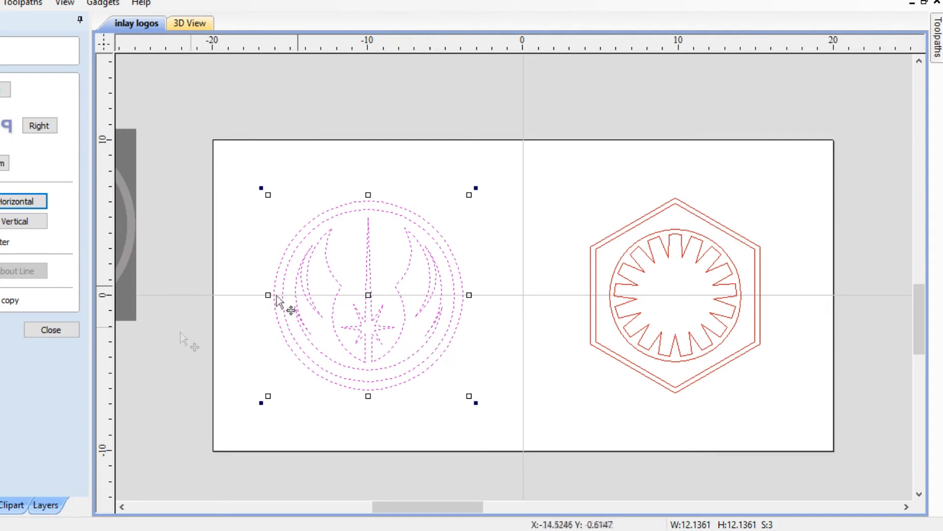
click(51, 329)
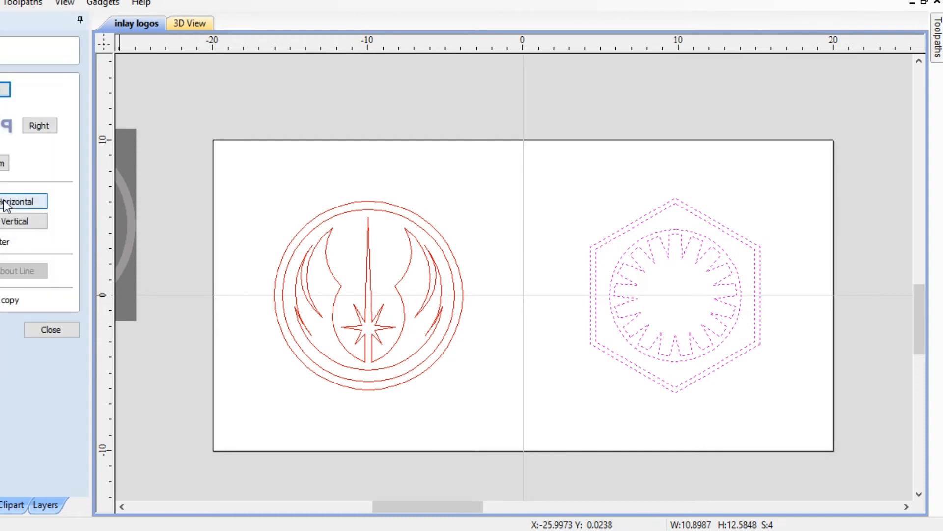
click(50, 329)
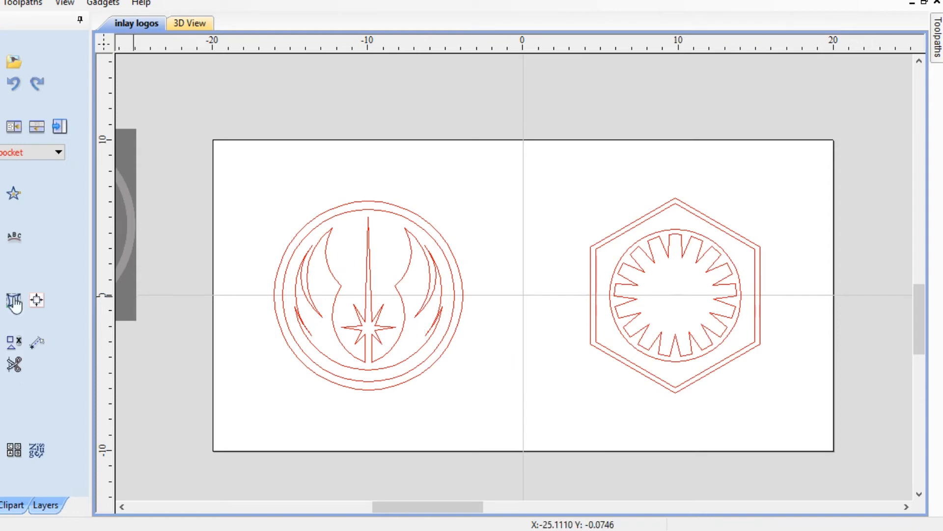
mouse_move(13, 300)
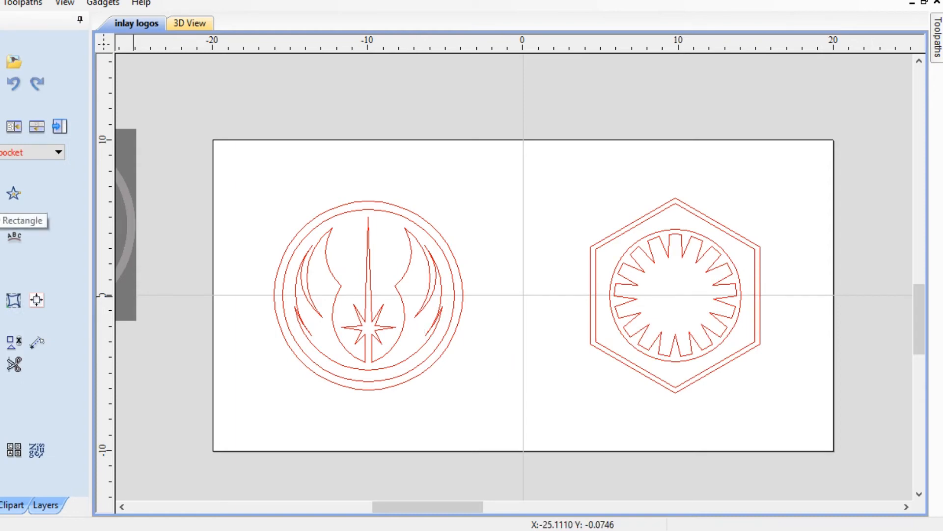
- On the male inlay layer, draw a 37.8 by 16.9 inch rectangle around both logos
click(56, 152)
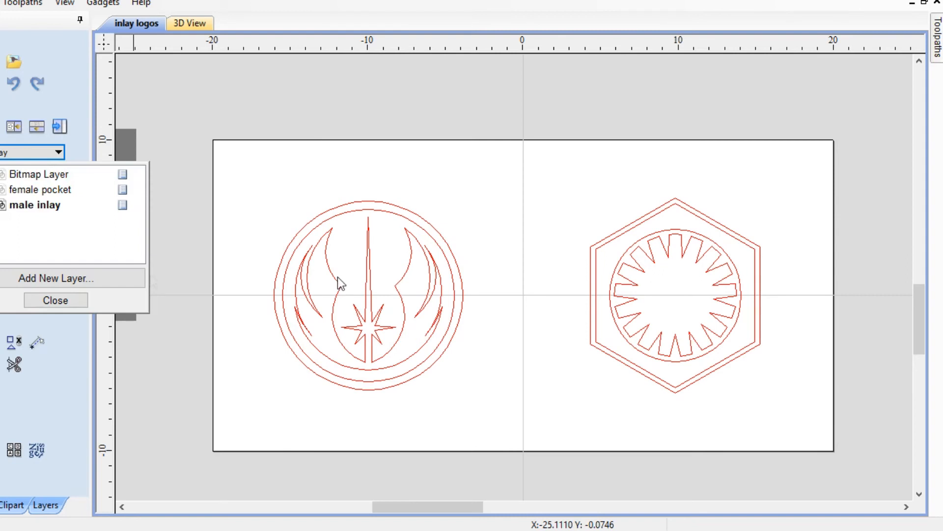
click(54, 300)
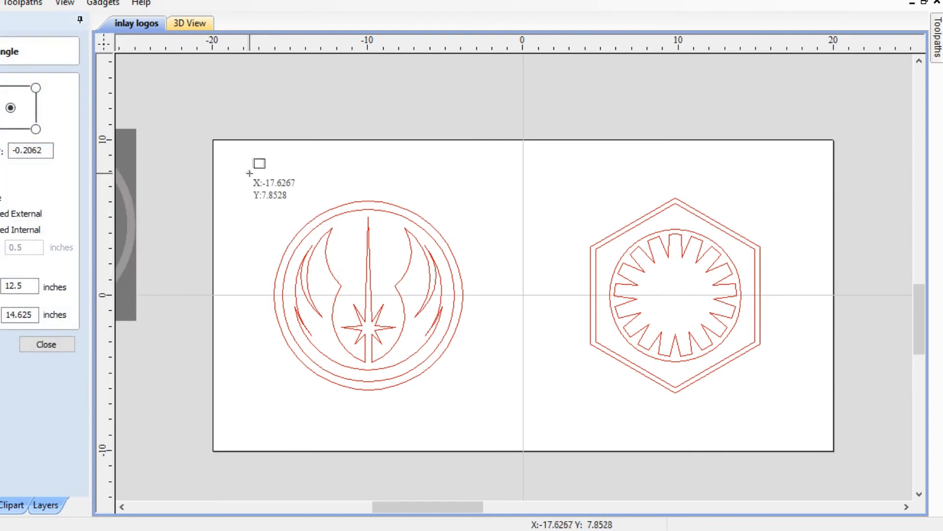
drag(258, 164, 800, 413)
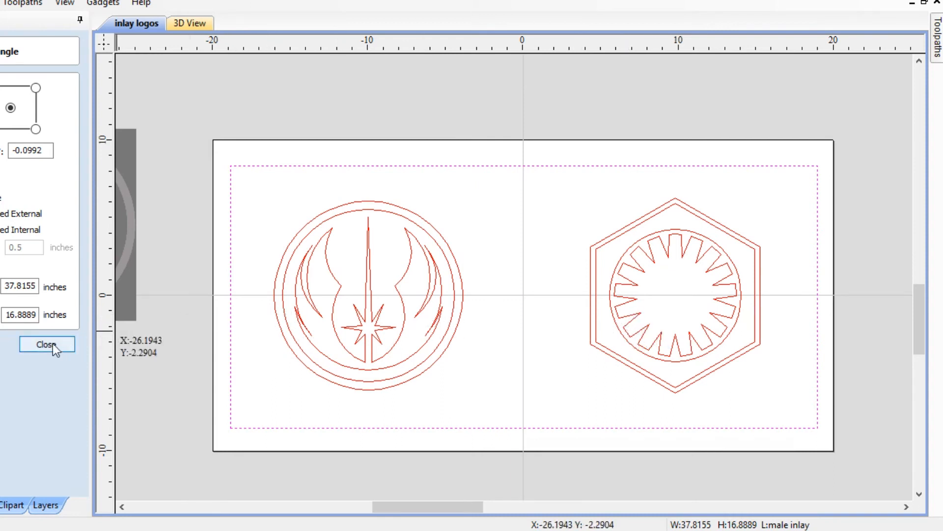
click(46, 344)
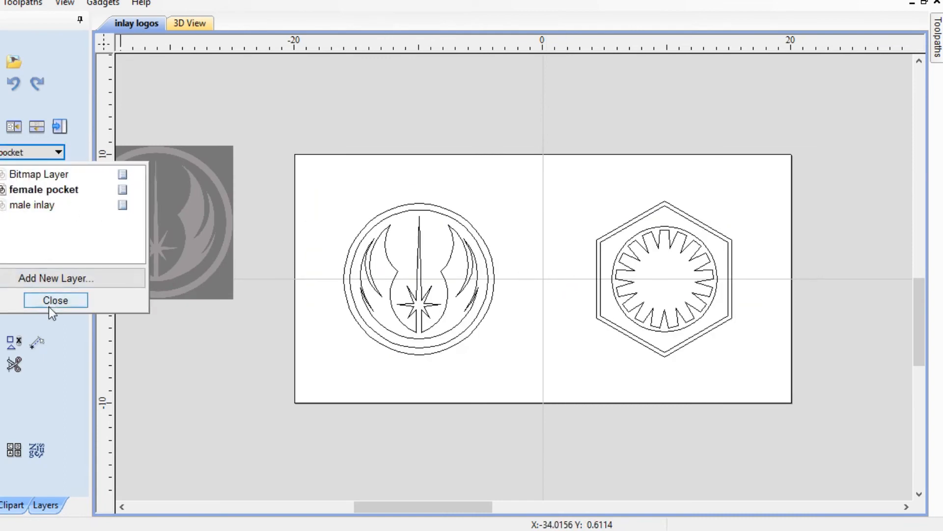
- Start a V-carve toolpath with 0.18-inch flat depth and a 0.25-inch end mill clearance
click(55, 299)
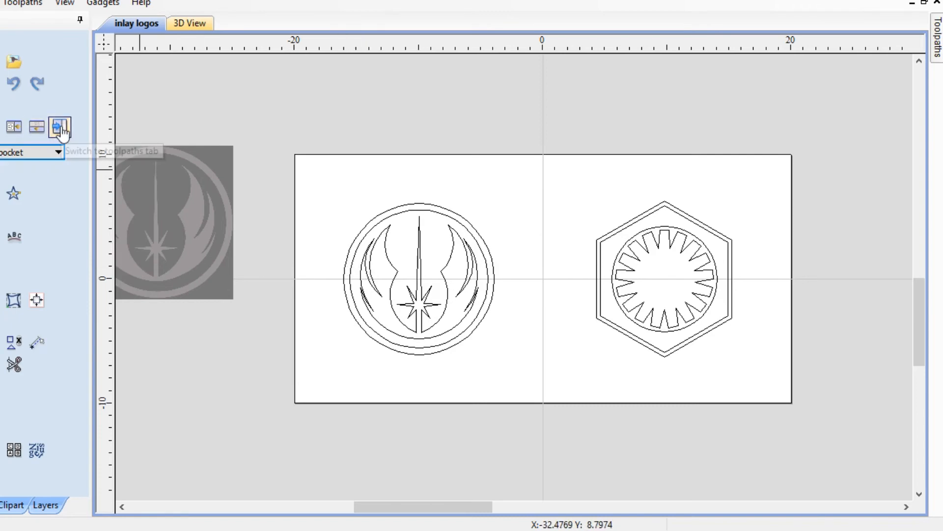
click(58, 127)
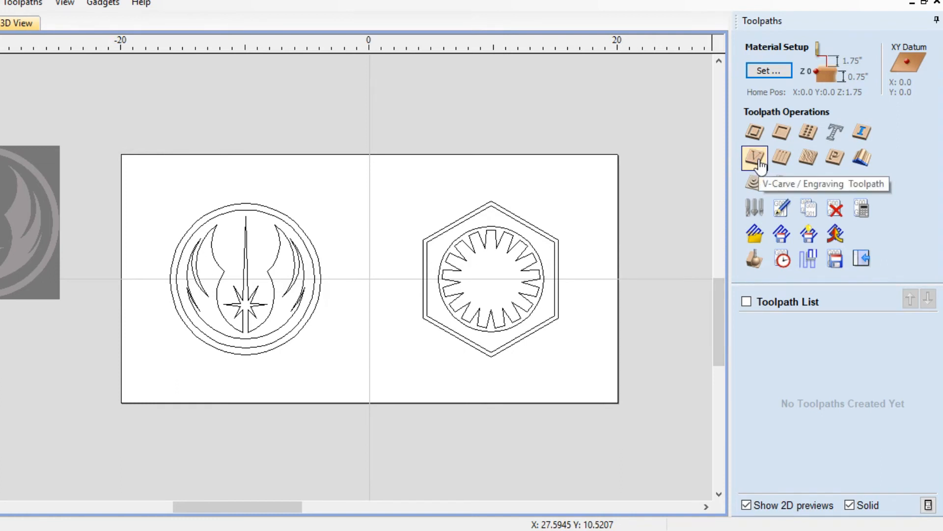
mouse_move(862, 131)
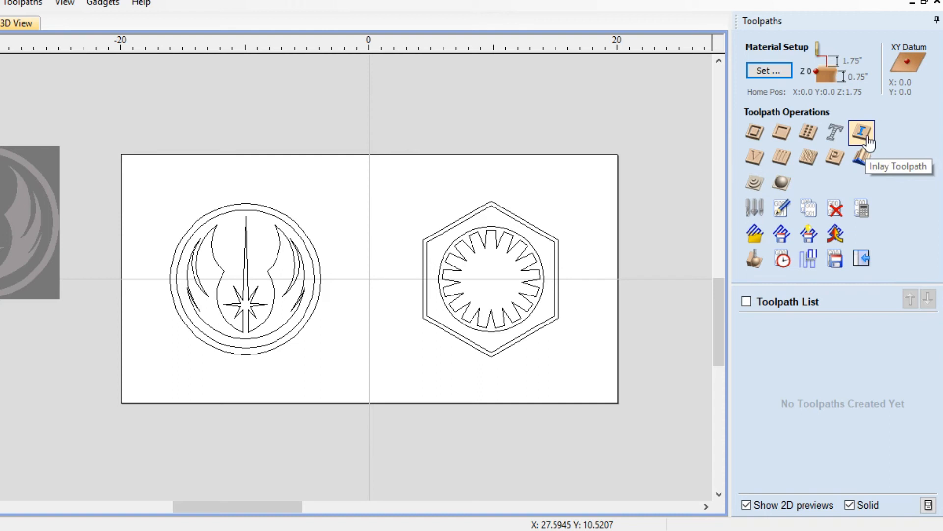
mouse_move(754, 158)
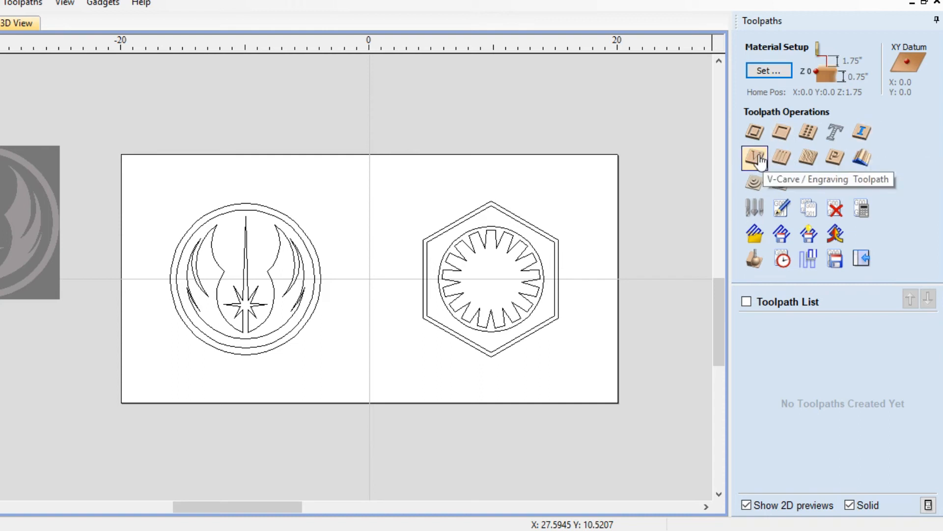
click(754, 158)
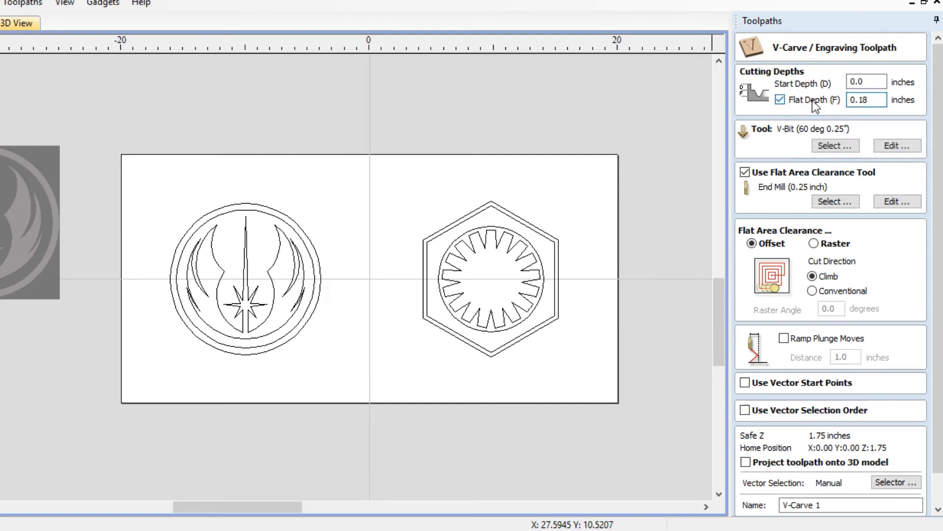
click(866, 100)
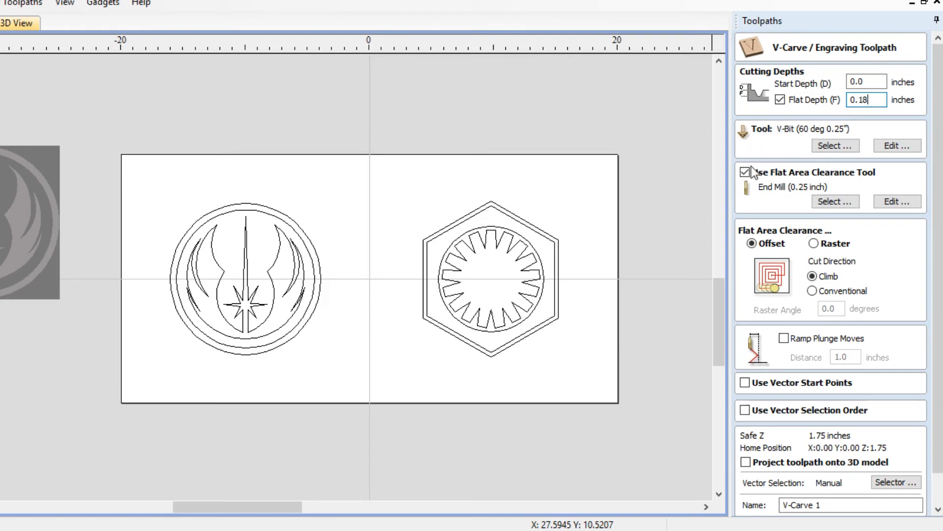
mouse_move(775, 154)
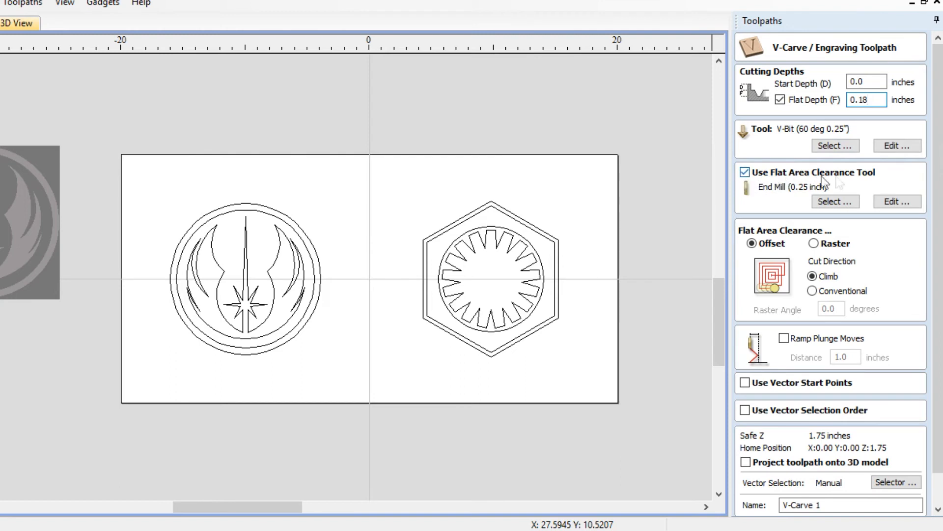
mouse_move(436, 291)
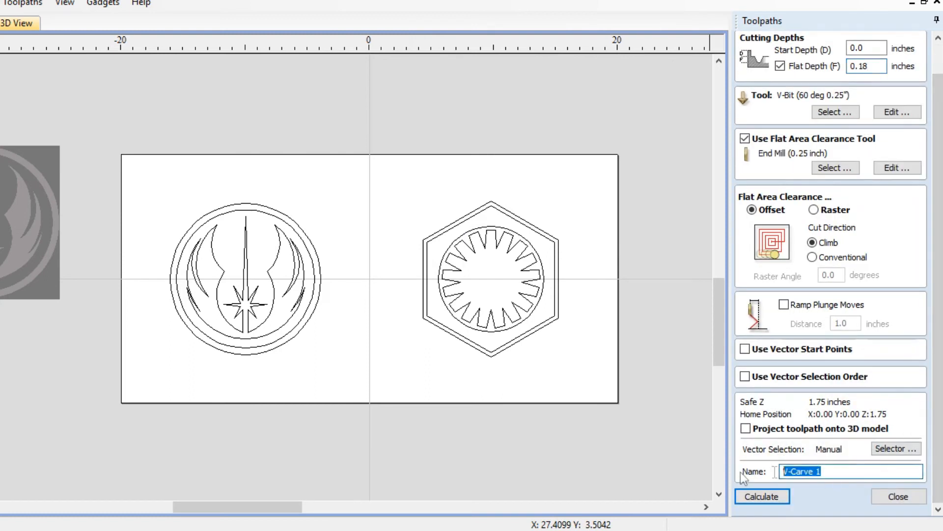
- Name the toolpath 'female pocket', calculate it for both logos, and preview the pine carving
text(female po)
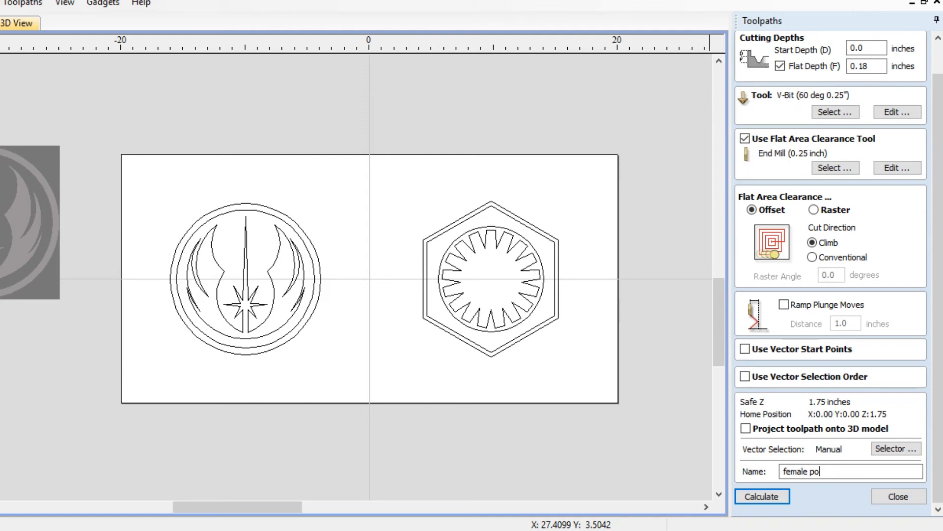
text(cket)
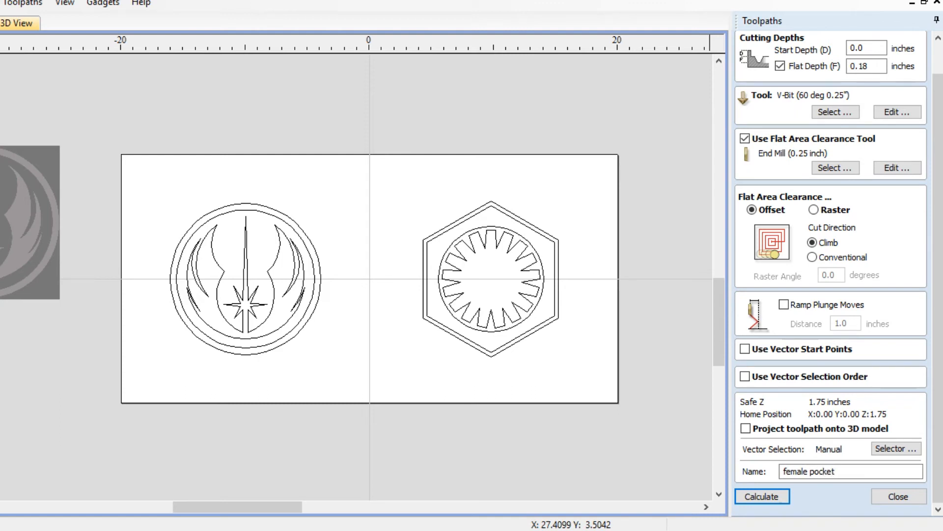
click(762, 495)
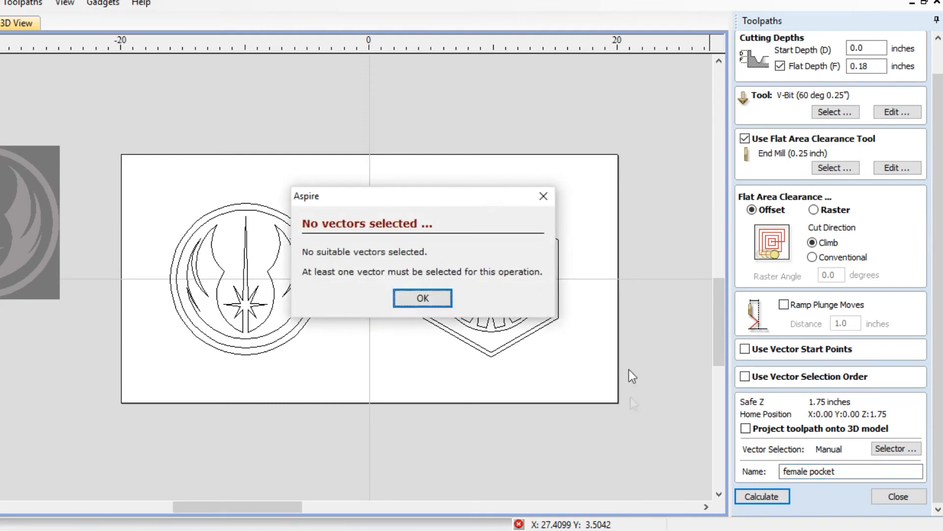
click(422, 298)
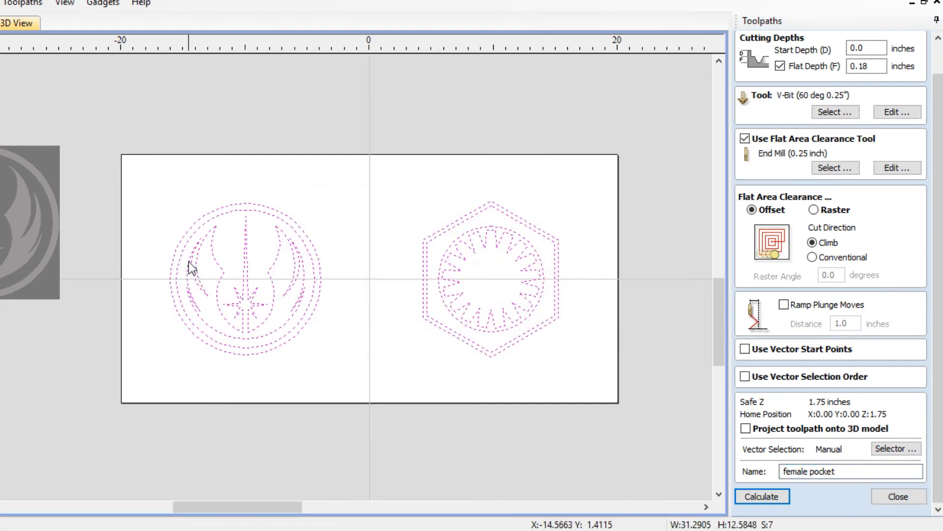
click(760, 496)
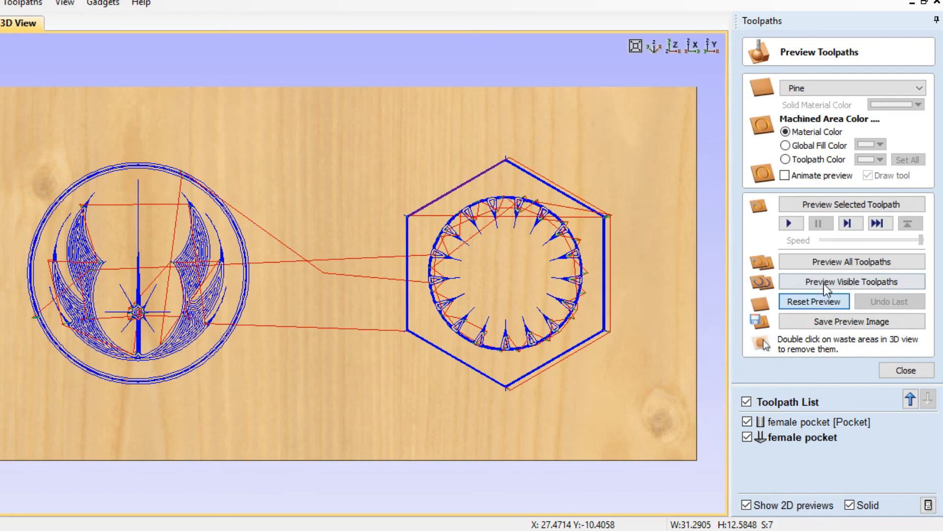
click(813, 301)
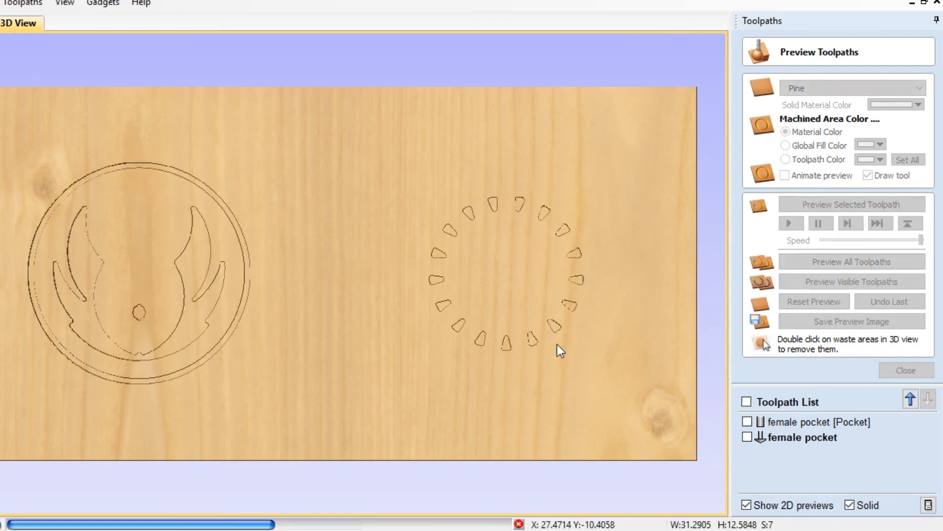
click(851, 261)
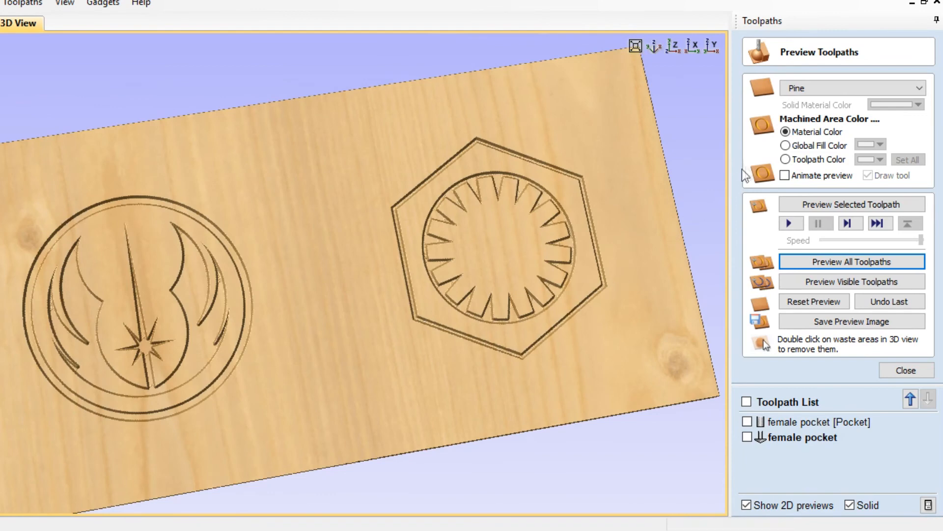
- Color the machined areas with a black global fill color, then close the preview
click(786, 145)
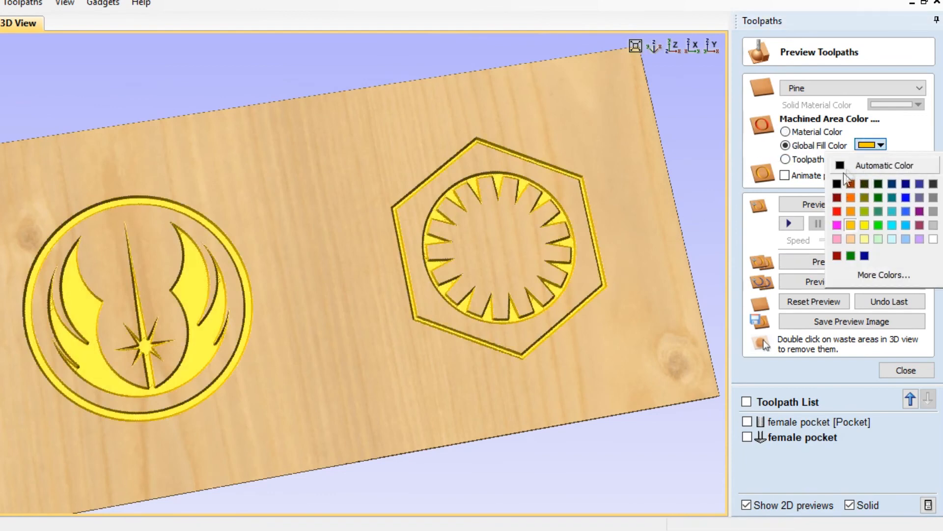
click(839, 184)
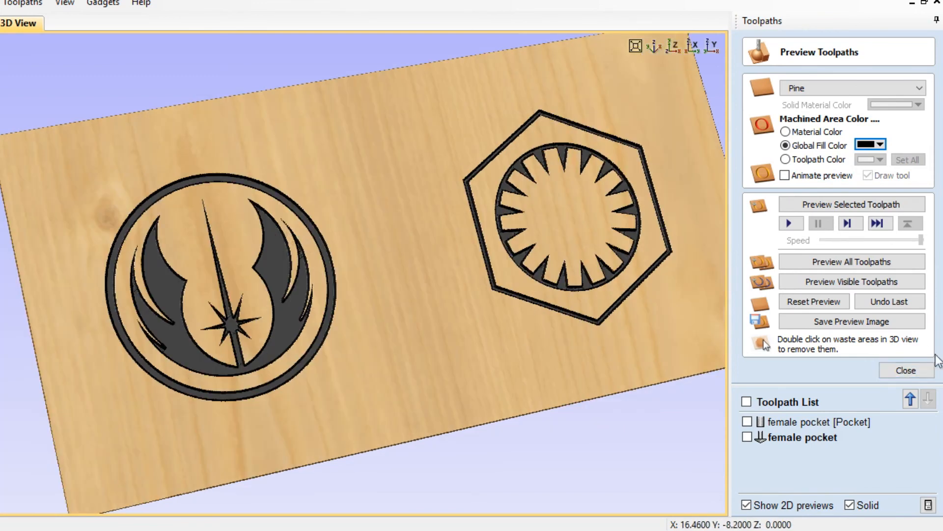
click(906, 370)
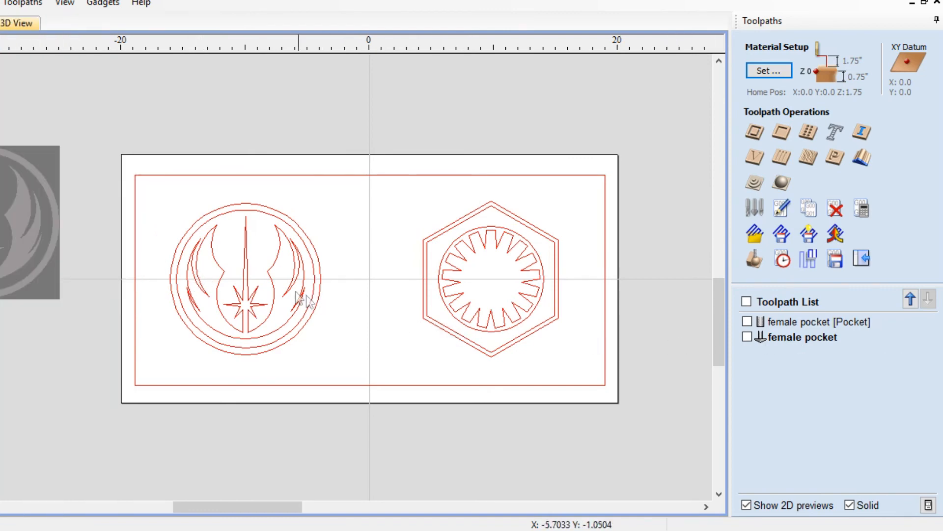
mouse_move(526, 286)
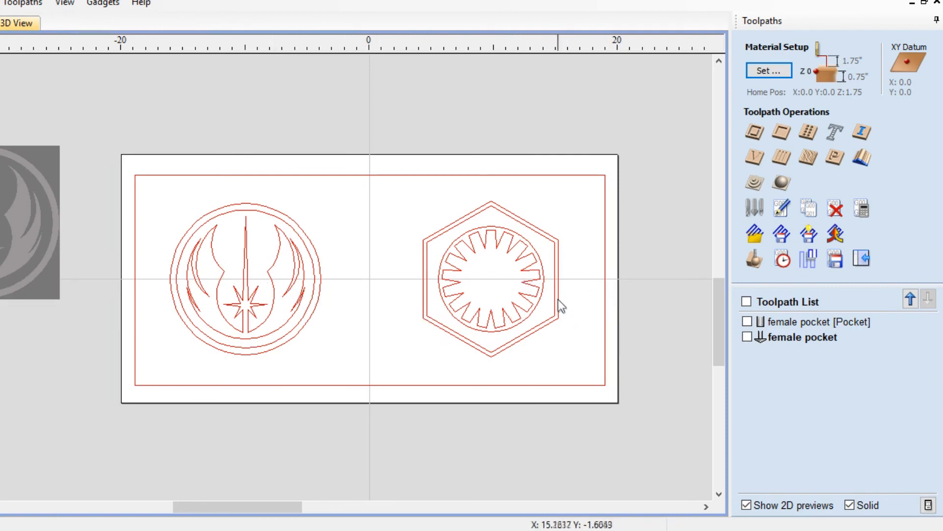
- Duplicate the female pocket toolpath into 'female pocket [Pocket] [1]' and edit the copy
scroll(up, 3)
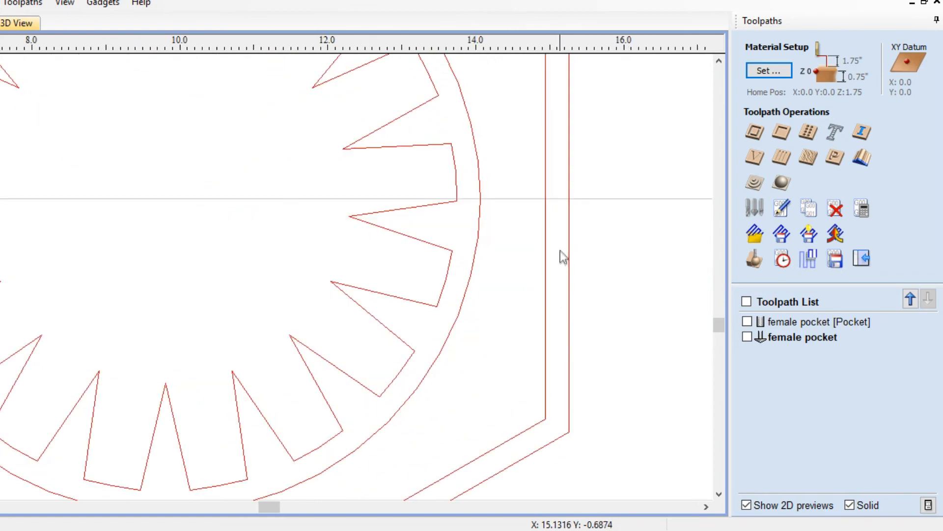
mouse_move(560, 325)
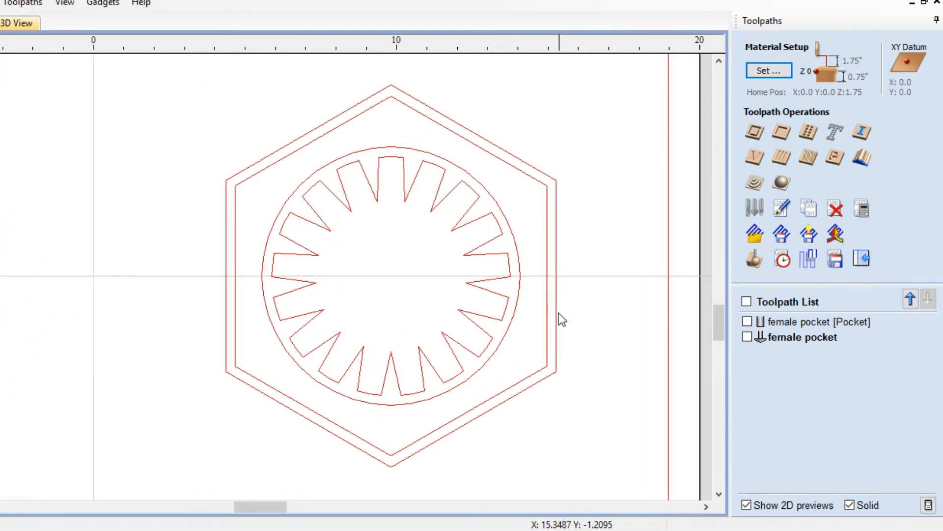
mouse_move(557, 319)
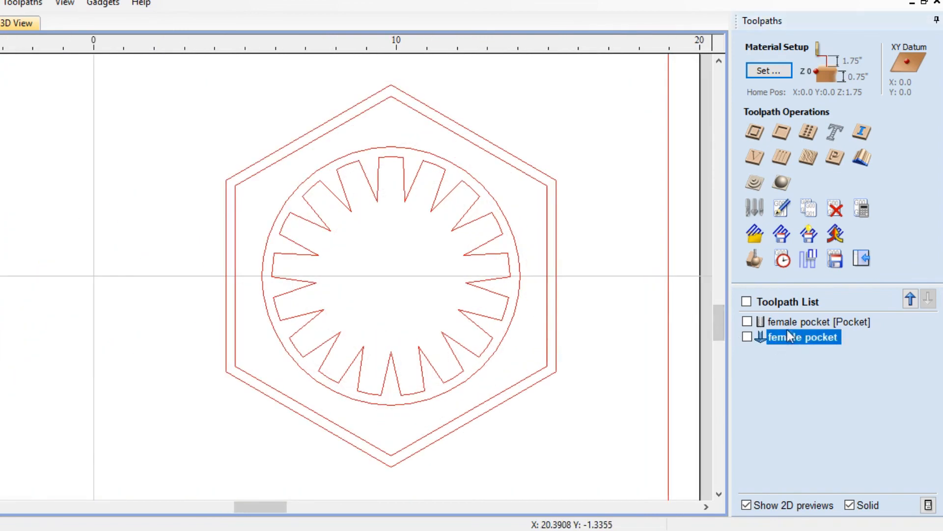
right_click(803, 337)
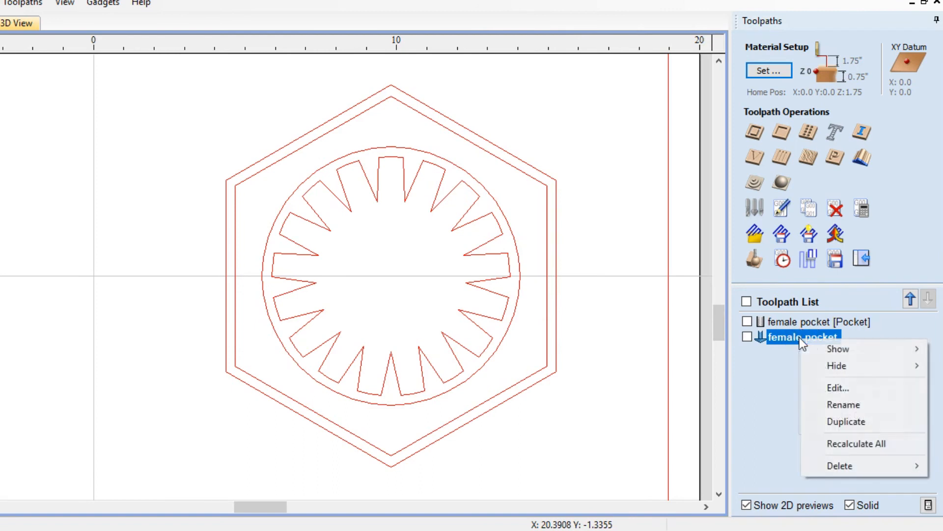
click(846, 422)
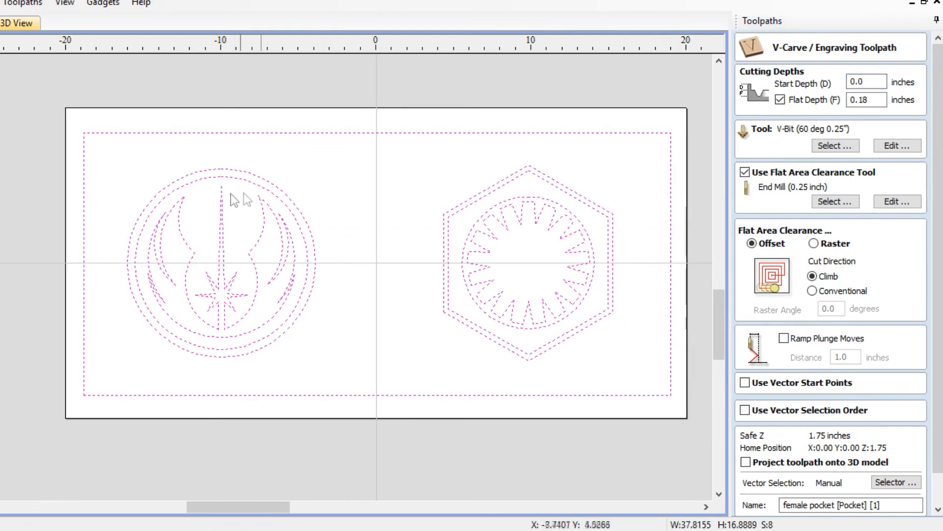
mouse_move(668, 386)
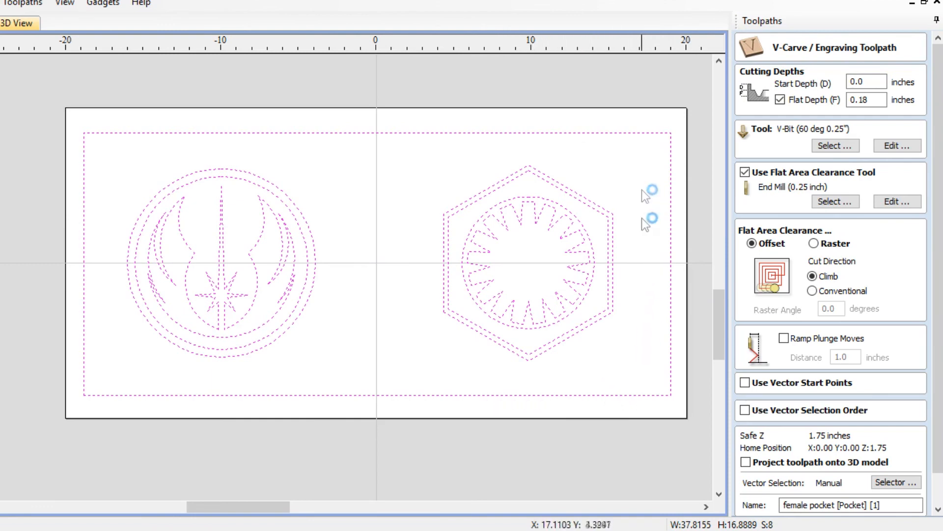
mouse_move(587, 150)
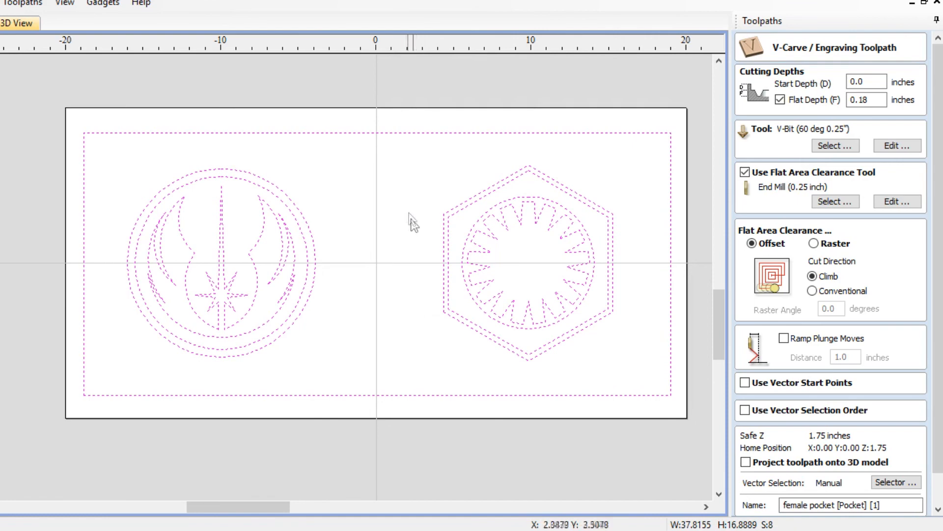
mouse_move(469, 246)
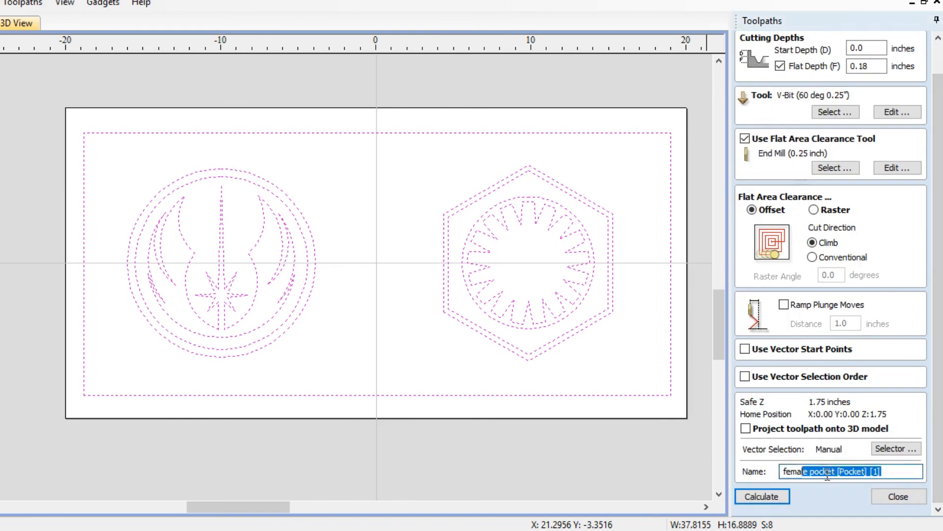
- Rename the copy 'male inlay', calculate it, and preview the raised logos
text(fm)
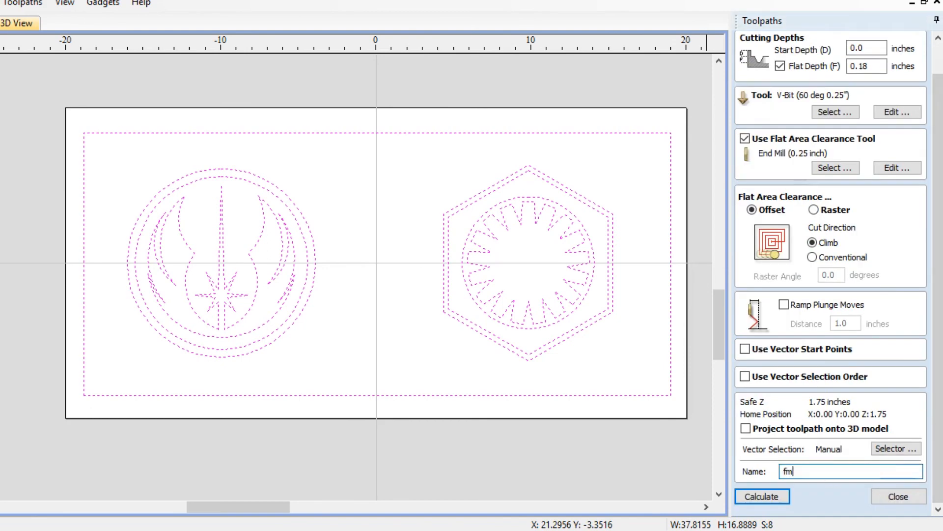
text(male)
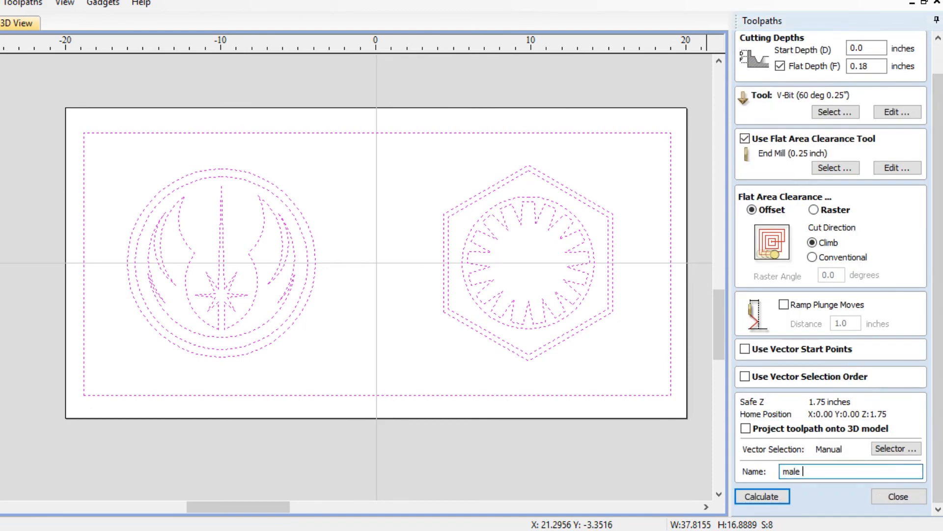
text(inlay)
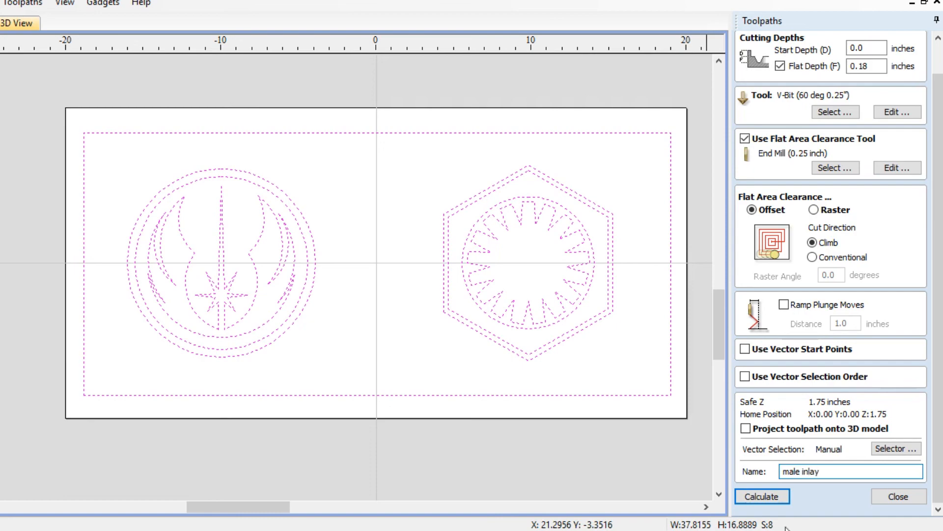
click(761, 496)
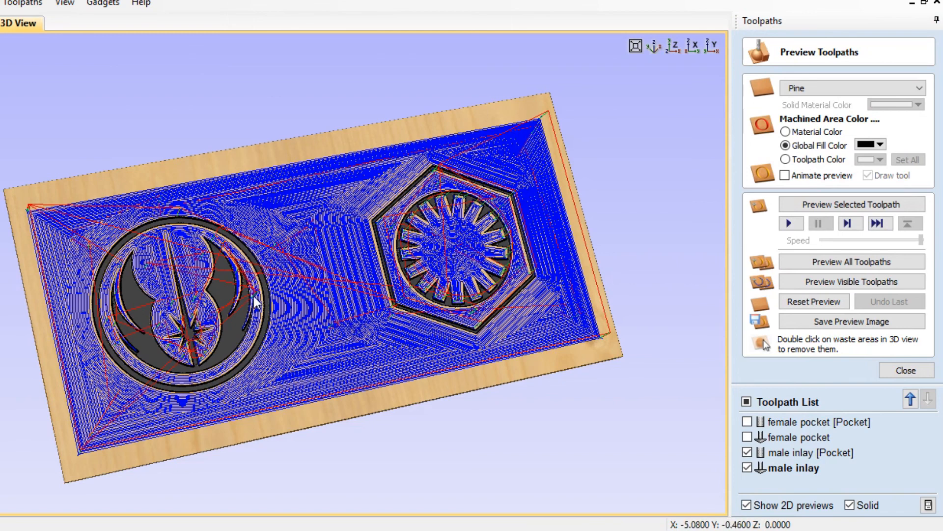
mouse_move(486, 375)
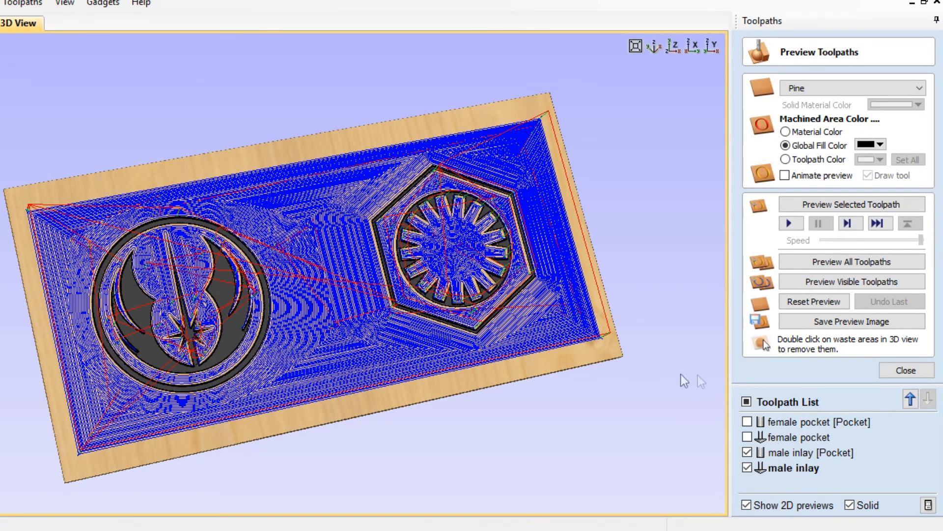
click(813, 300)
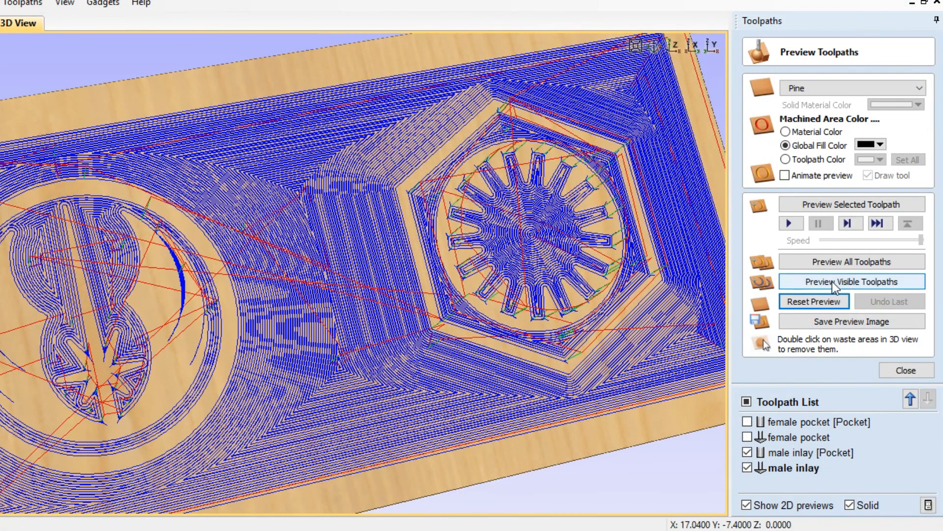
click(813, 301)
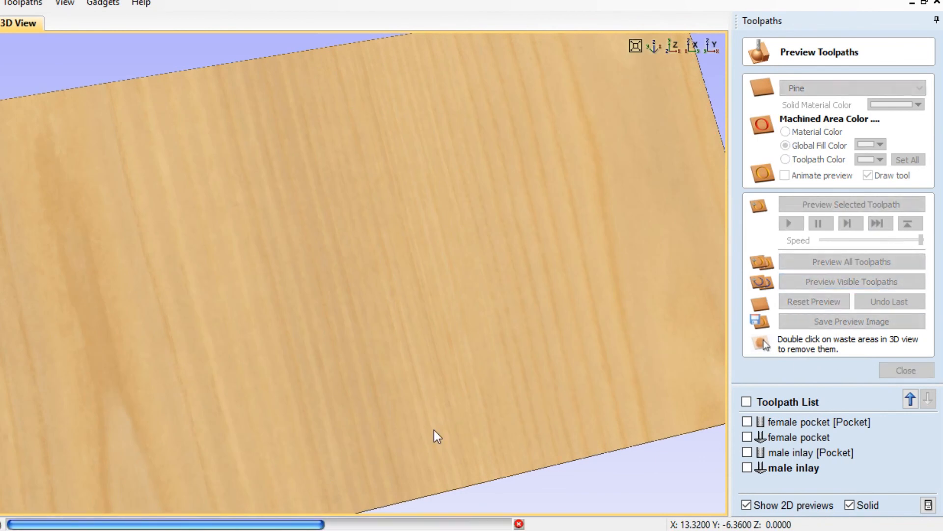
click(850, 281)
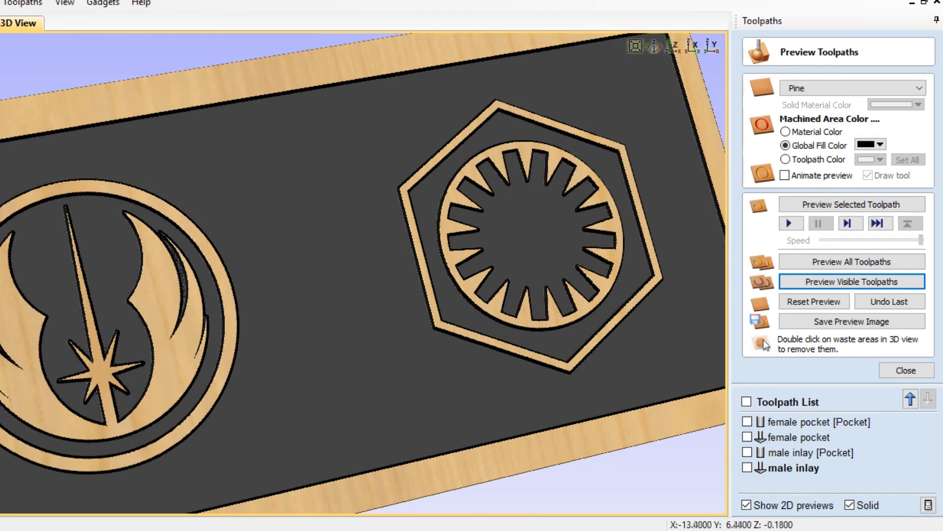
mouse_move(174, 421)
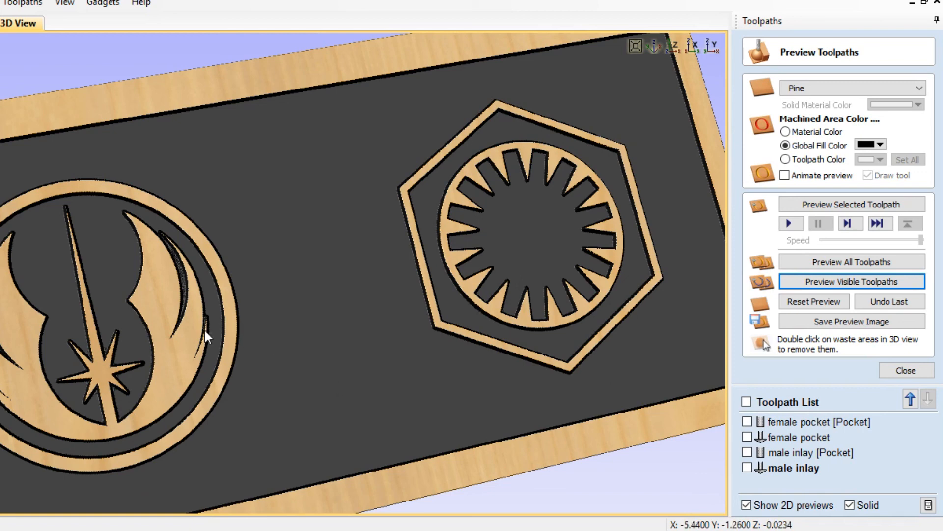
mouse_move(166, 283)
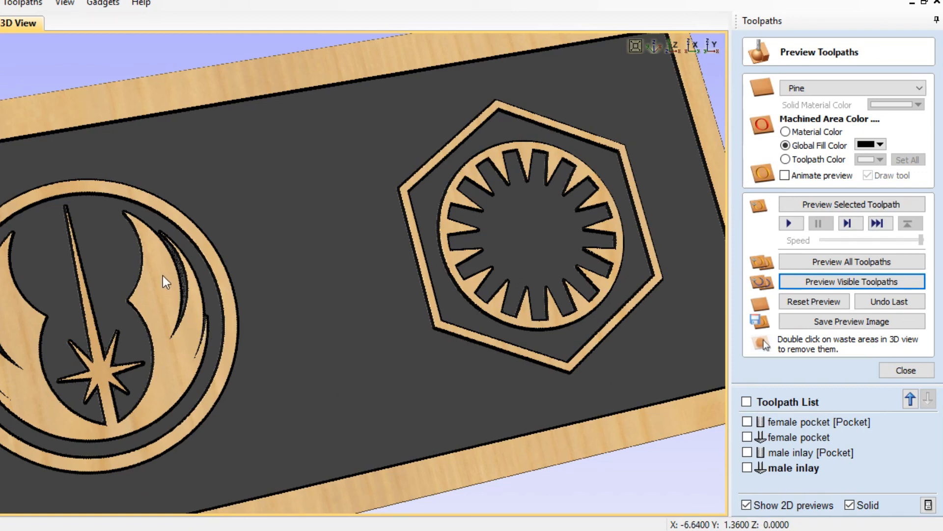